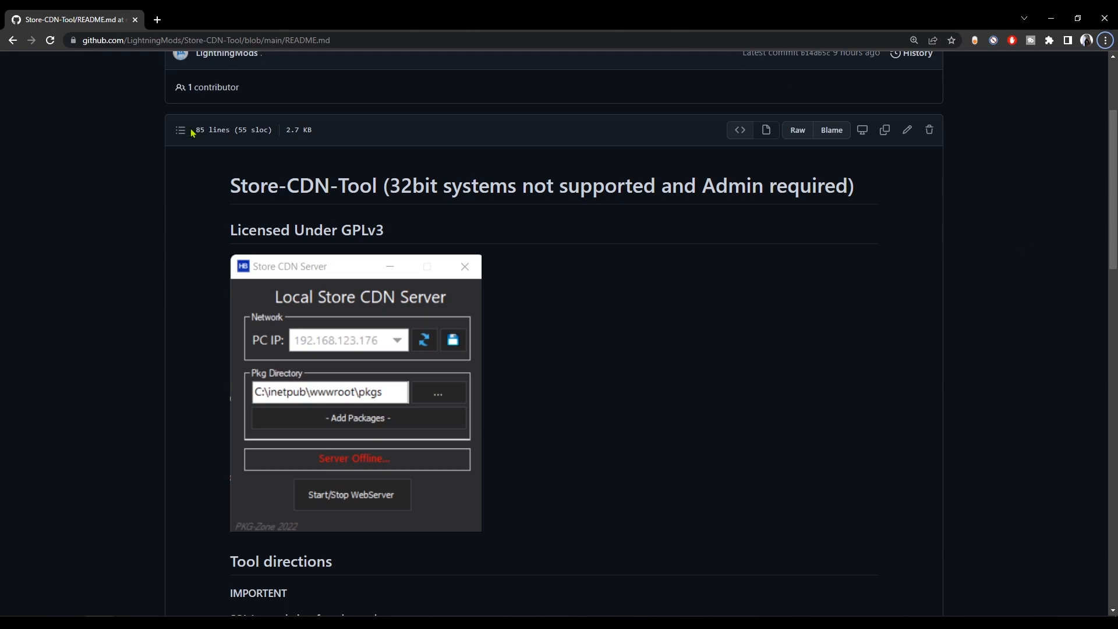
mouse_move(383, 188)
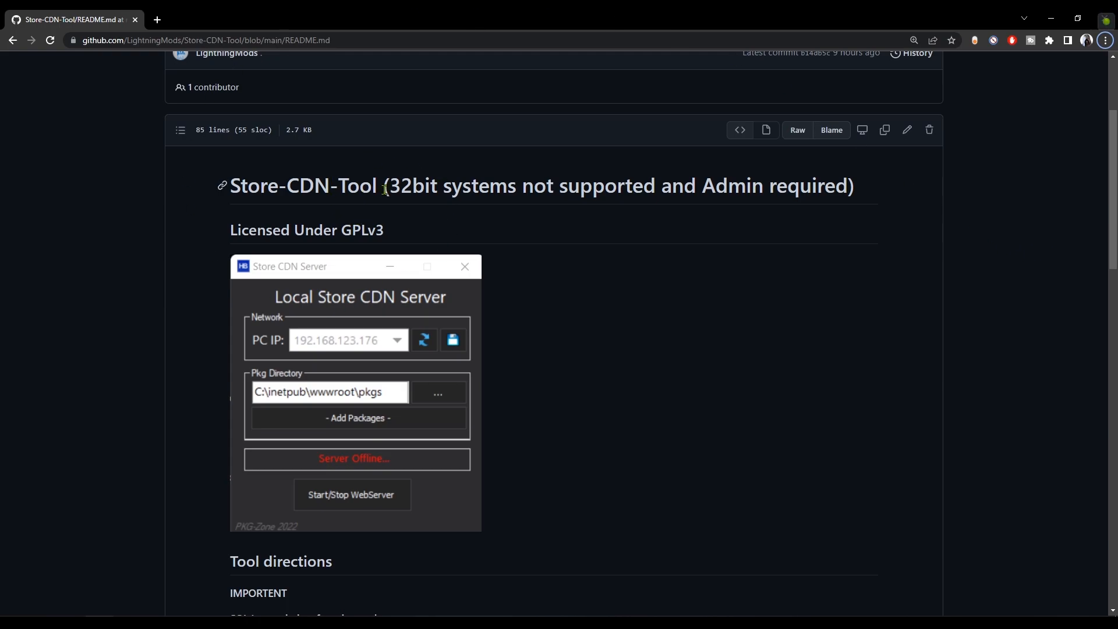
mouse_move(355, 328)
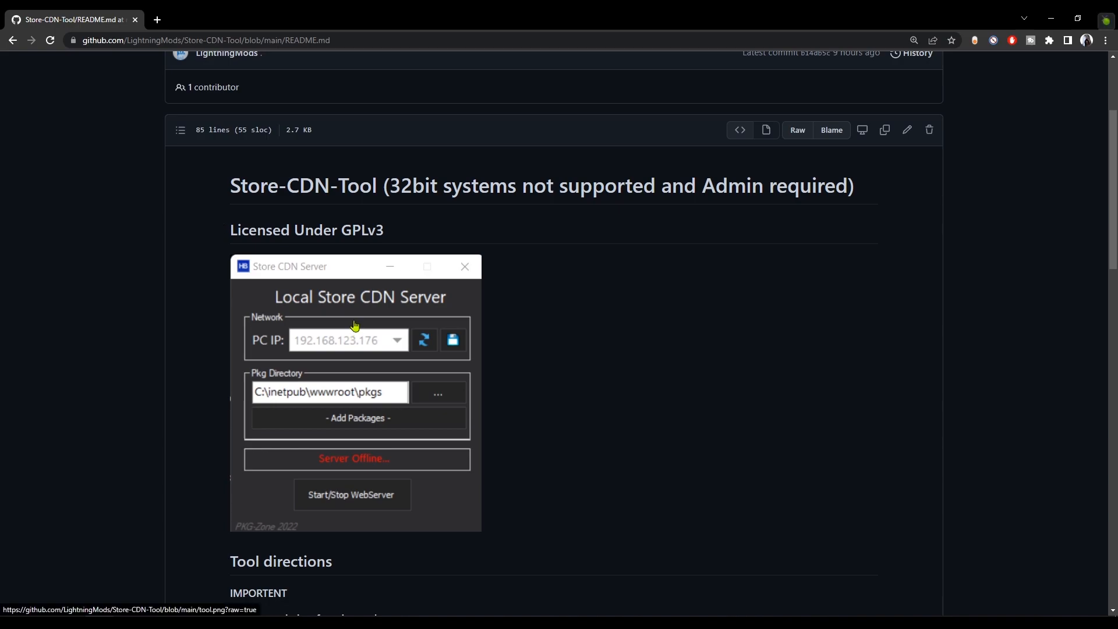
mouse_move(385, 192)
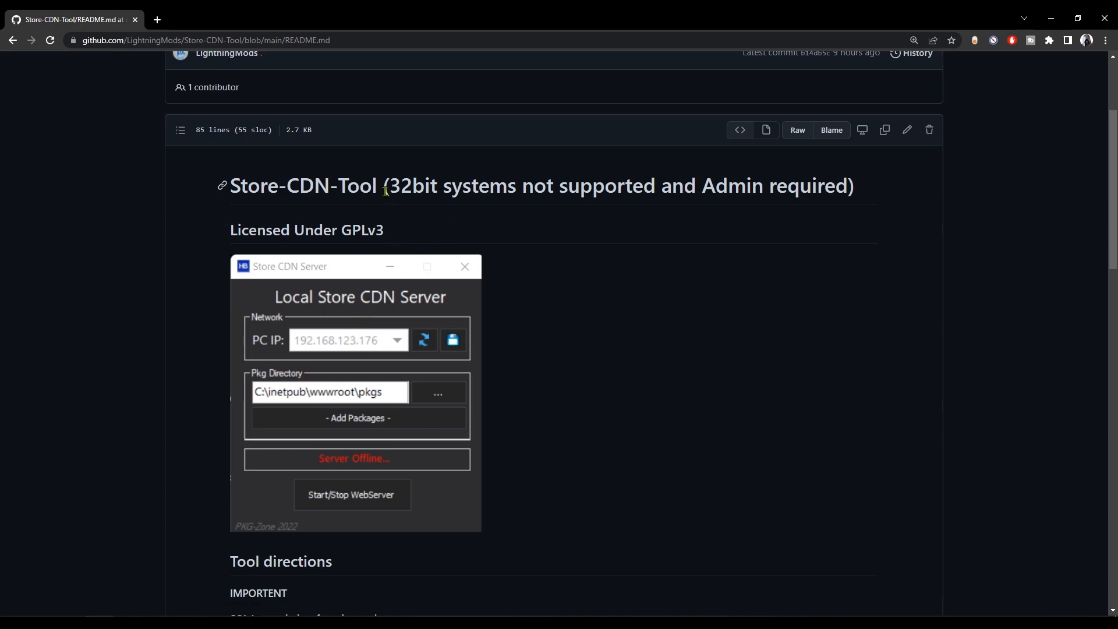
Scroll through the PS4-Store release page and download homebrew.elf
drag(384, 185, 639, 193)
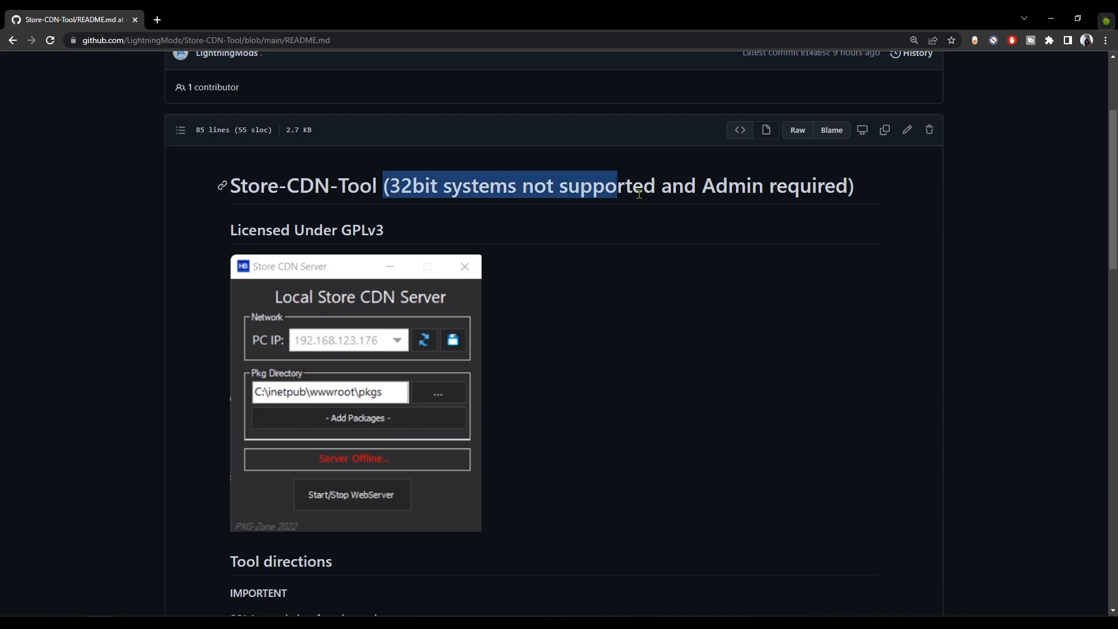
click(759, 377)
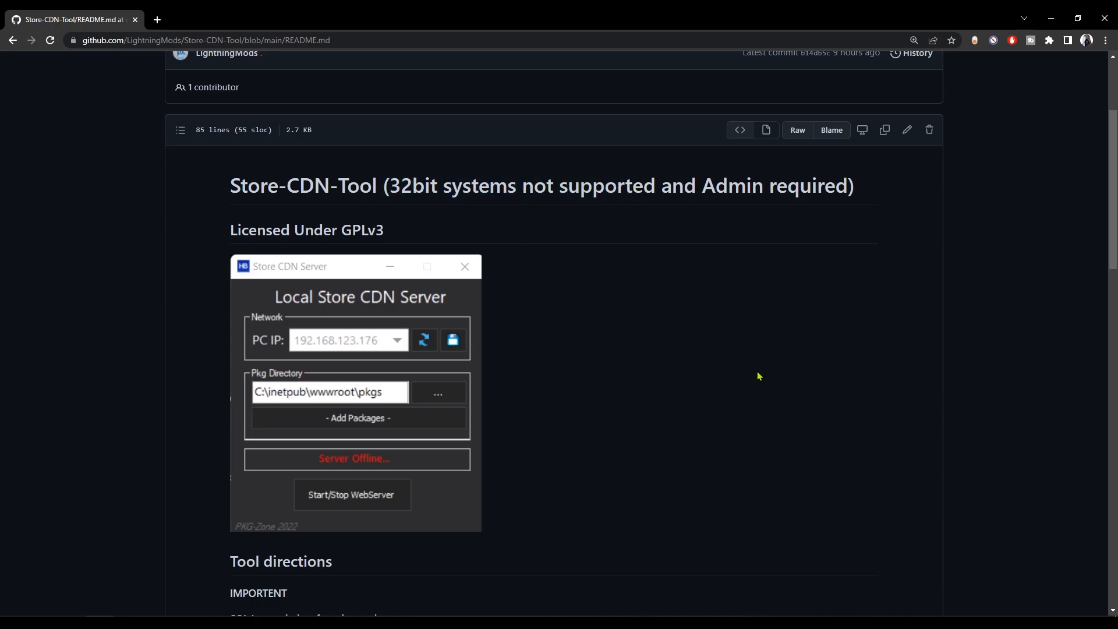
mouse_move(754, 371)
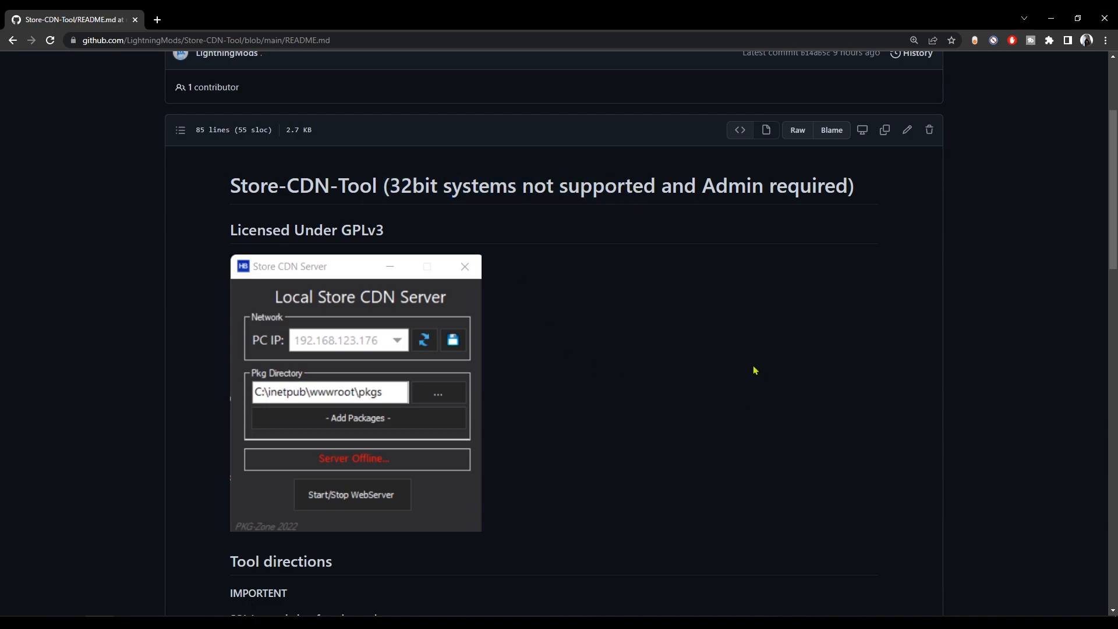
scroll(down, 3)
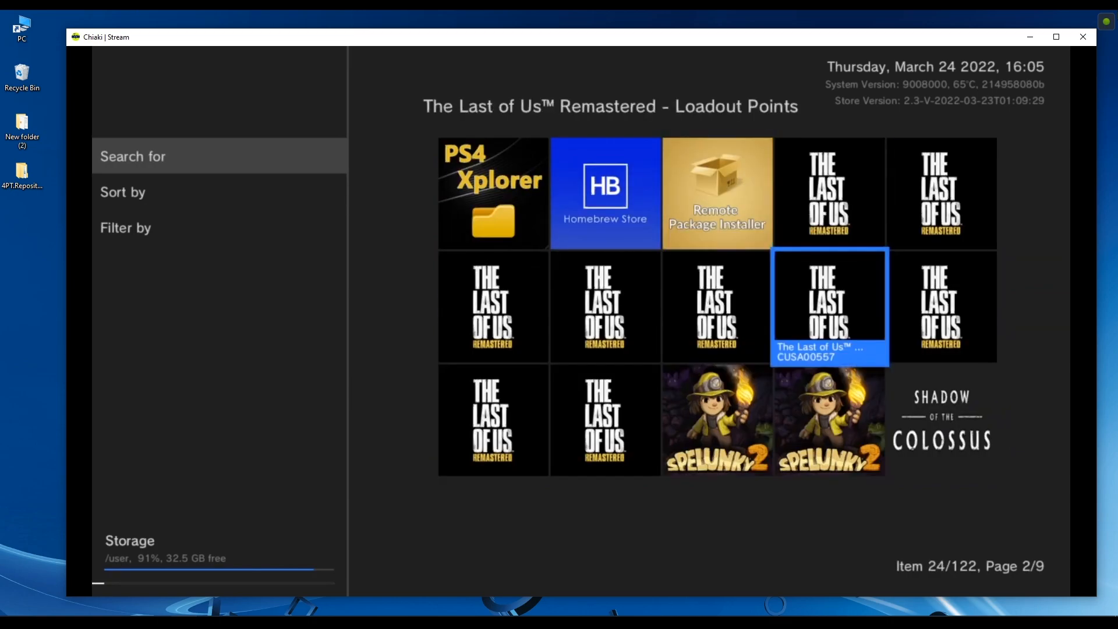
scroll(down, 3)
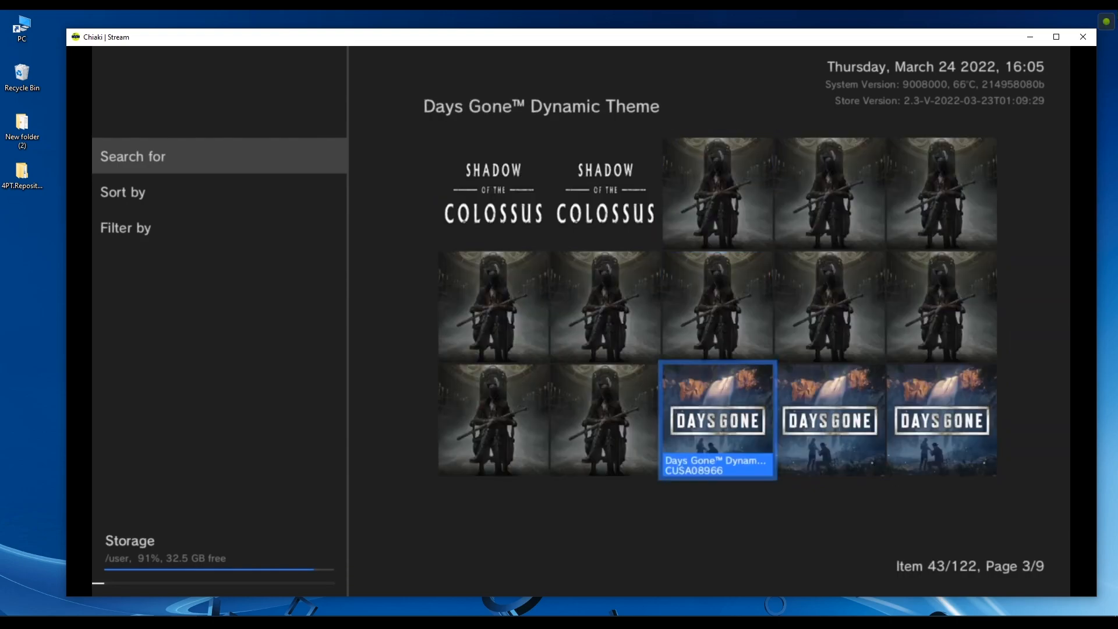
click(717, 420)
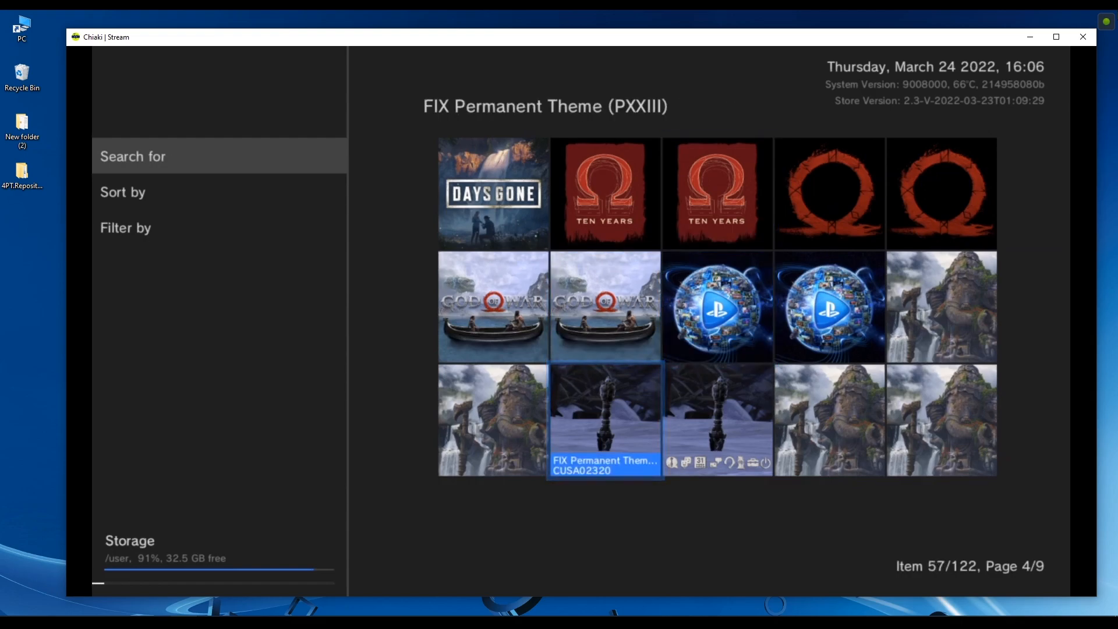
click(605, 420)
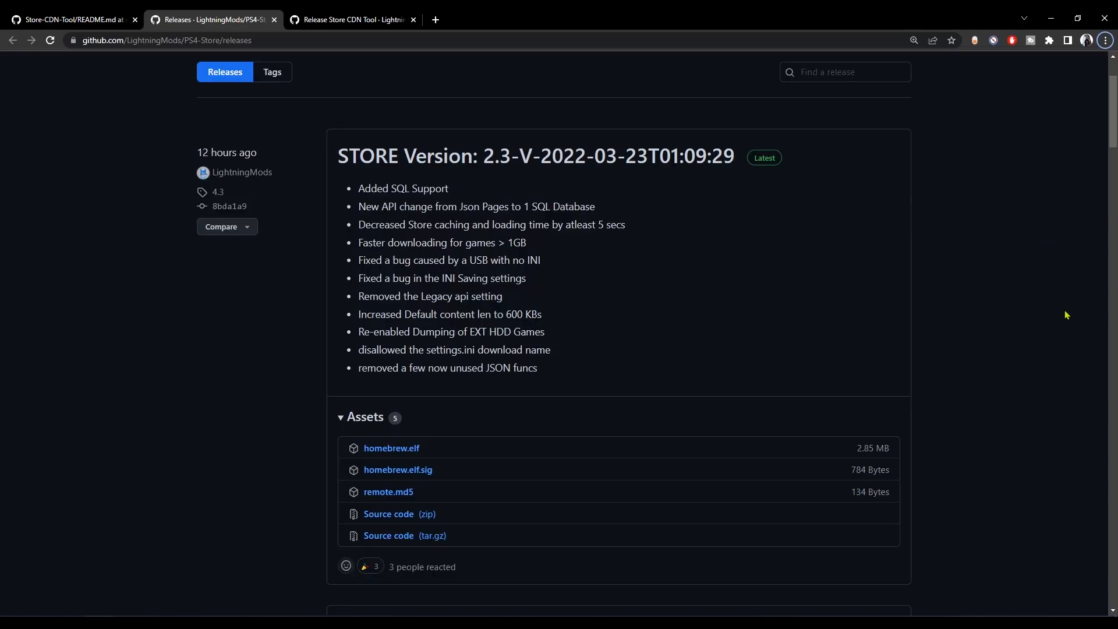
Download Store_CDN_Tool.zip from the Store CDN Tool release page
click(350, 19)
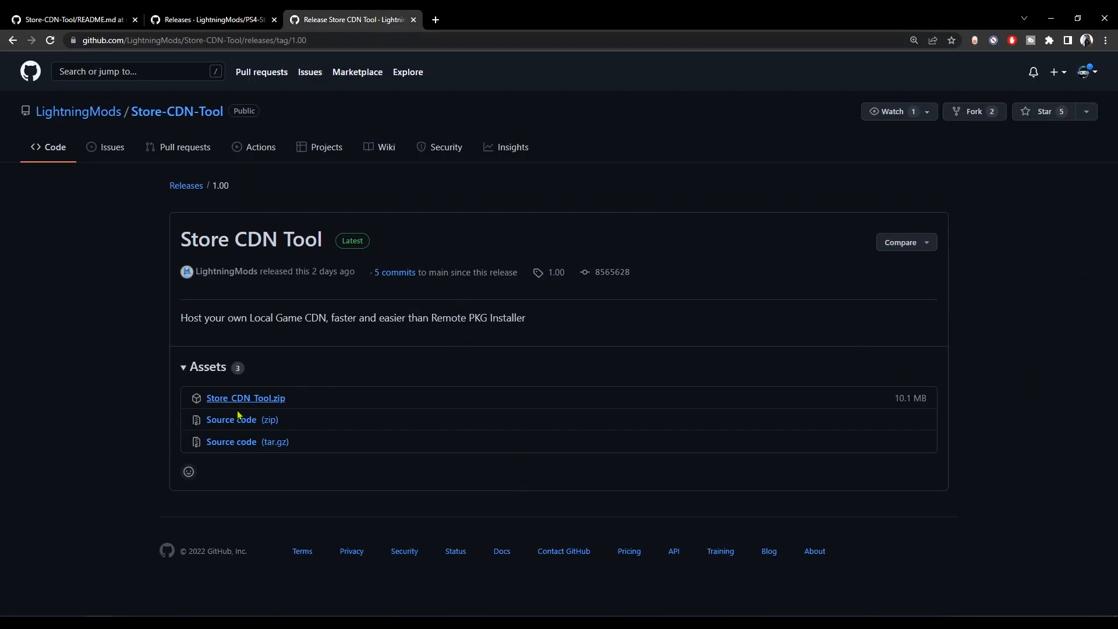
mouse_move(270, 404)
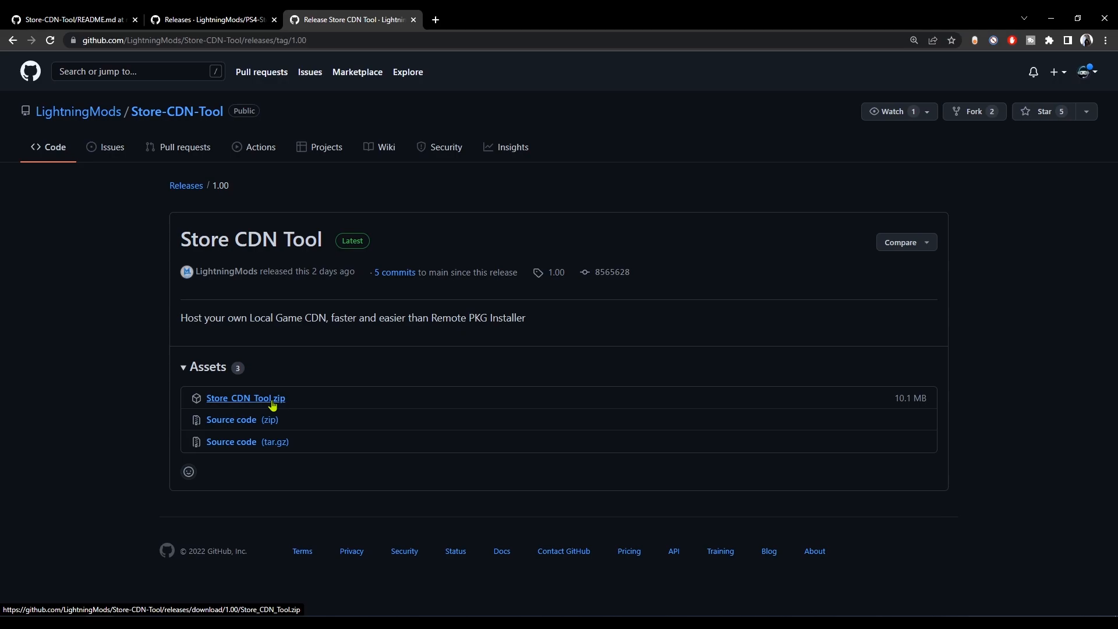
click(245, 398)
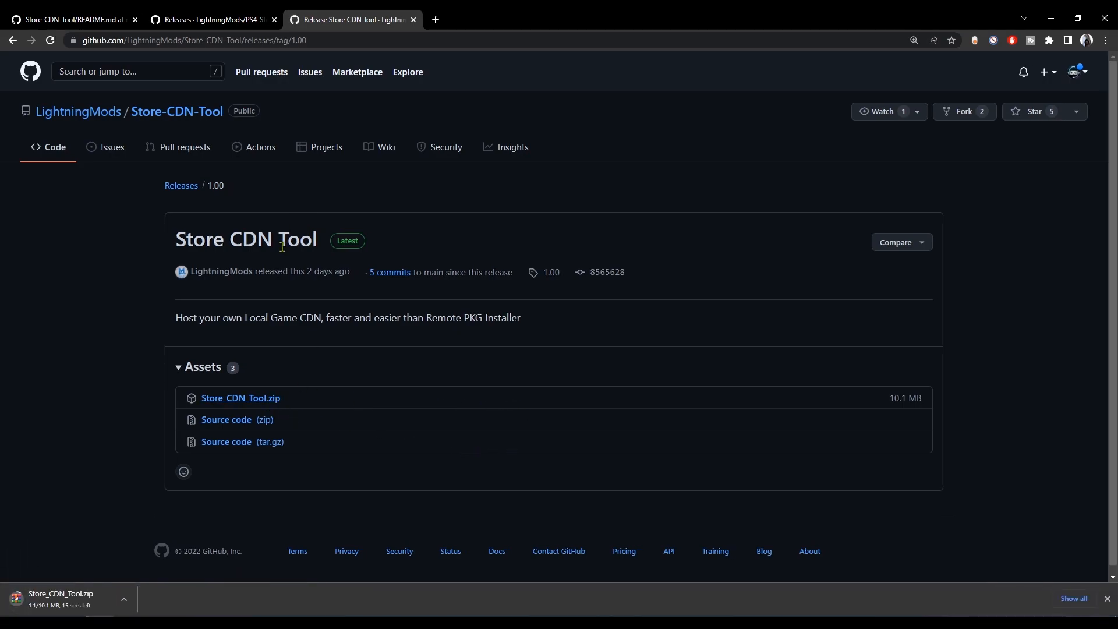
Download homebrew.elf.sig and remote.md5 from the PS4-Store release assets
click(212, 19)
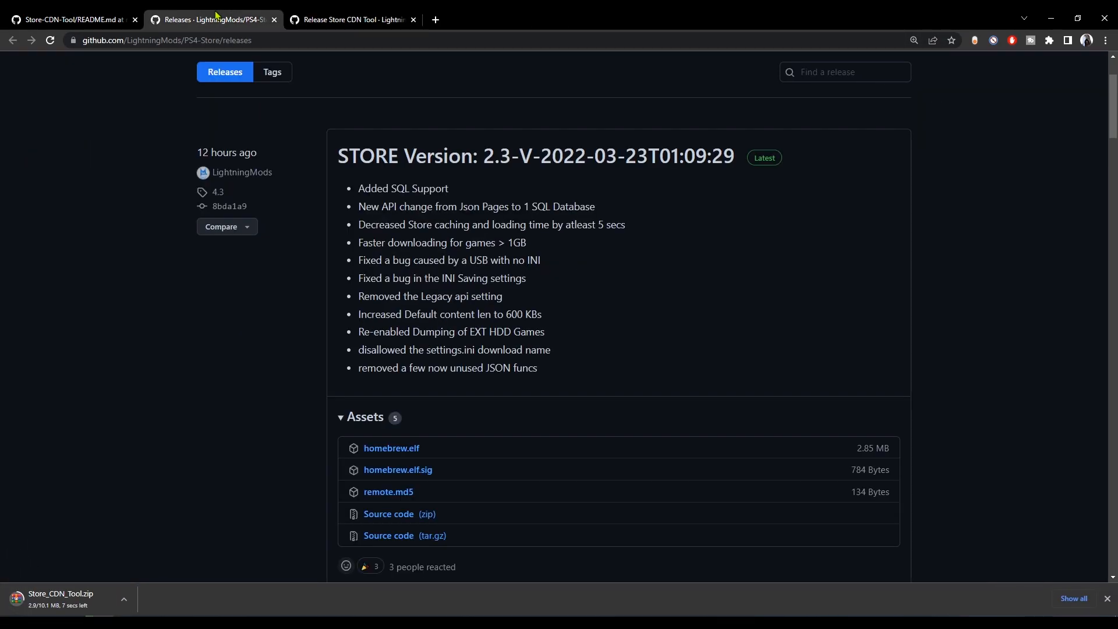
scroll(down, 3)
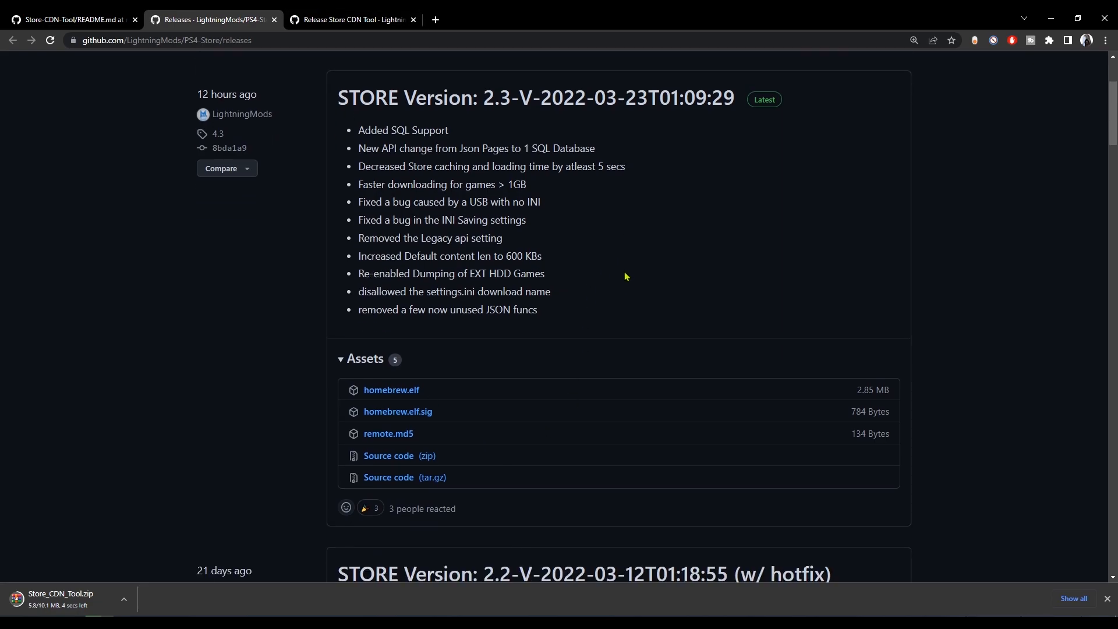
mouse_move(392, 390)
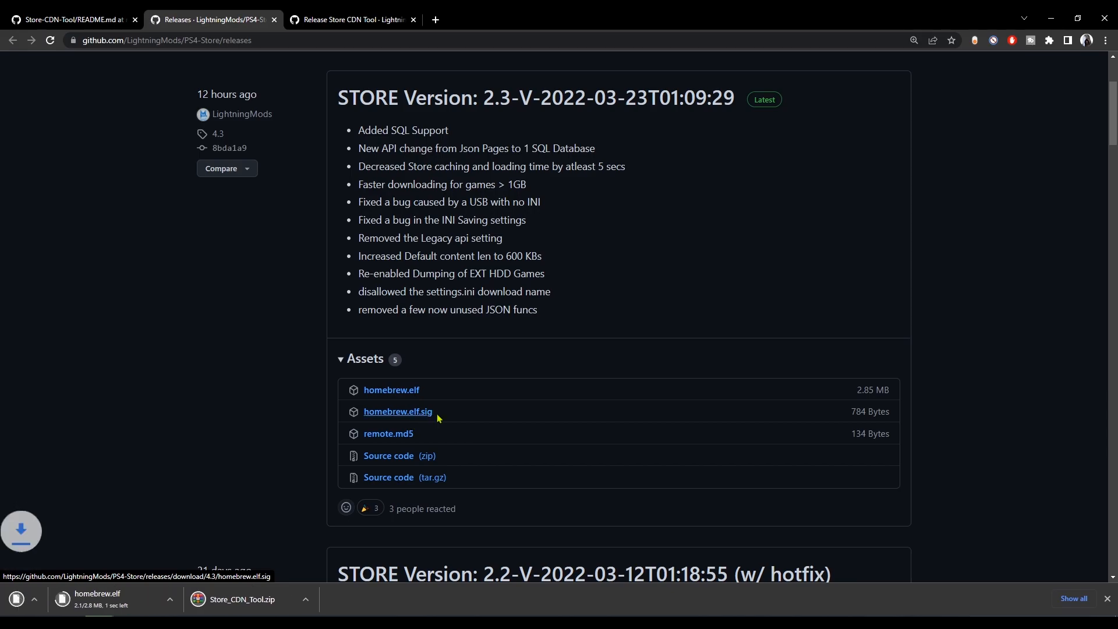
click(388, 433)
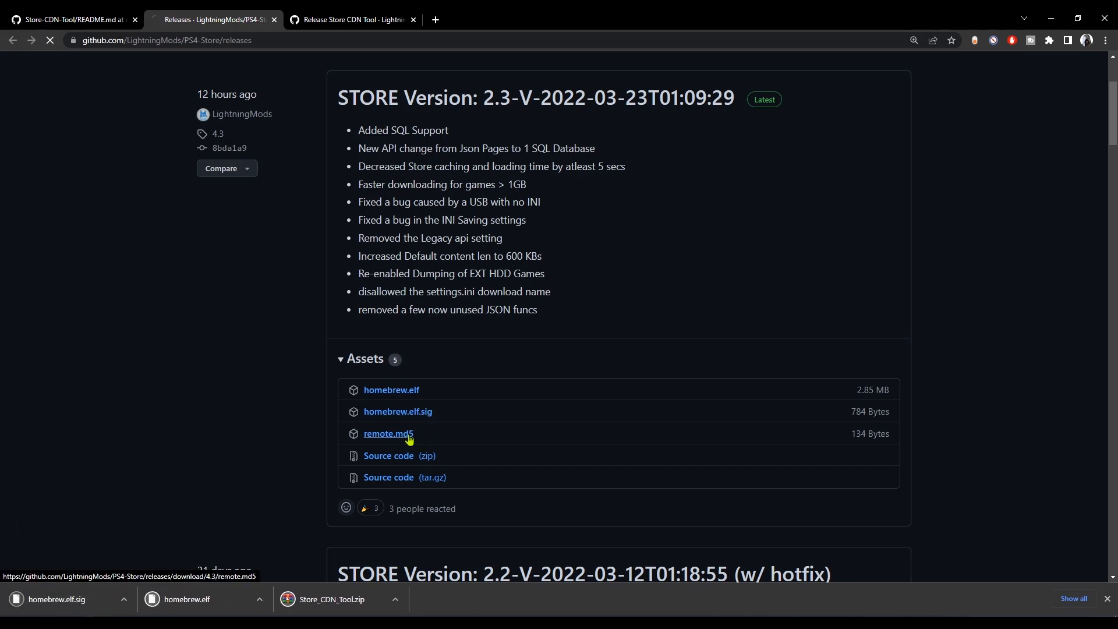
click(388, 433)
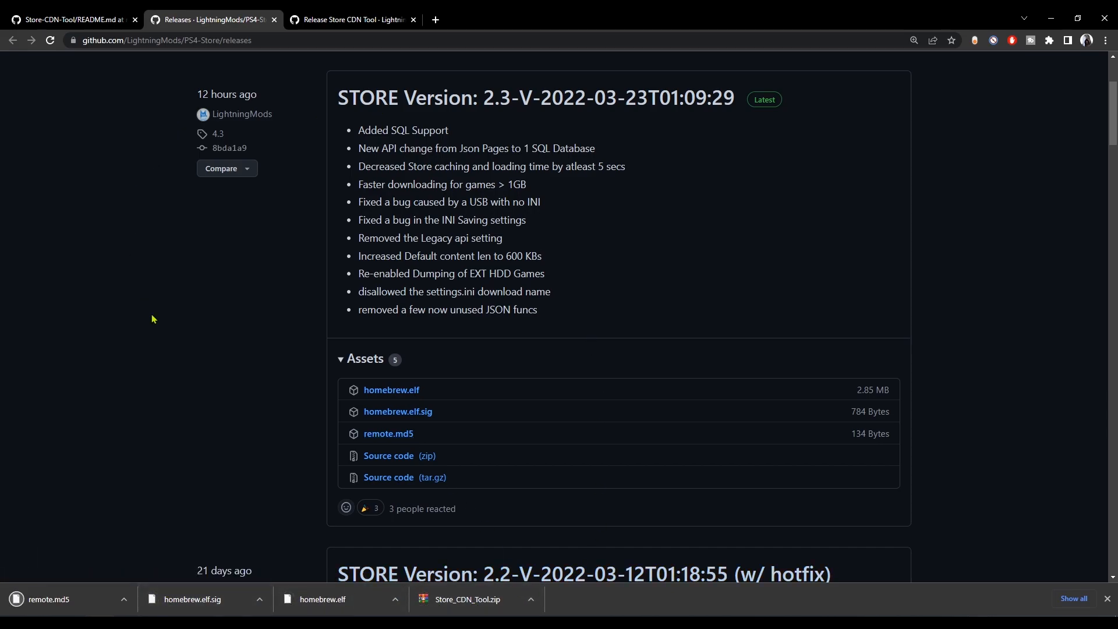
Scroll the Store-CDN-Tool README to Tool directions and download Store-R2.pkg from PKG-Zone
click(71, 19)
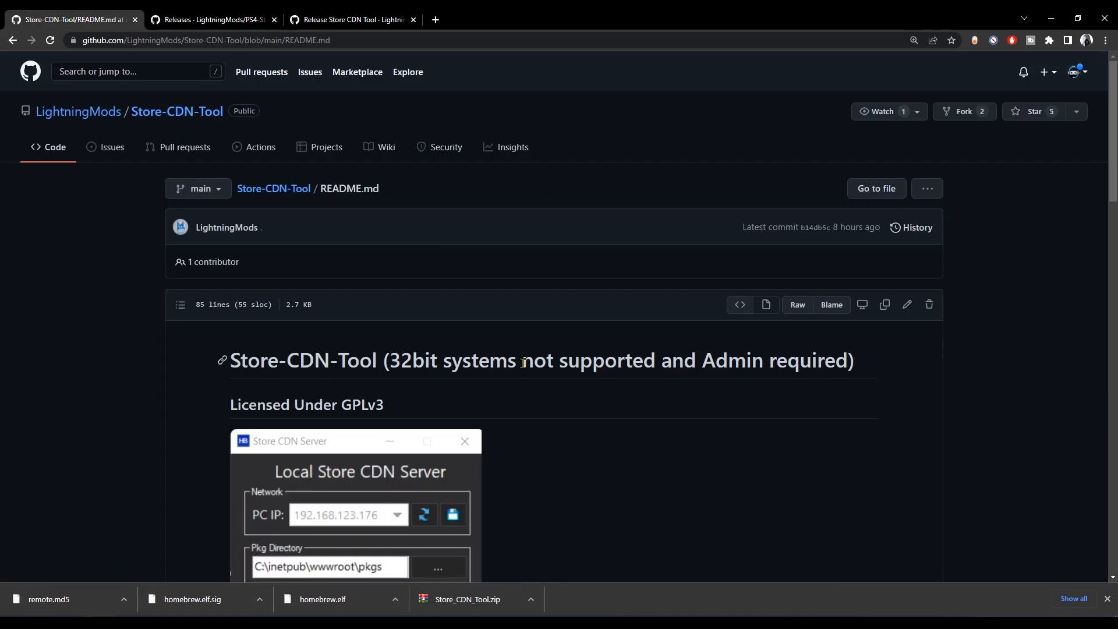
scroll(down, 3)
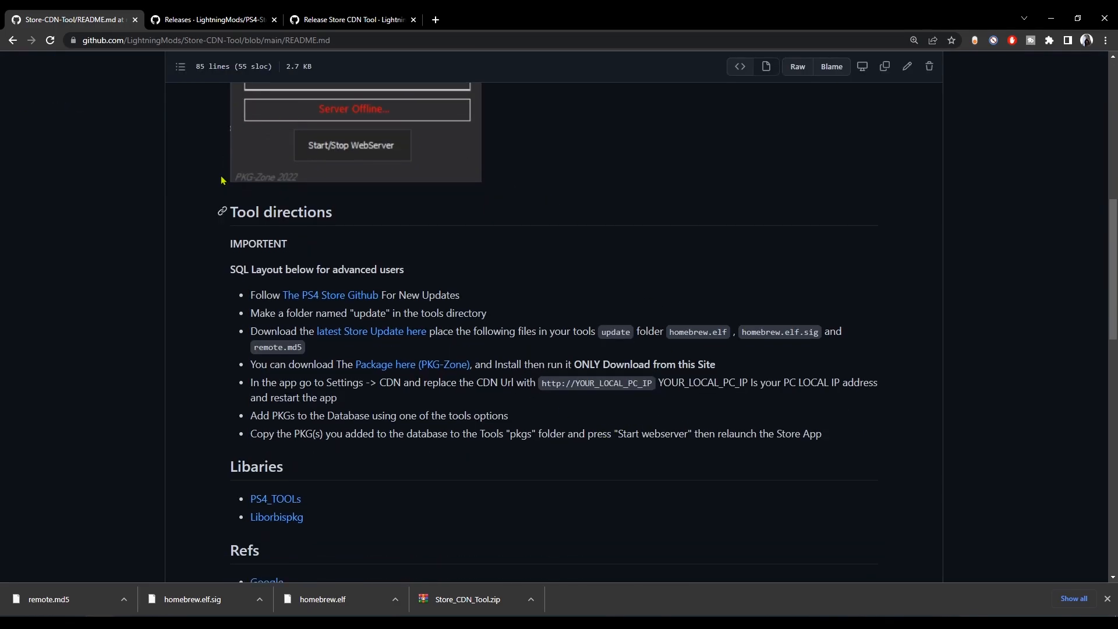
mouse_move(371, 331)
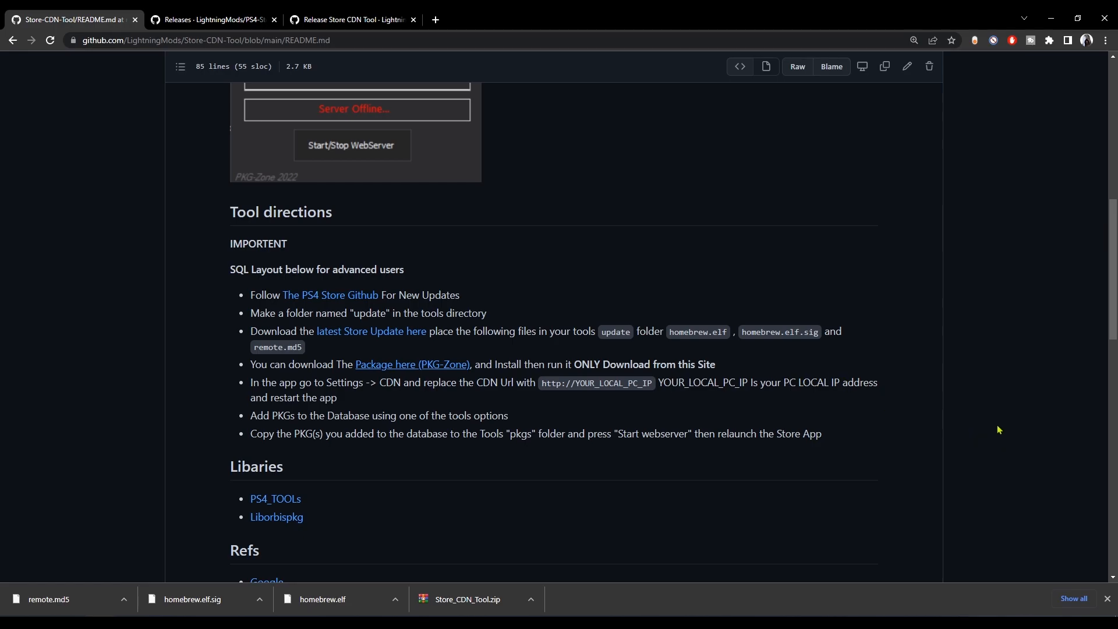
mouse_move(1043, 115)
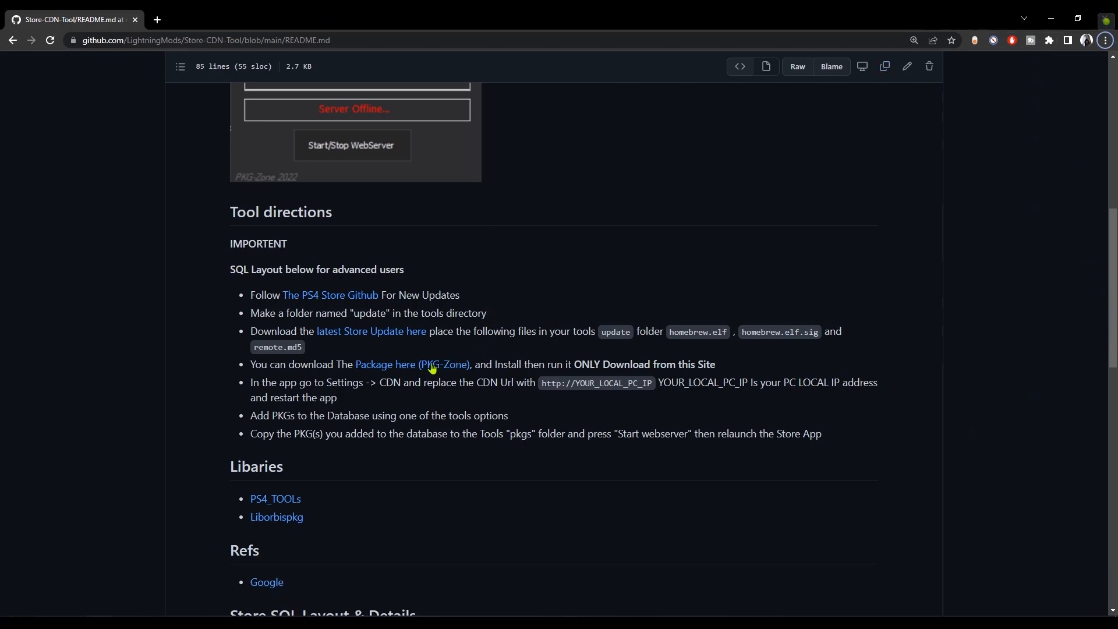
click(384, 364)
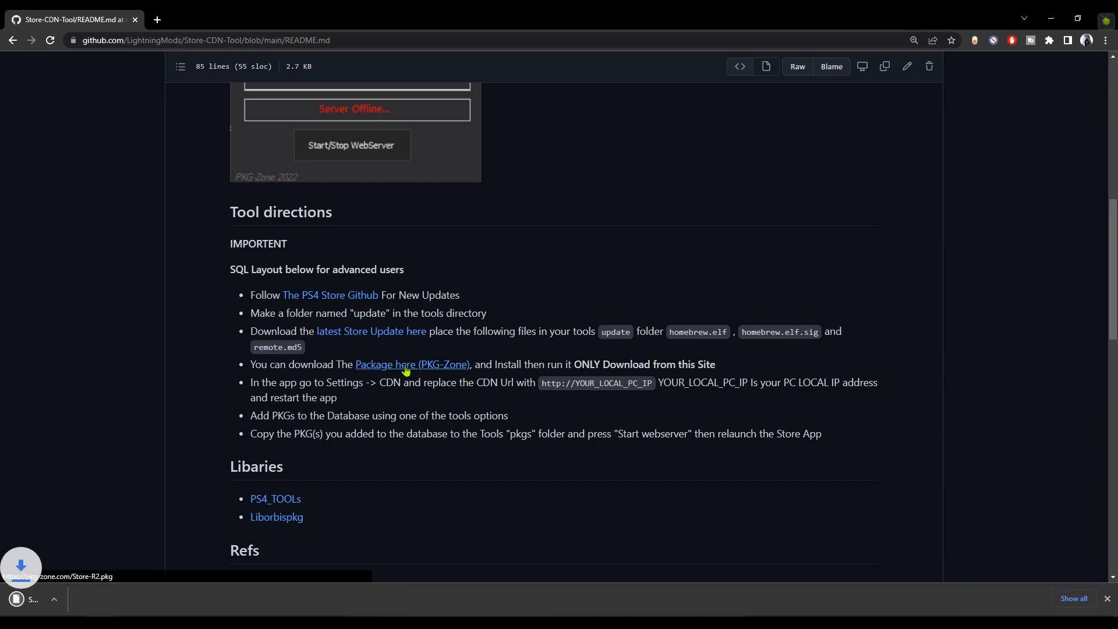
click(412, 363)
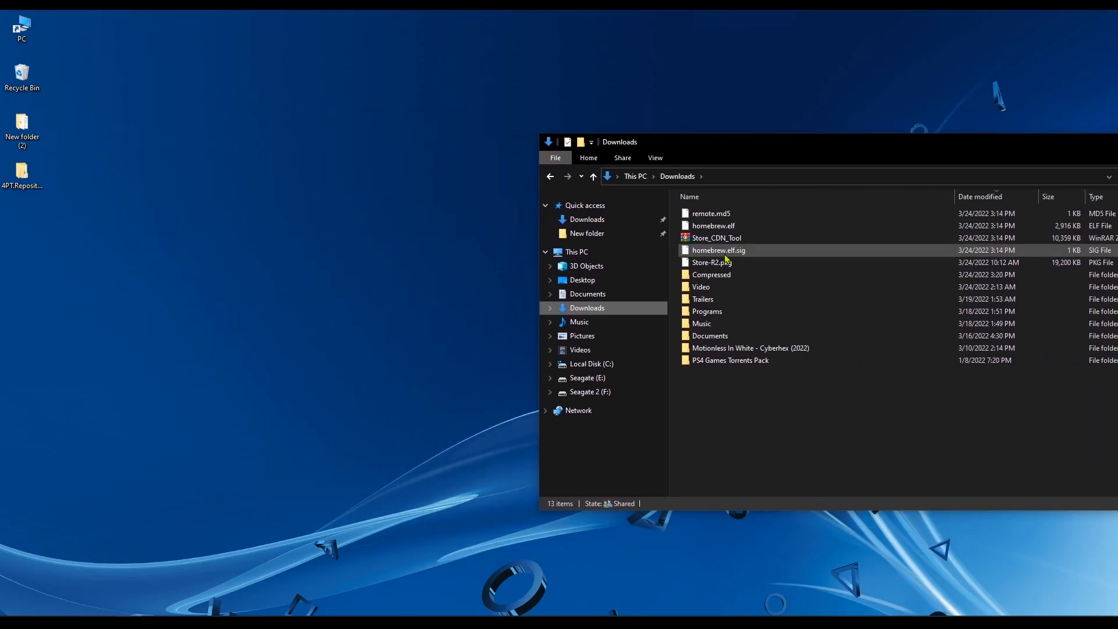
Move Store_CDN_Tool.zip onto the desktop and extract it to a Store_CDN_Tool folder
drag(715, 238, 420, 228)
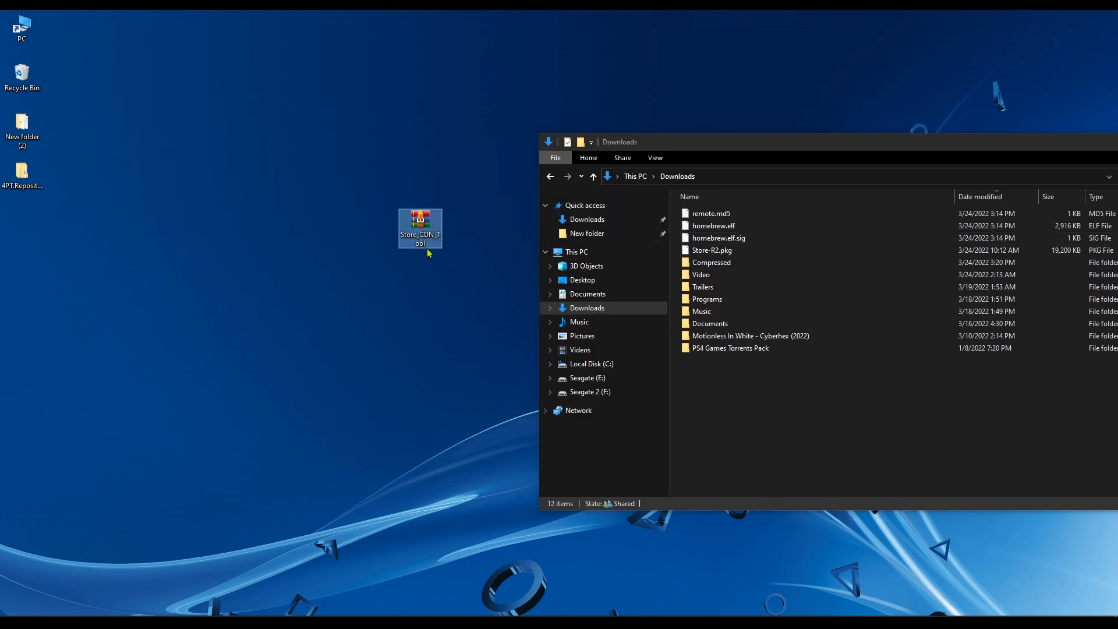
right_click(420, 228)
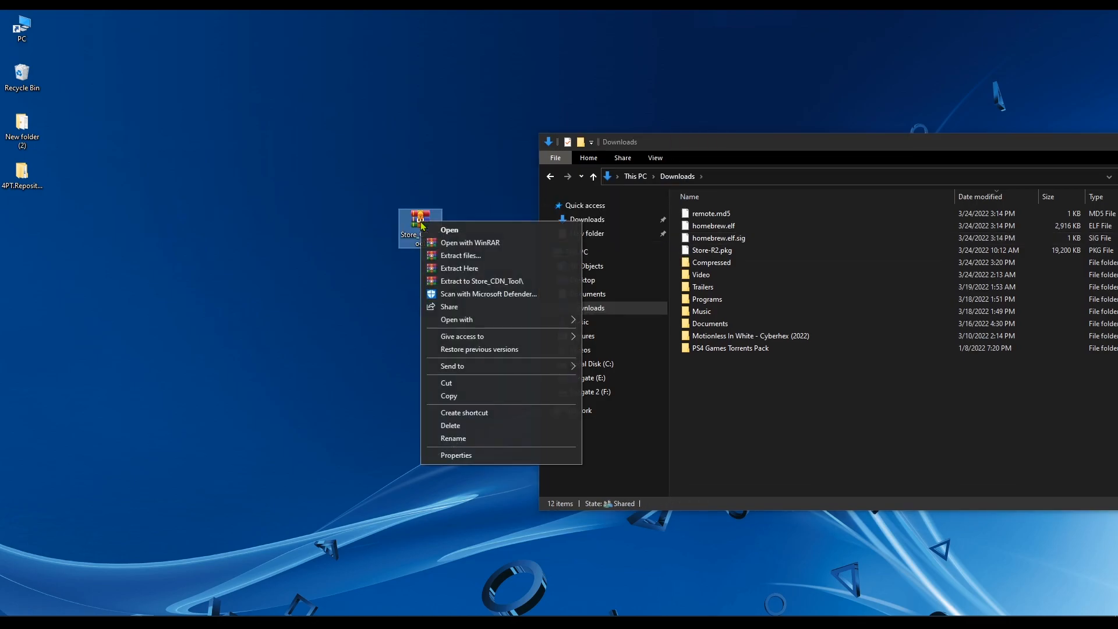
mouse_move(482, 281)
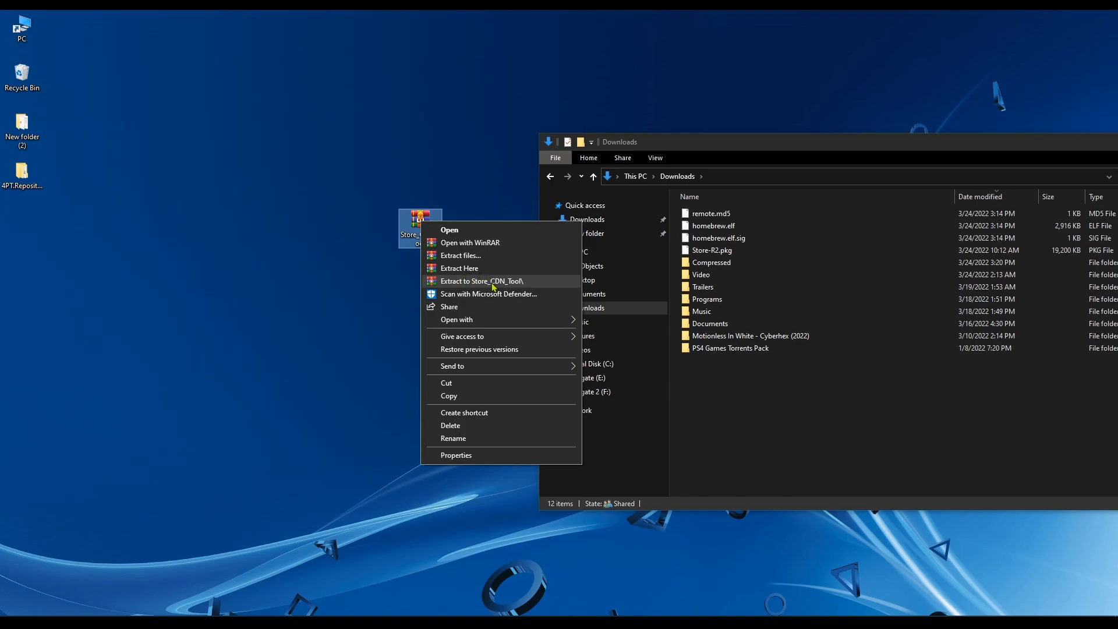
click(481, 280)
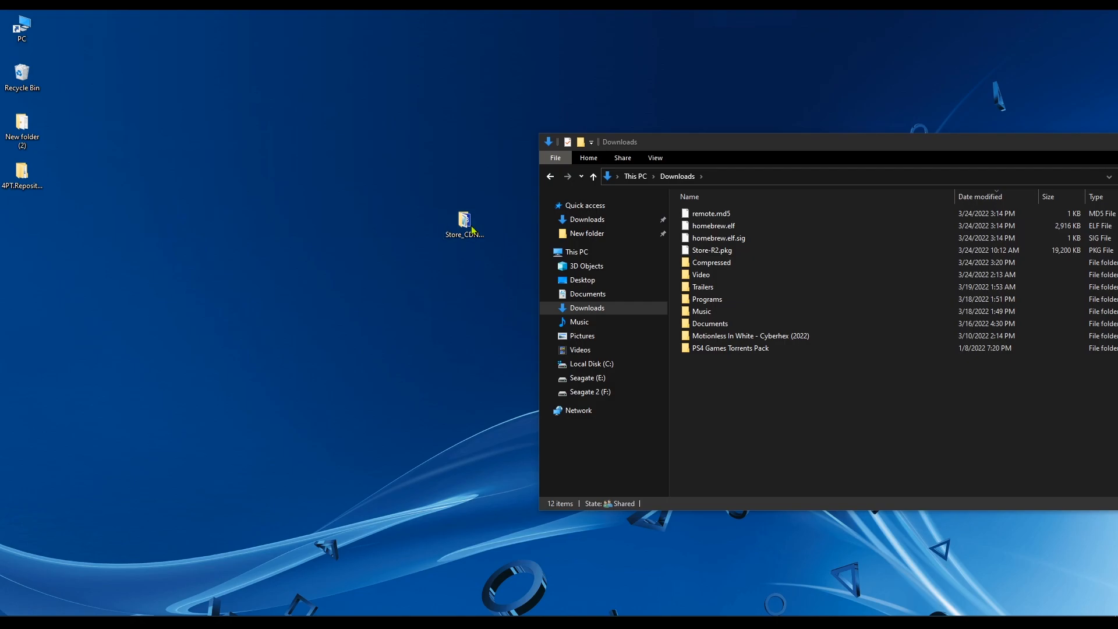
Create an 'update' folder in Store_CDN_Tool and move homebrew.elf, homebrew.elf.sig, remote.md5 into it
double_click(464, 220)
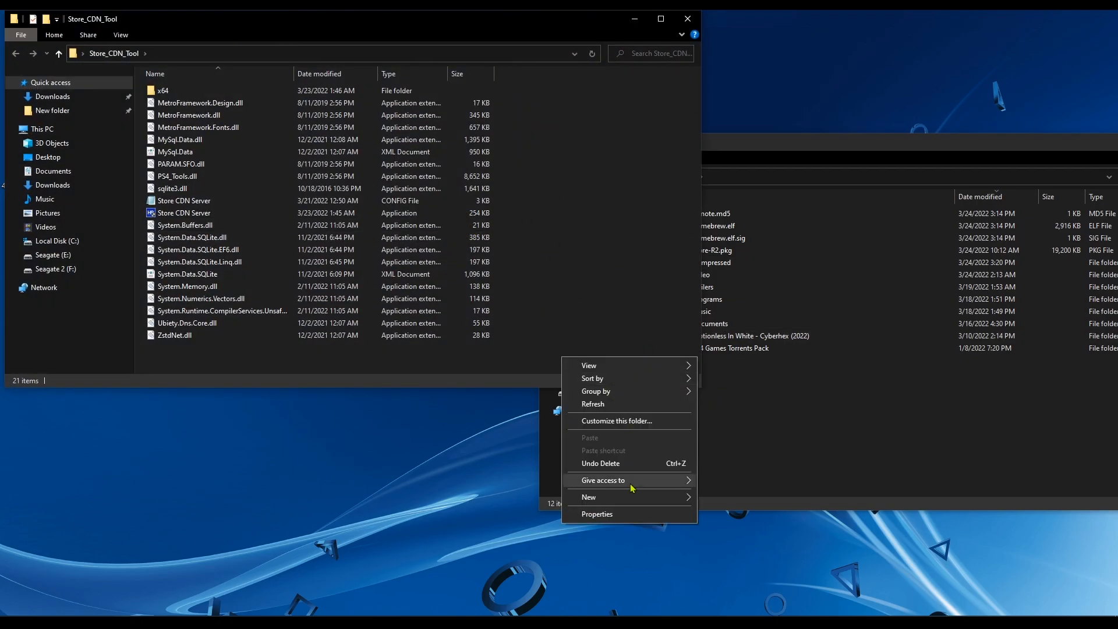
click(588, 497)
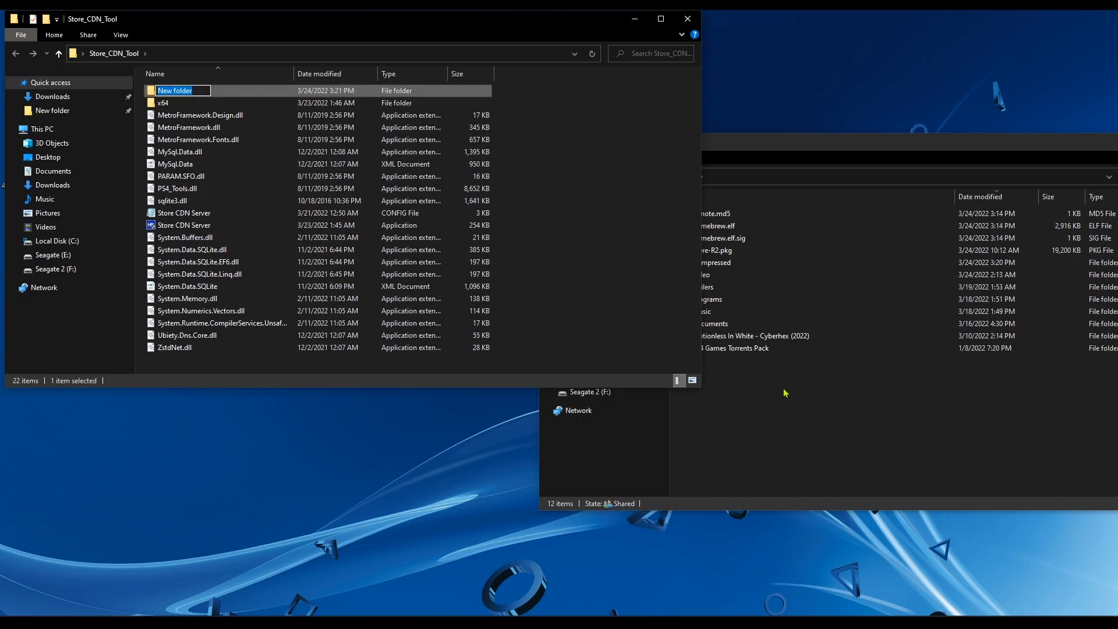
text(update)
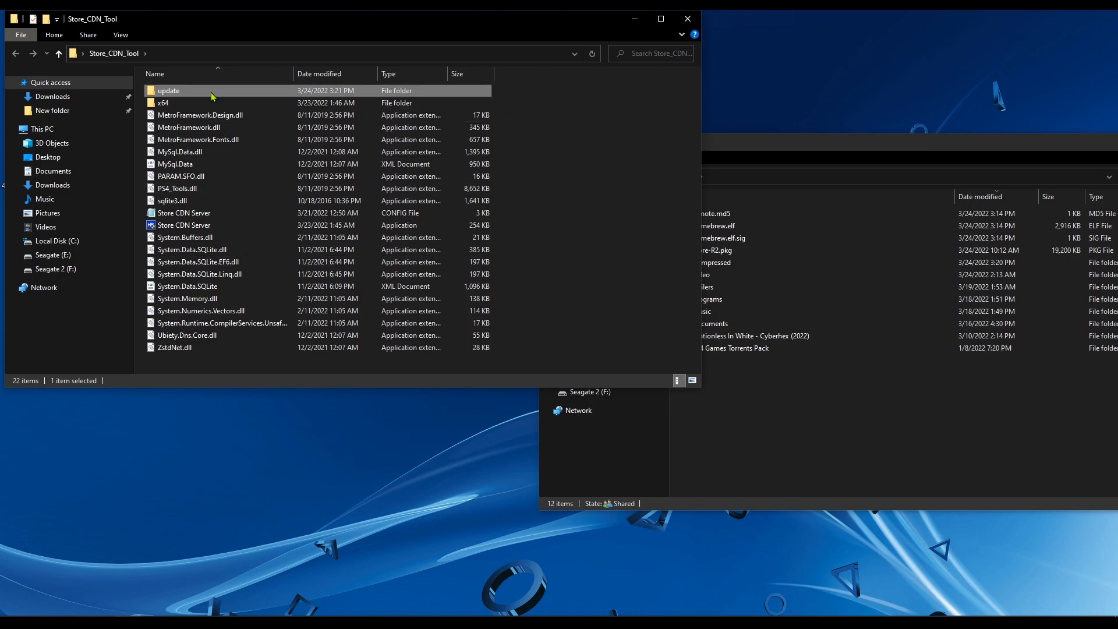
double_click(168, 90)
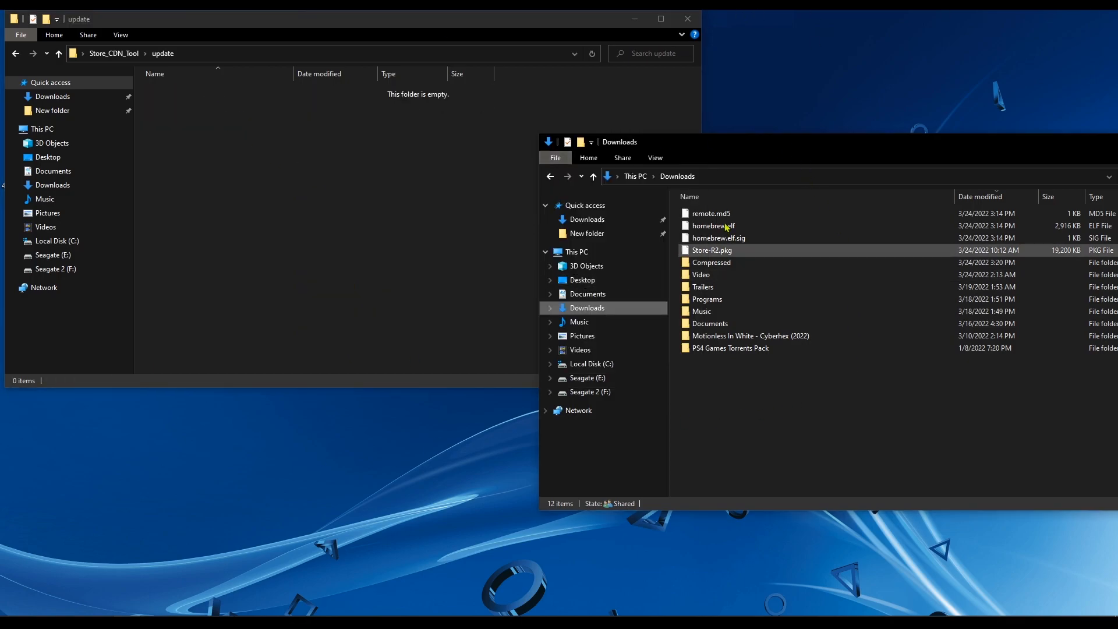
click(712, 225)
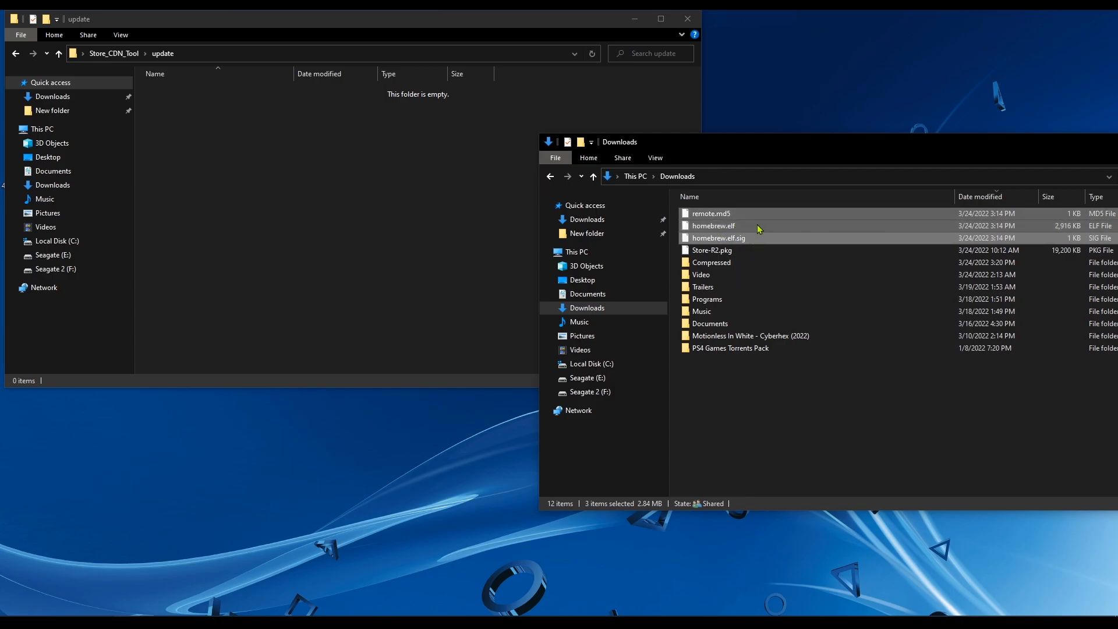
mouse_move(749, 231)
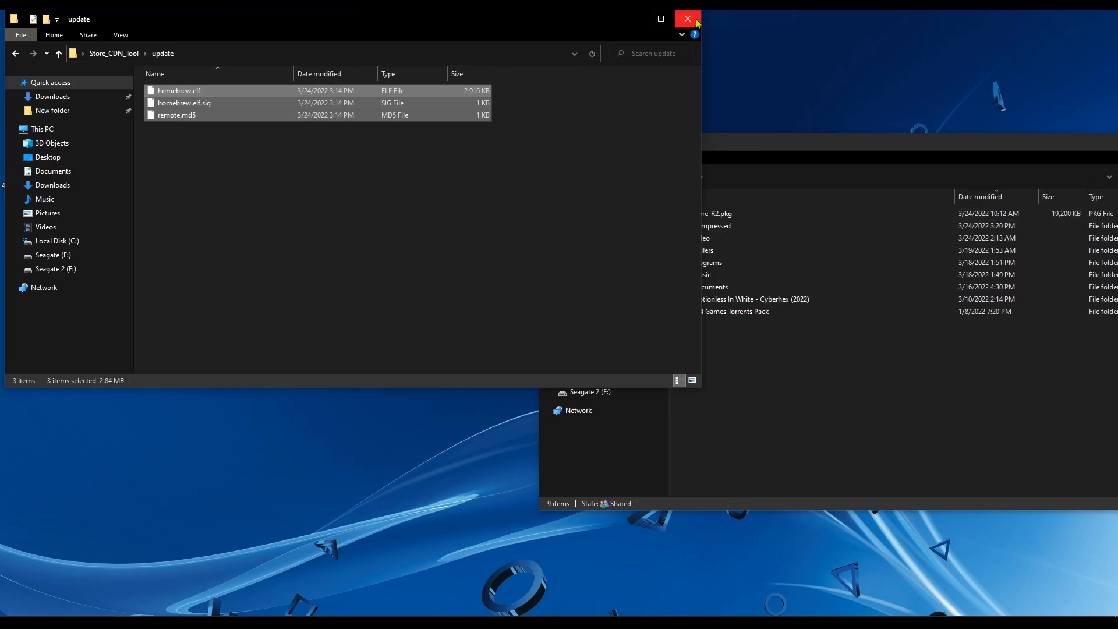
mouse_move(130, 58)
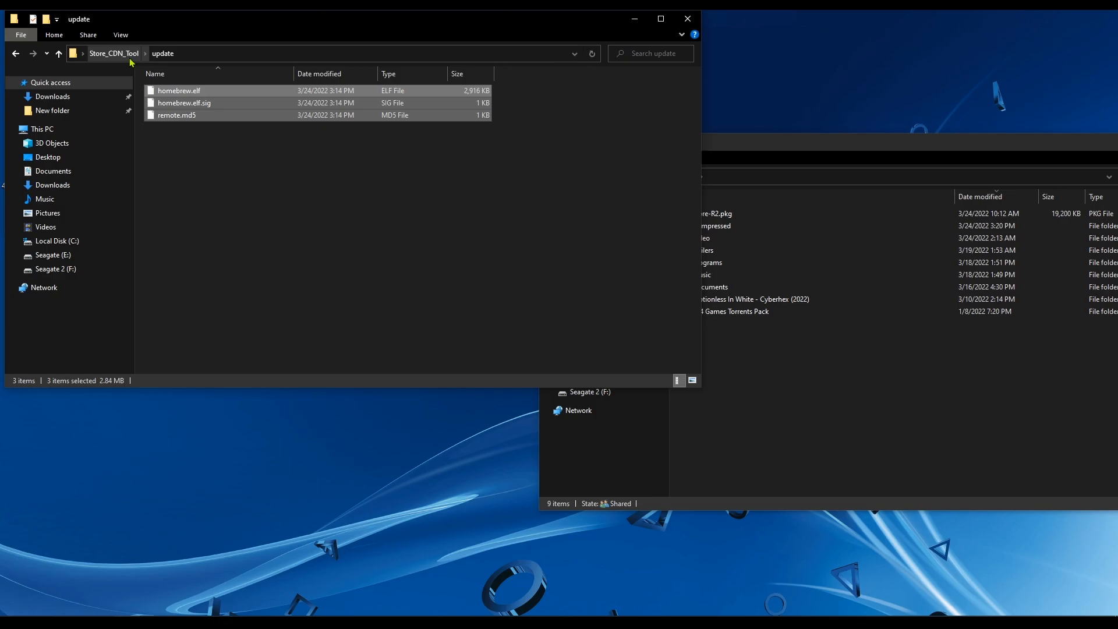
click(112, 54)
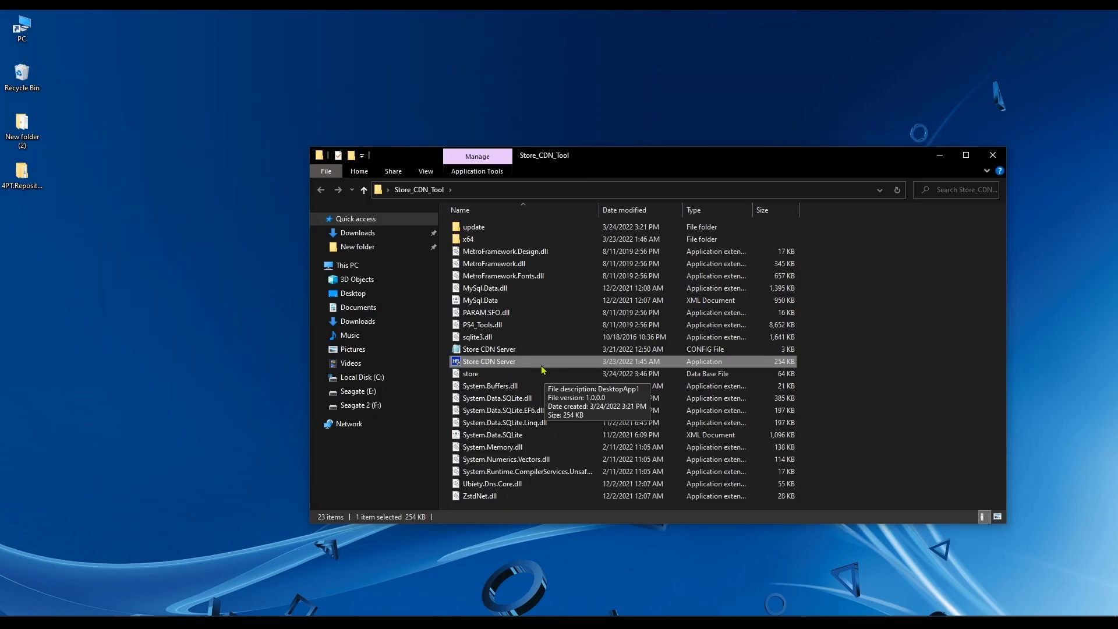
Launch Store CDN Server, save PC IP 192.168.1.10, and open the package folder browser
double_click(488, 361)
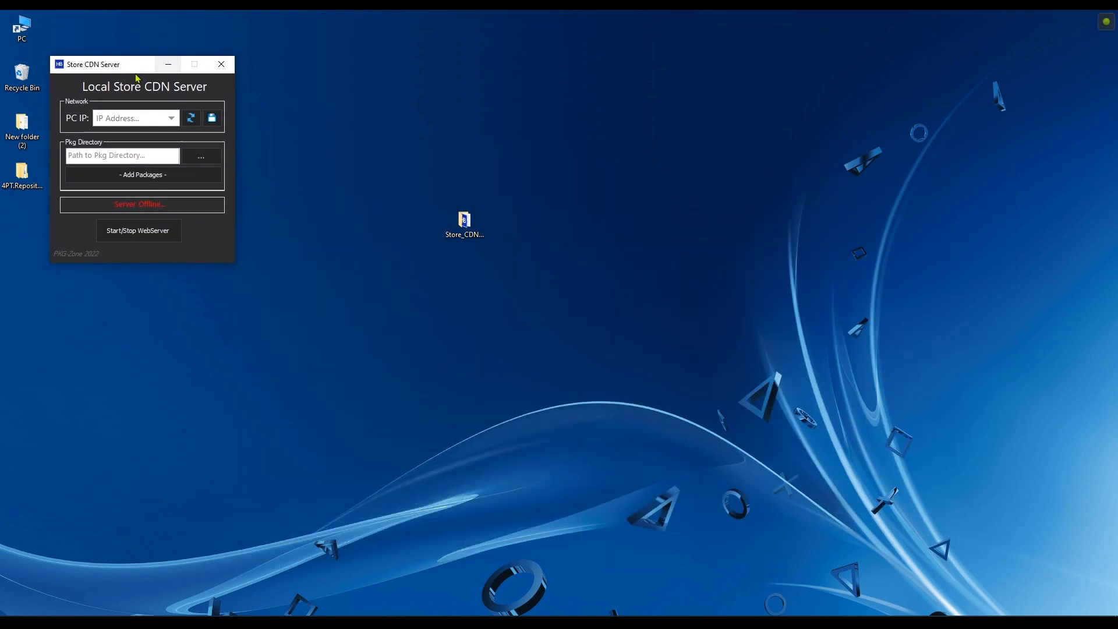
drag(91, 64, 563, 244)
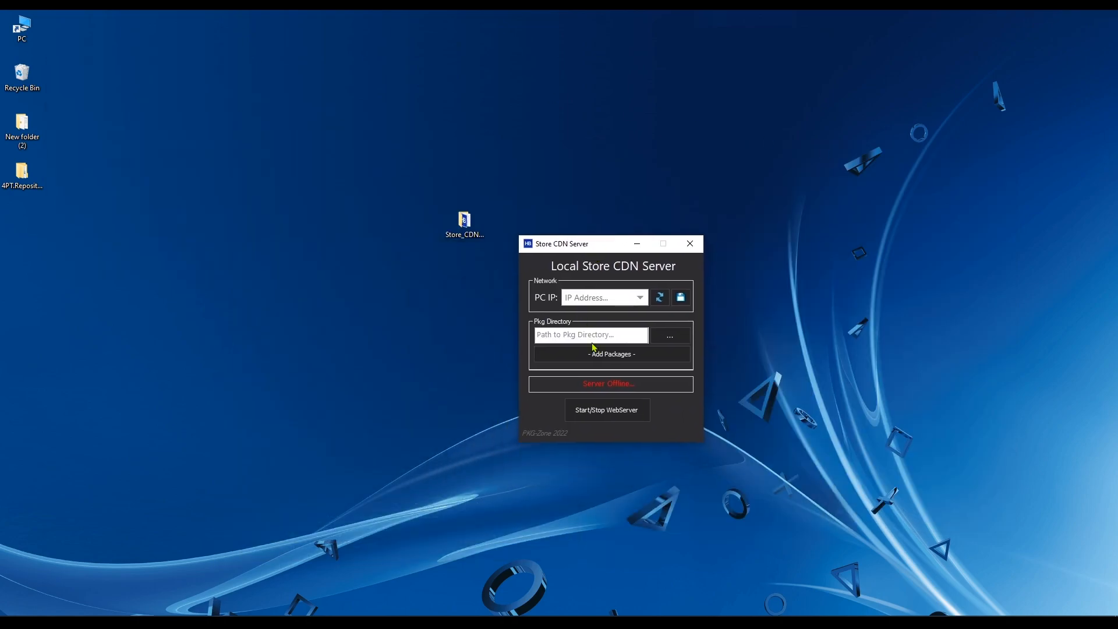
click(639, 297)
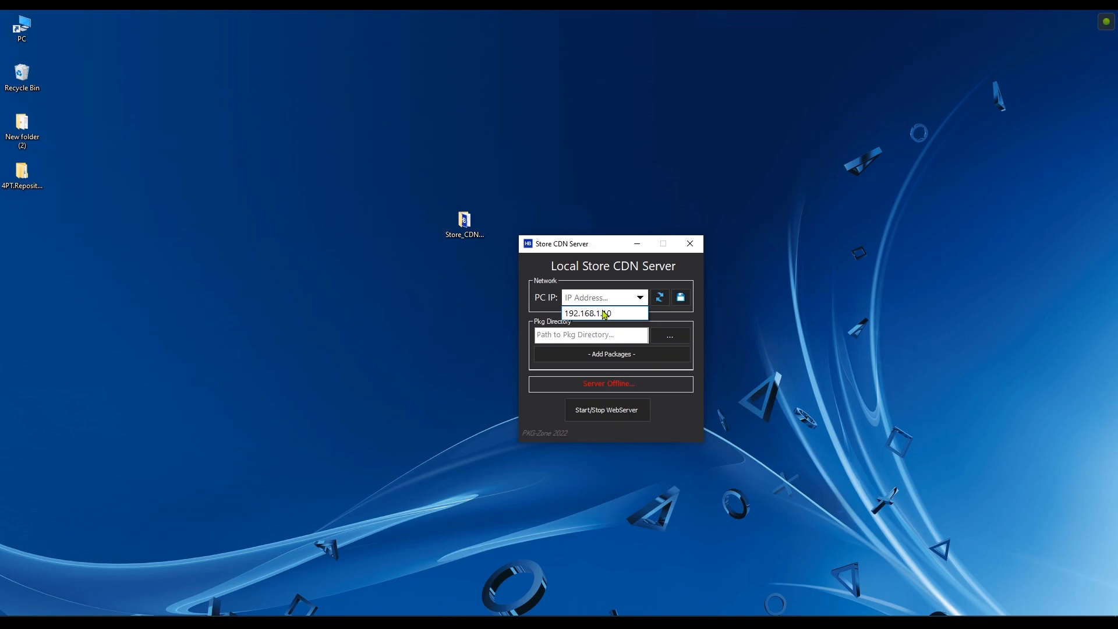
click(588, 314)
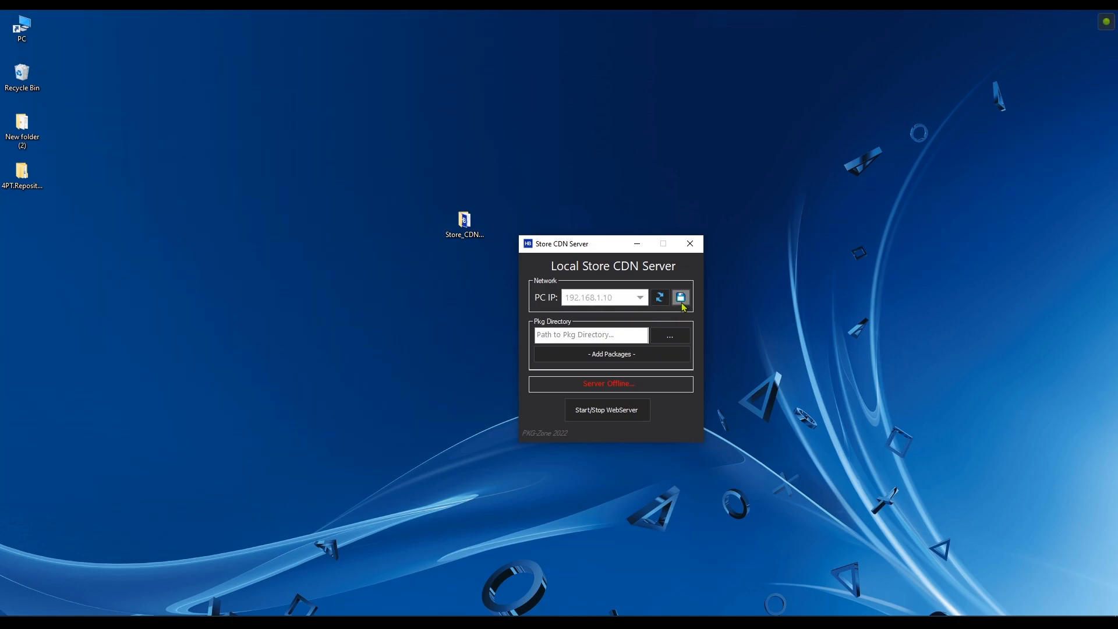
click(590, 335)
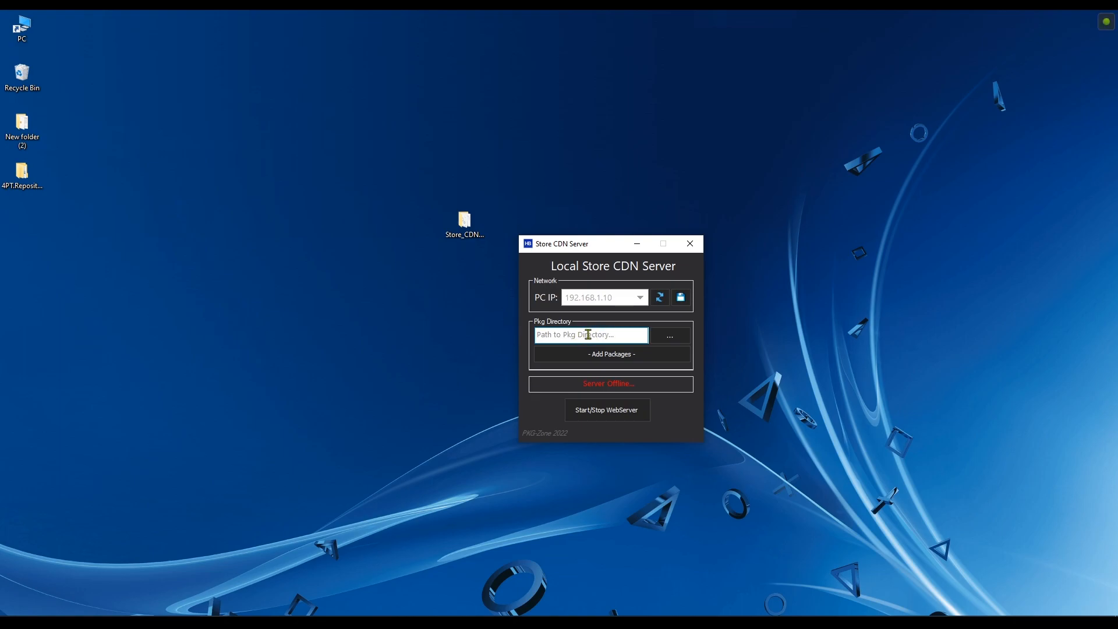
click(669, 336)
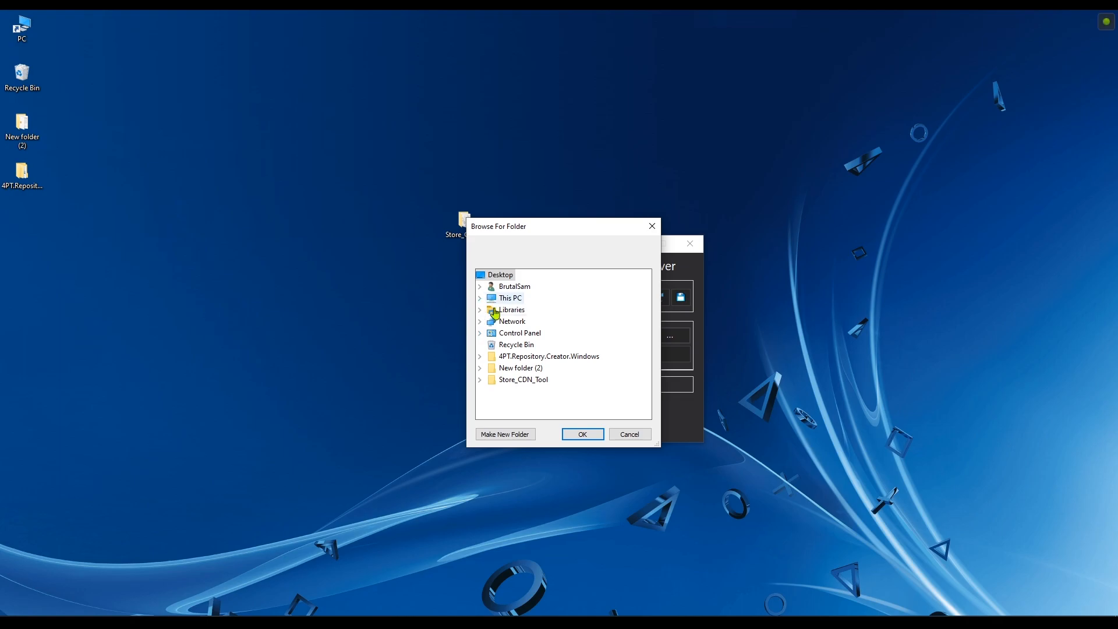
Choose E:\PS4 as the package folder, add its 122 packages, and start the web server
click(480, 297)
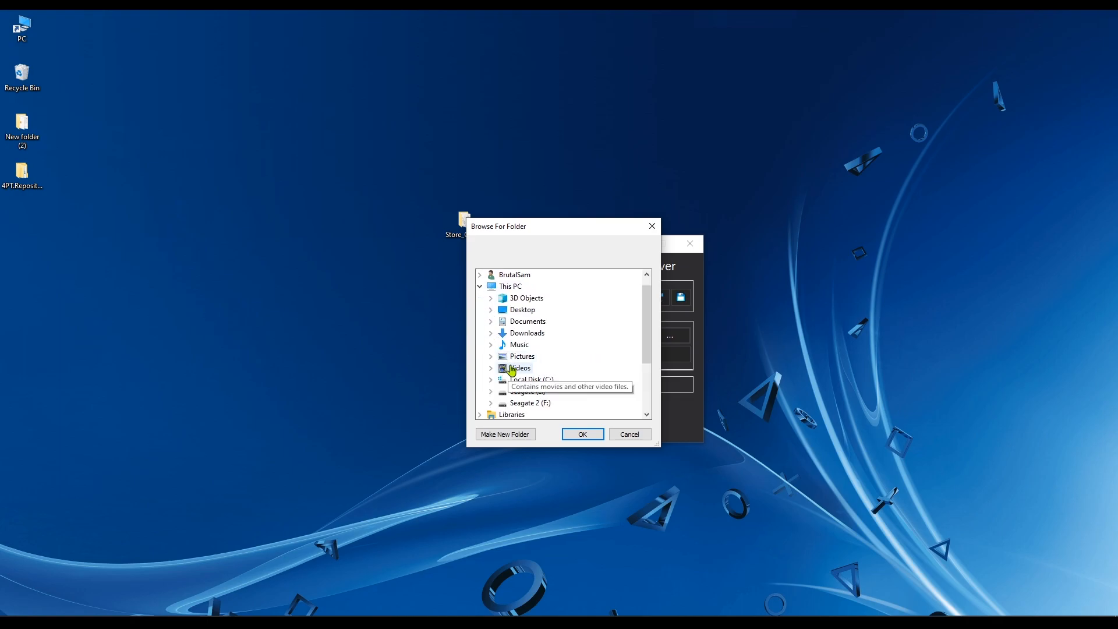
click(490, 298)
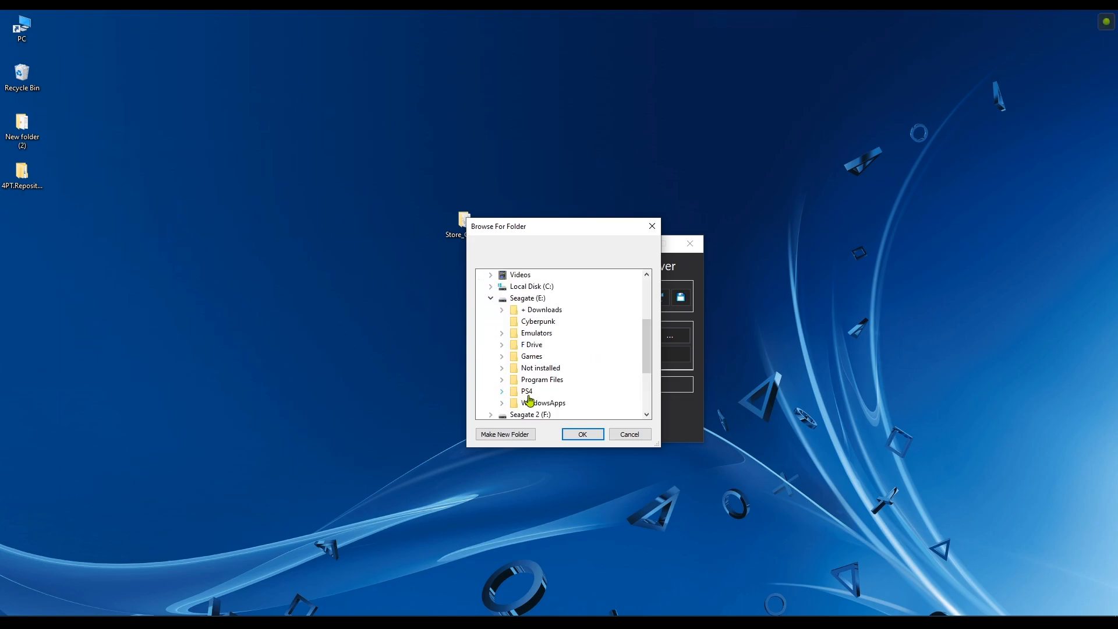
click(582, 433)
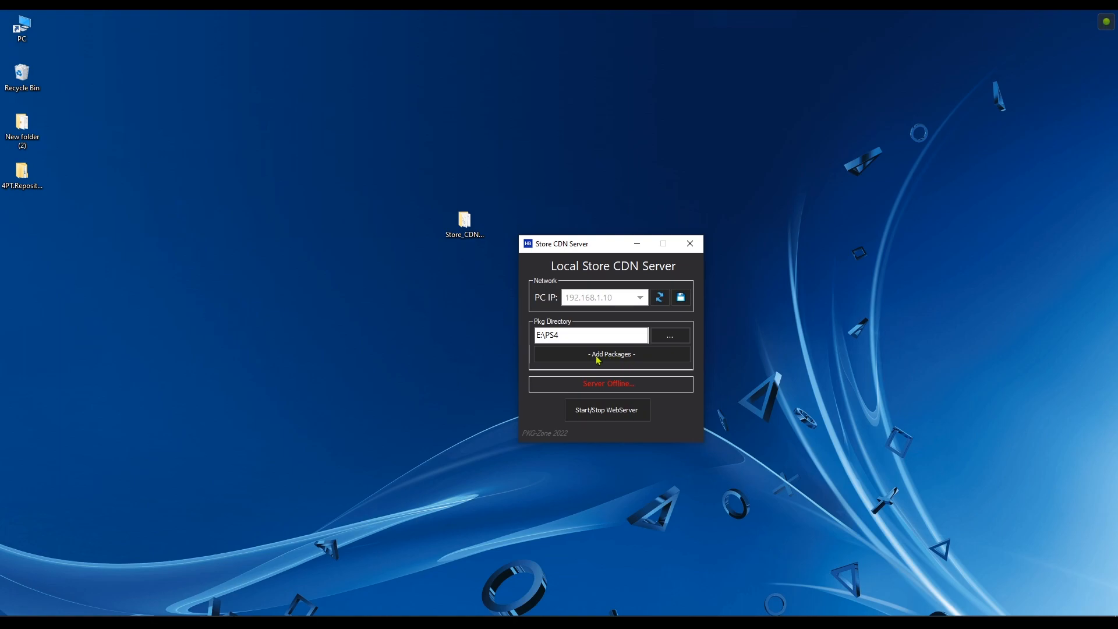
mouse_move(623, 357)
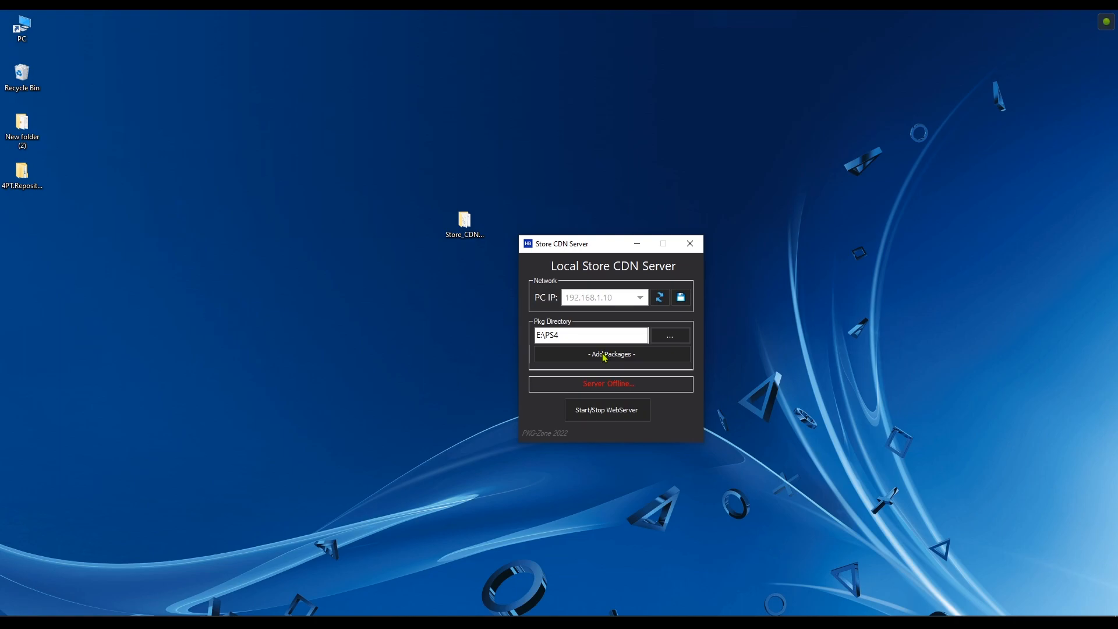
click(610, 353)
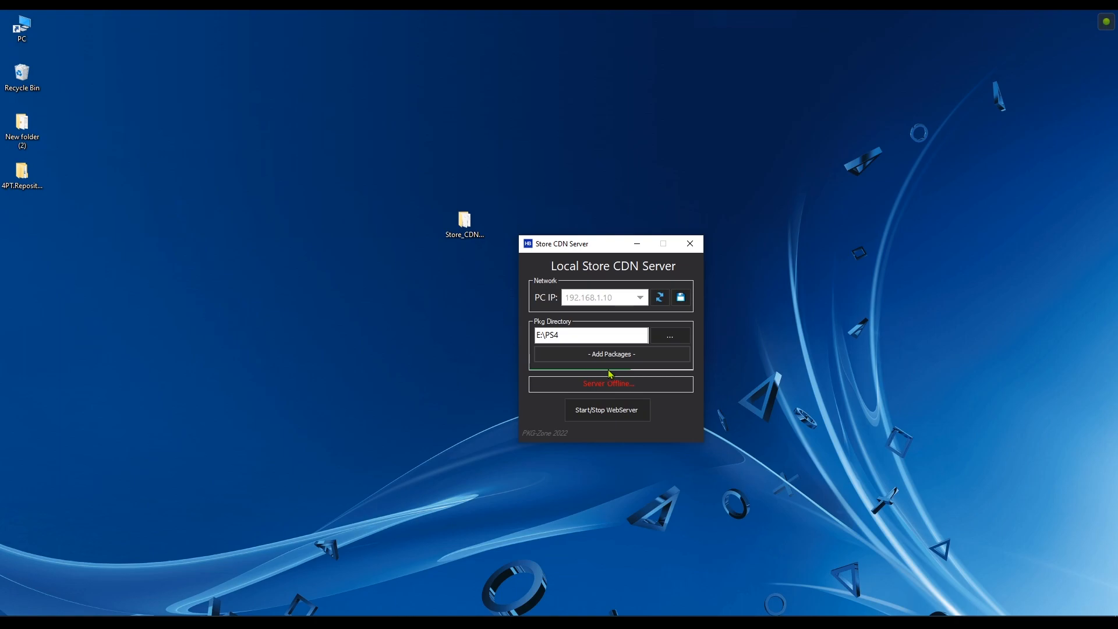
click(611, 354)
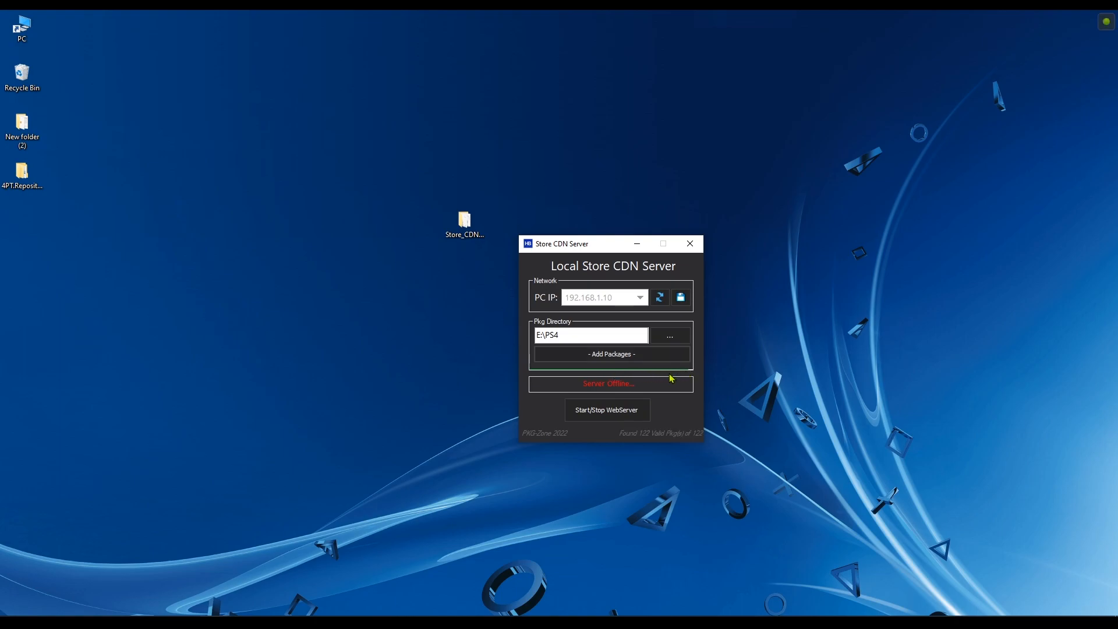
mouse_move(684, 386)
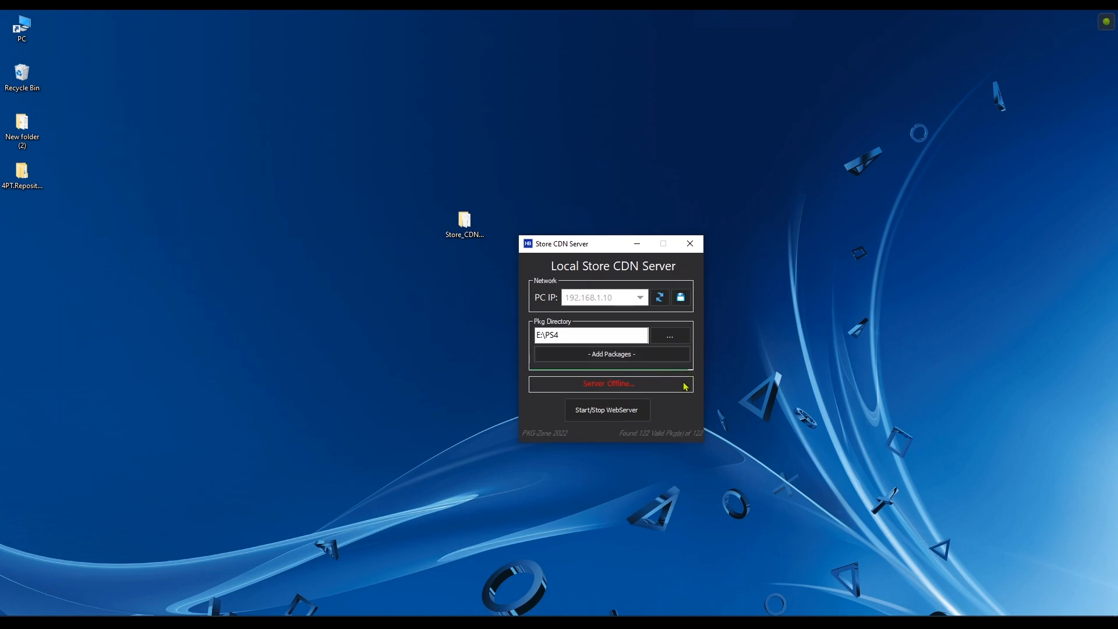
mouse_move(679, 437)
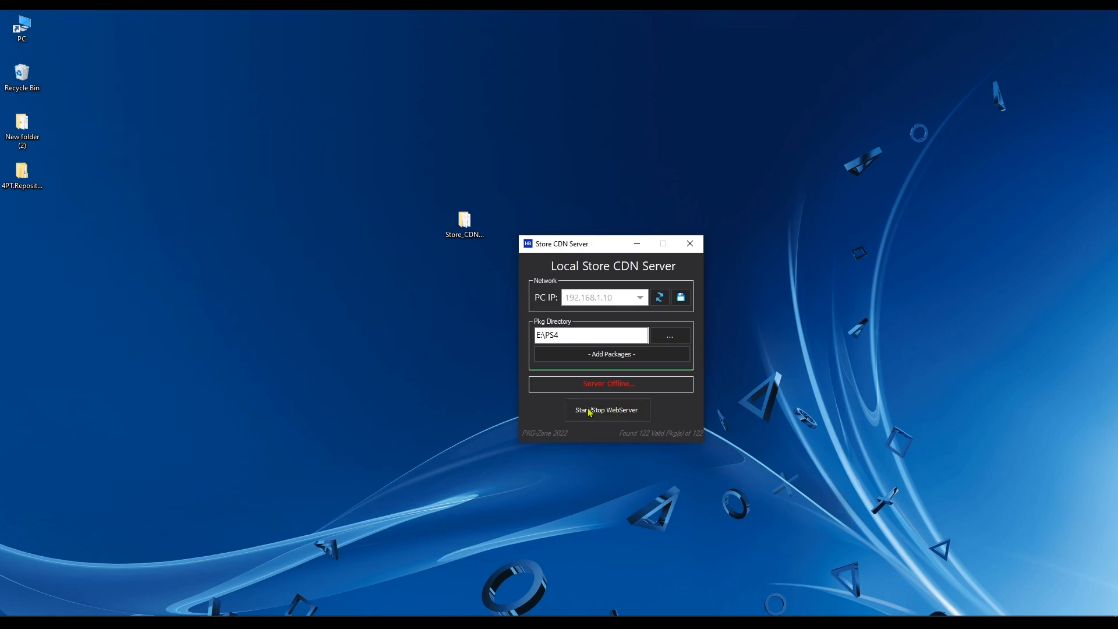
click(607, 409)
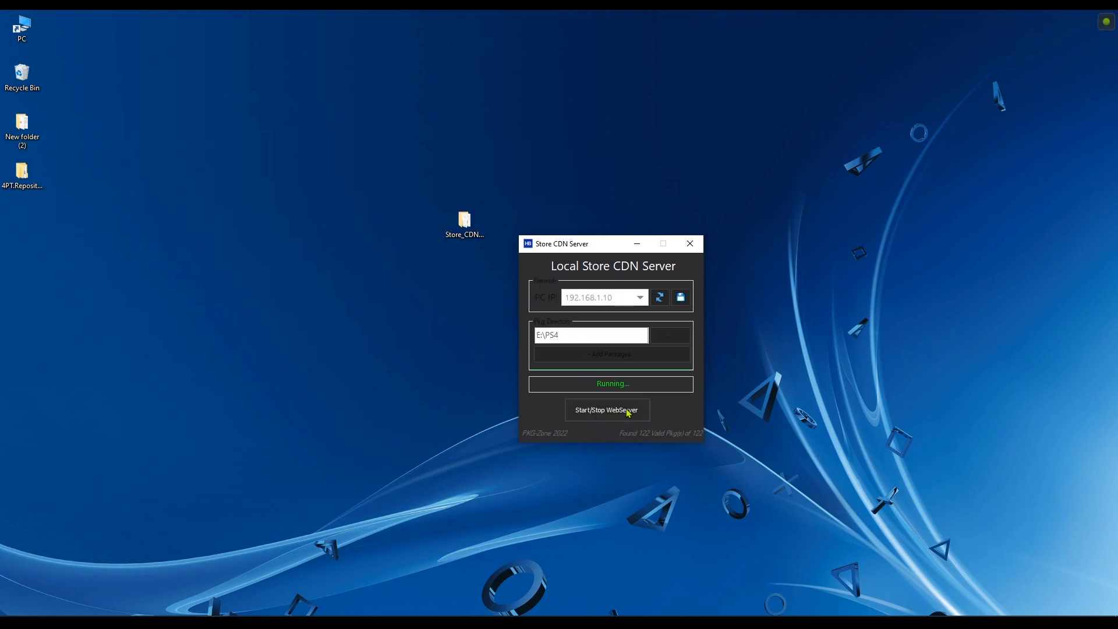
mouse_move(638, 391)
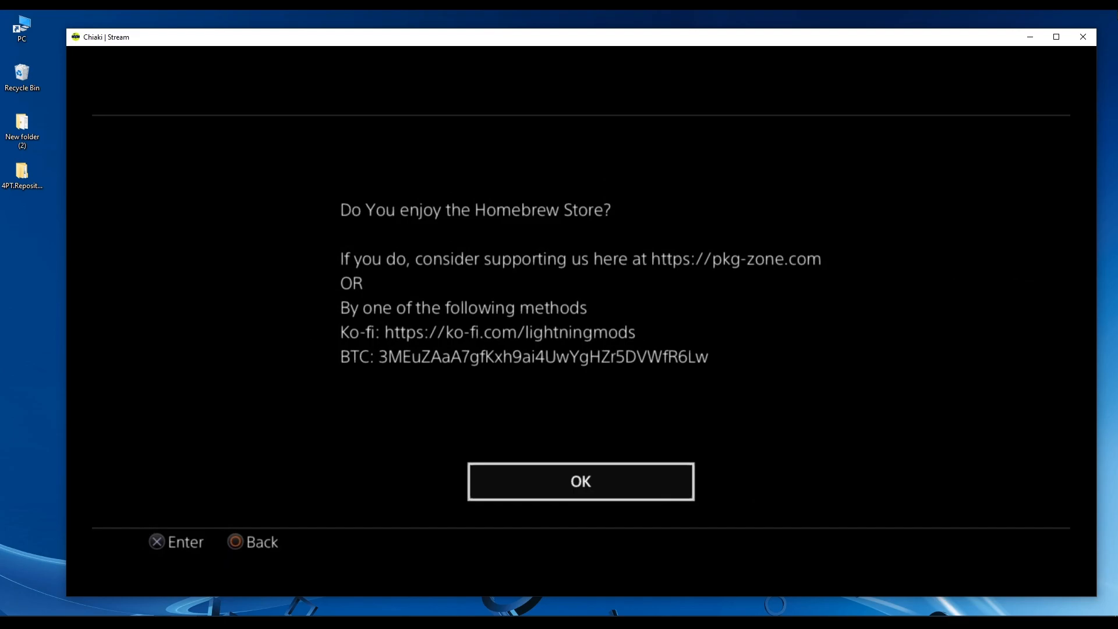
Dismiss the support popup and move down the sidebar past Queue to Settings
click(580, 482)
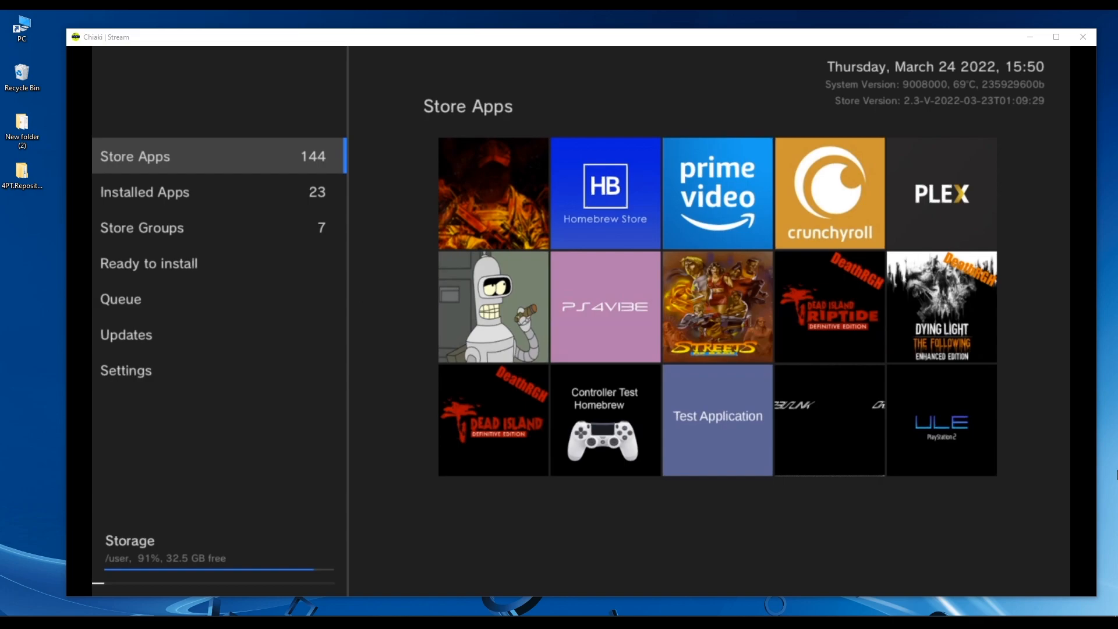
click(121, 299)
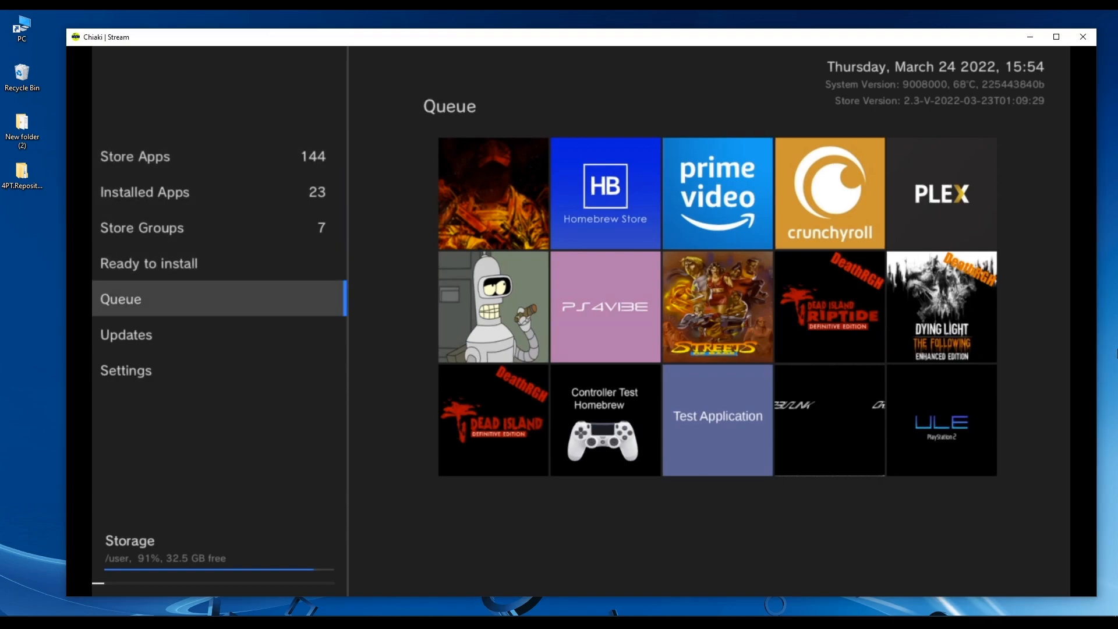
click(126, 370)
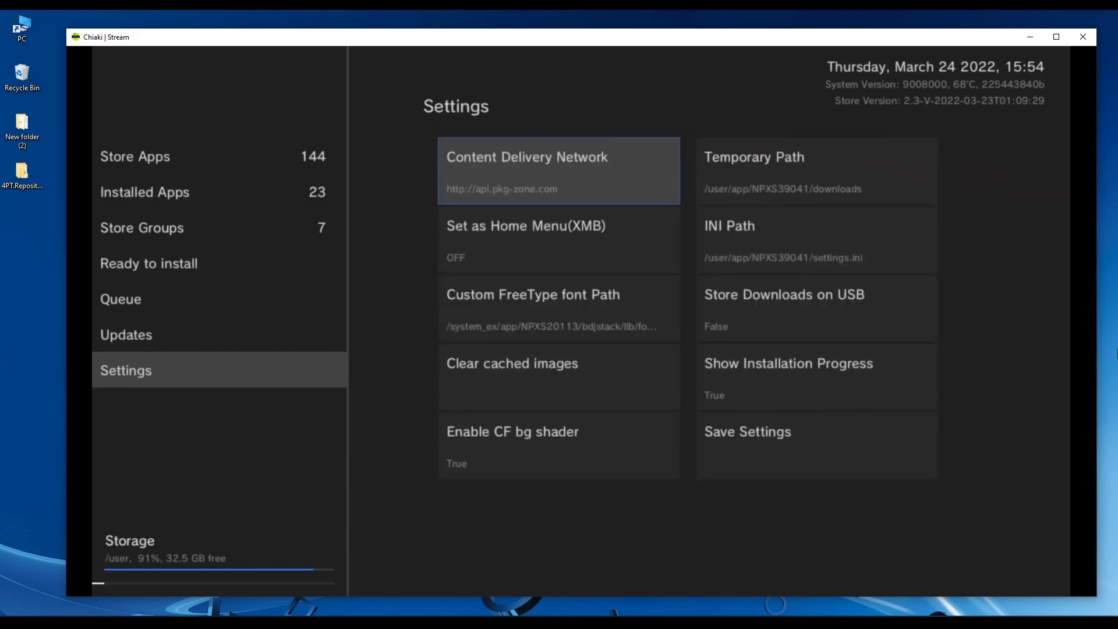
click(559, 171)
text(http://192.168.1.10)
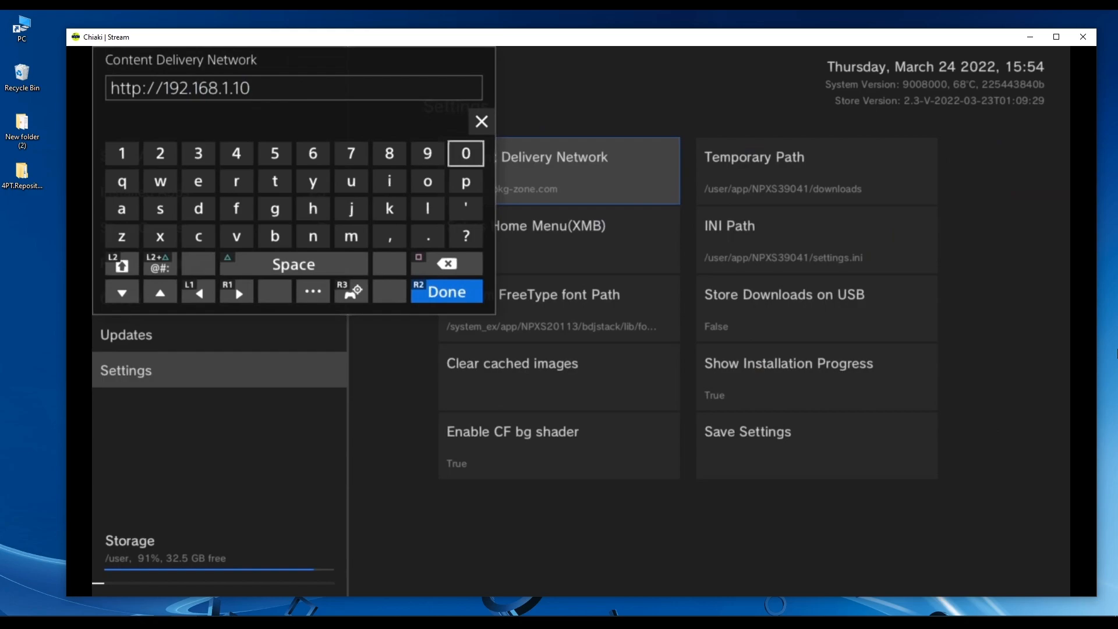
click(445, 292)
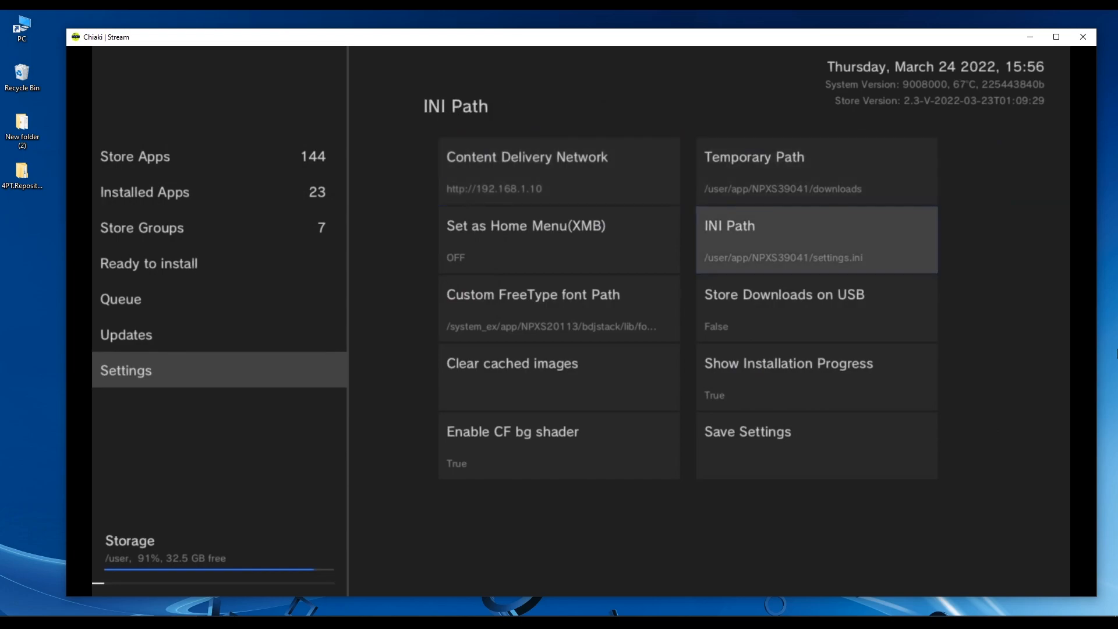
click(815, 239)
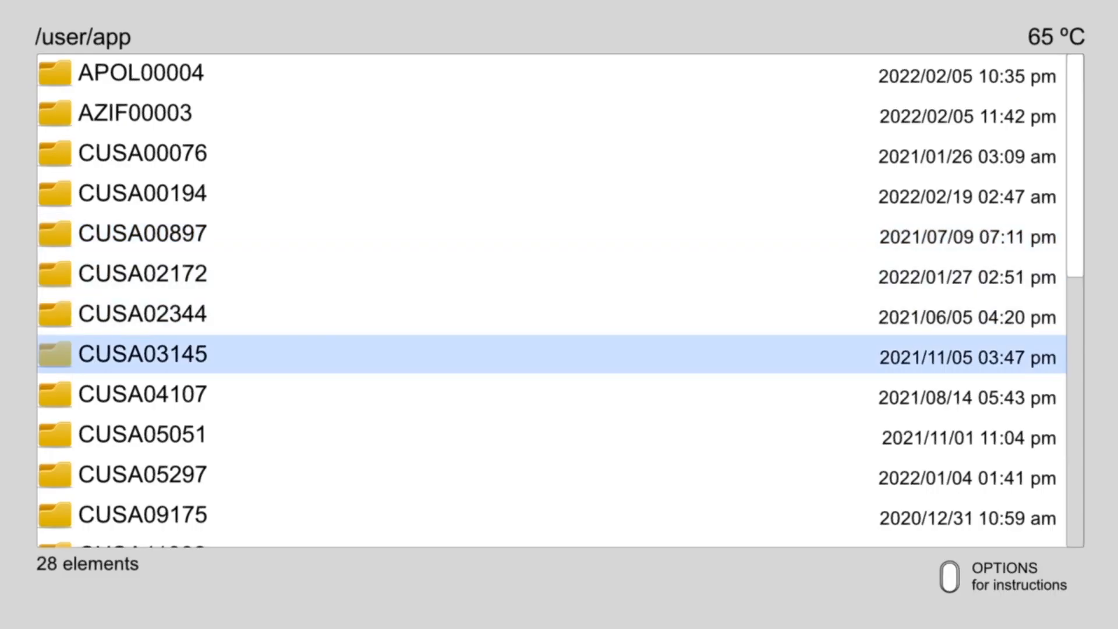
Scroll to settings.ini in /user/app/NPXS39041 and delete it
scroll(down, 3)
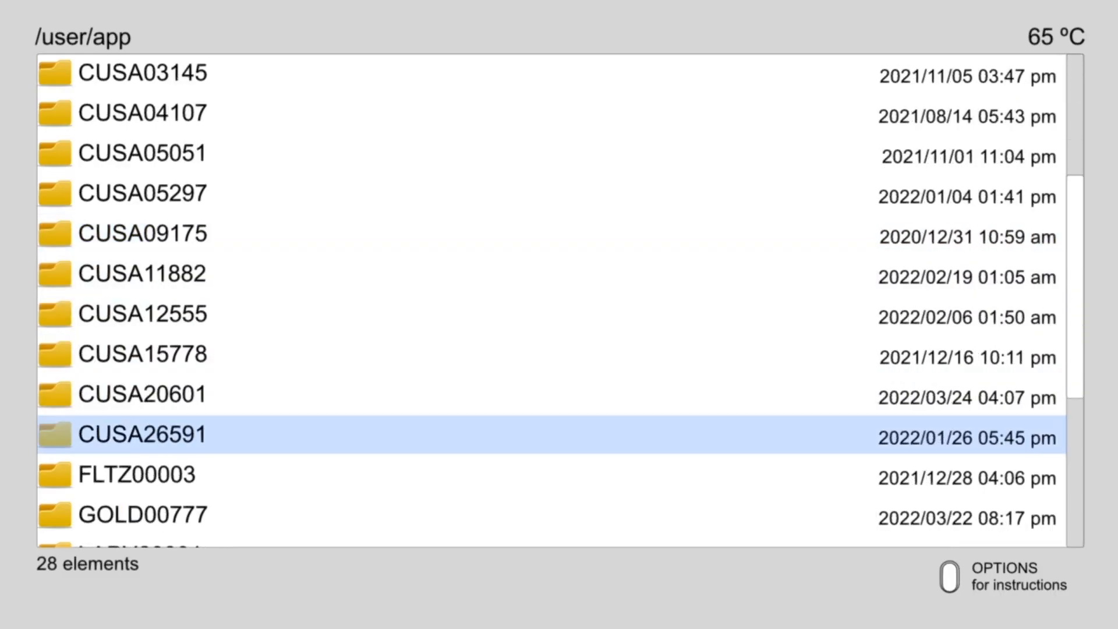
scroll(down, 3)
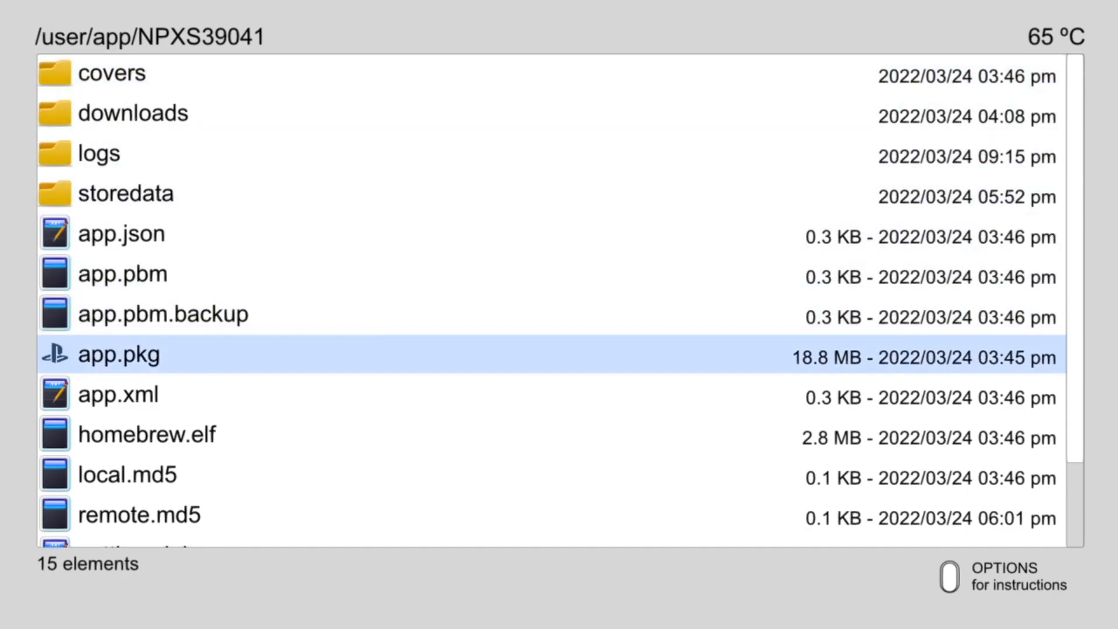
scroll(down, 3)
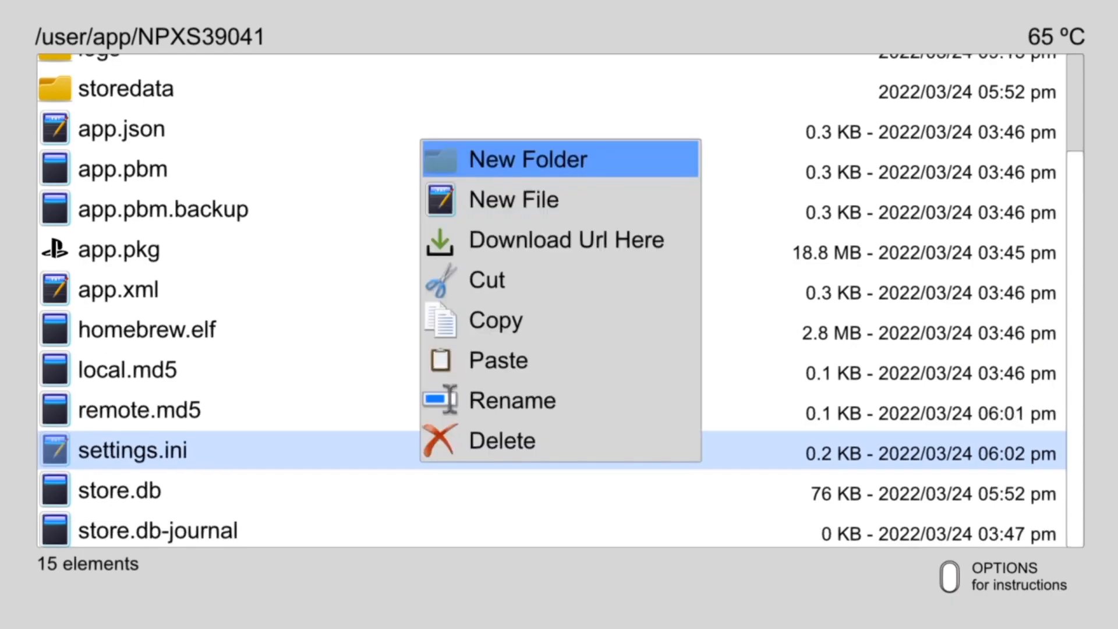
mouse_move(565, 240)
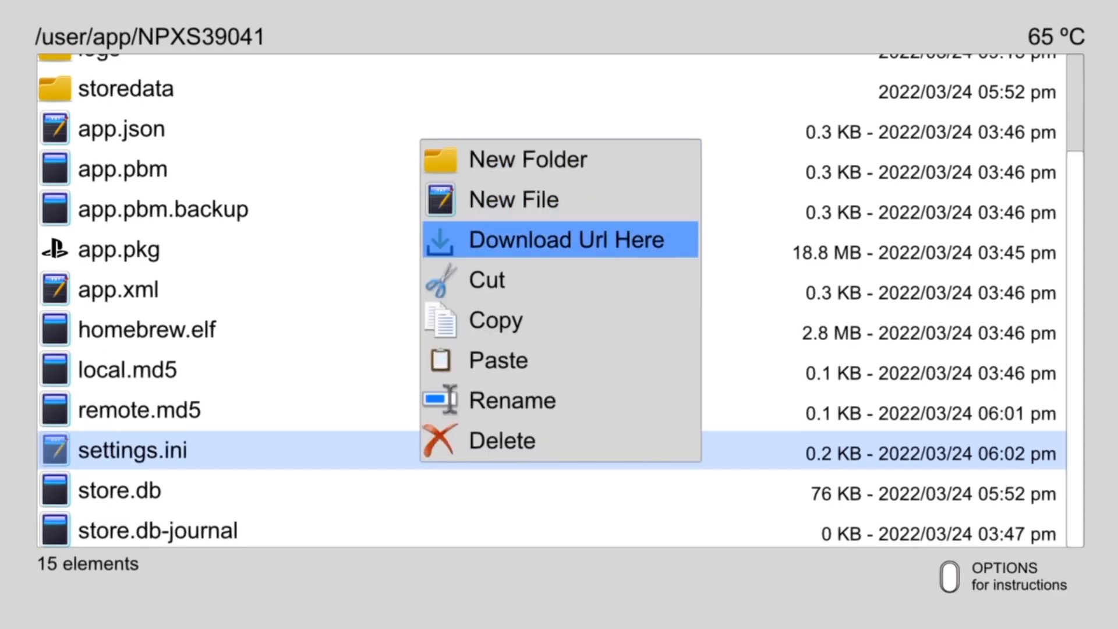
click(501, 440)
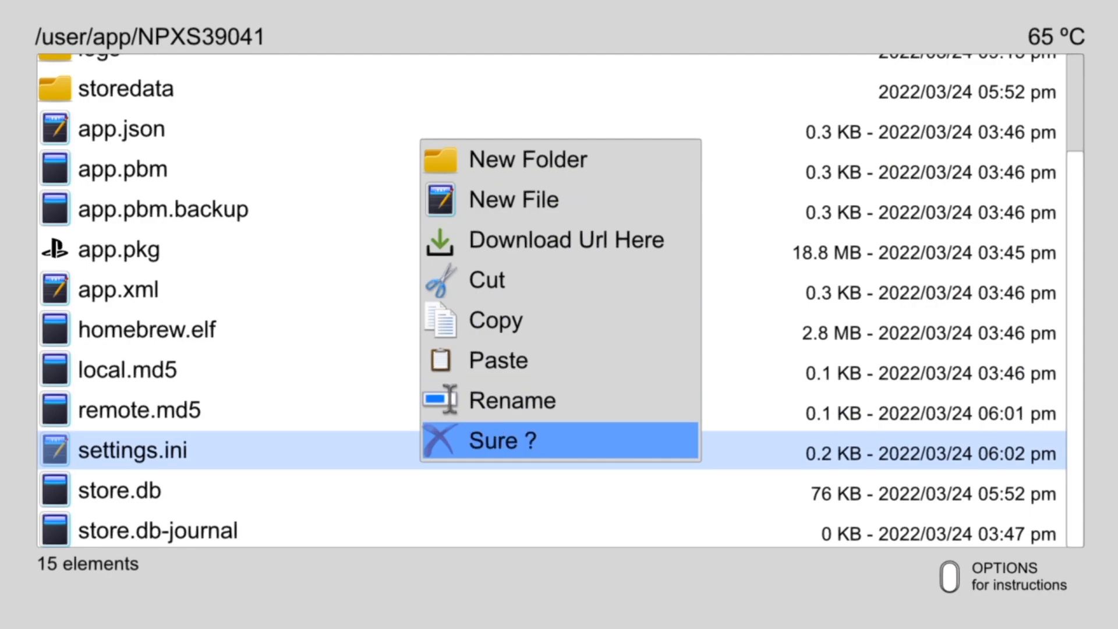
click(506, 440)
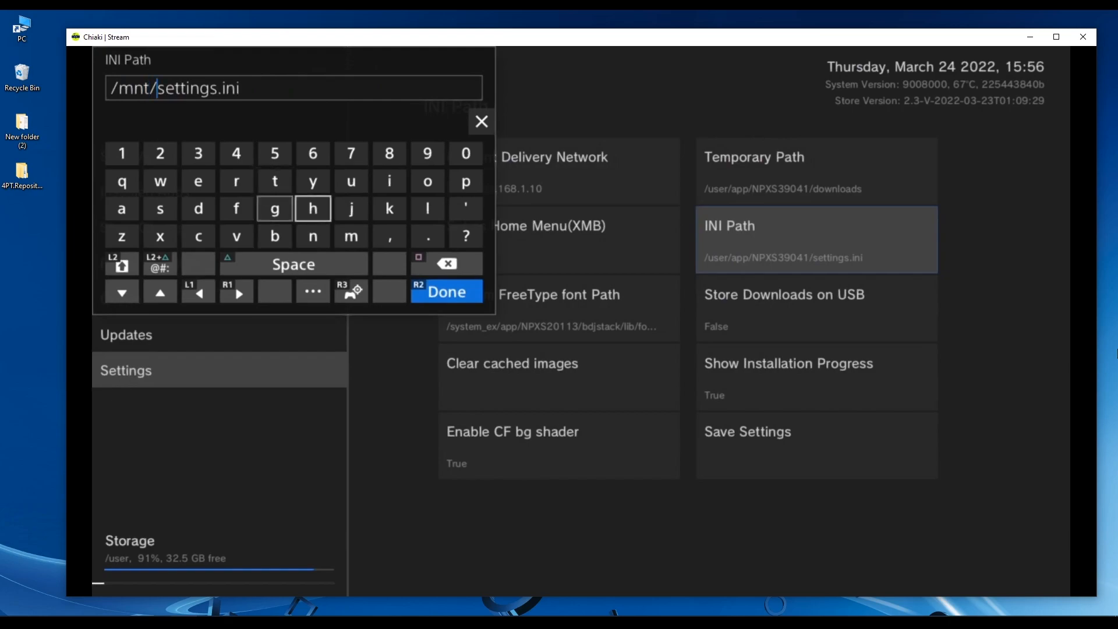
Edit the INI Path to /mnt/usb0/settings.ini with the on-screen keyboard
click(160, 181)
text(usb)
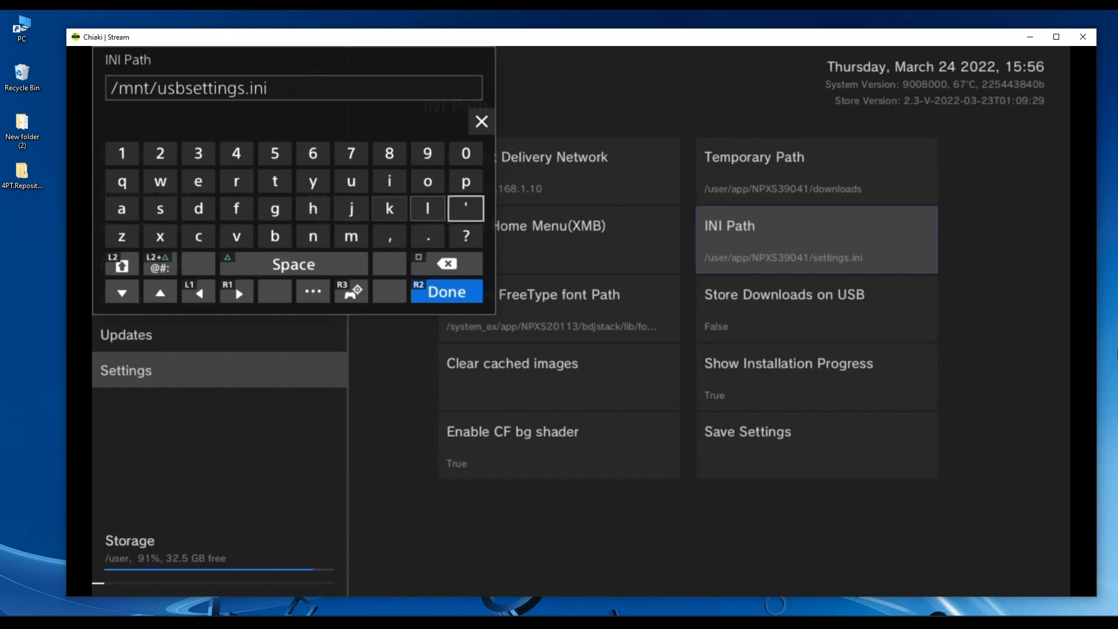
click(466, 153)
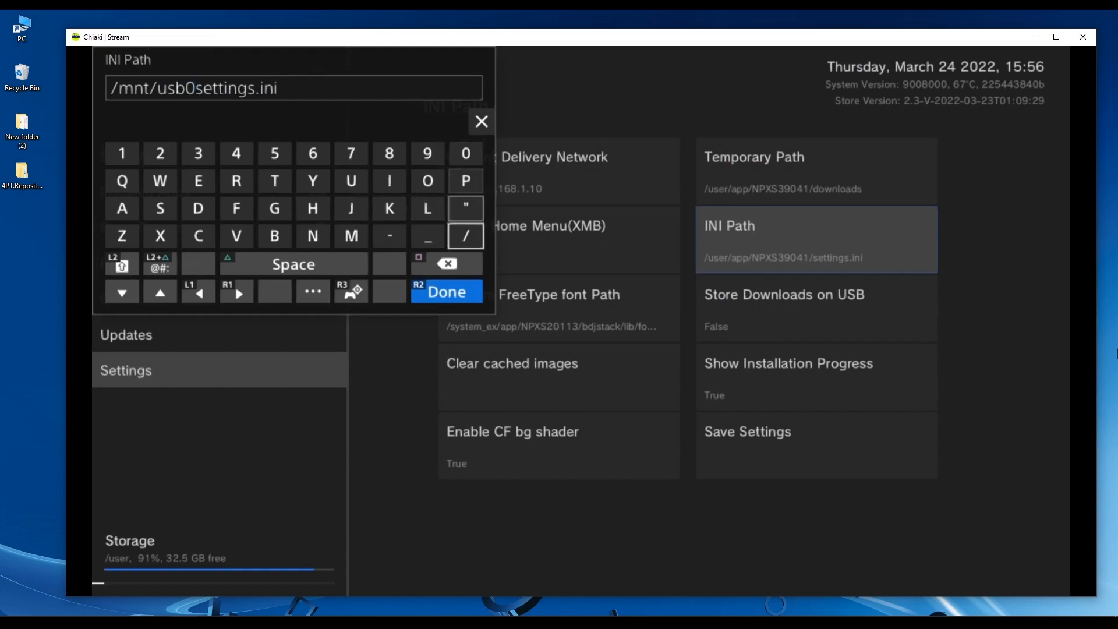
click(446, 292)
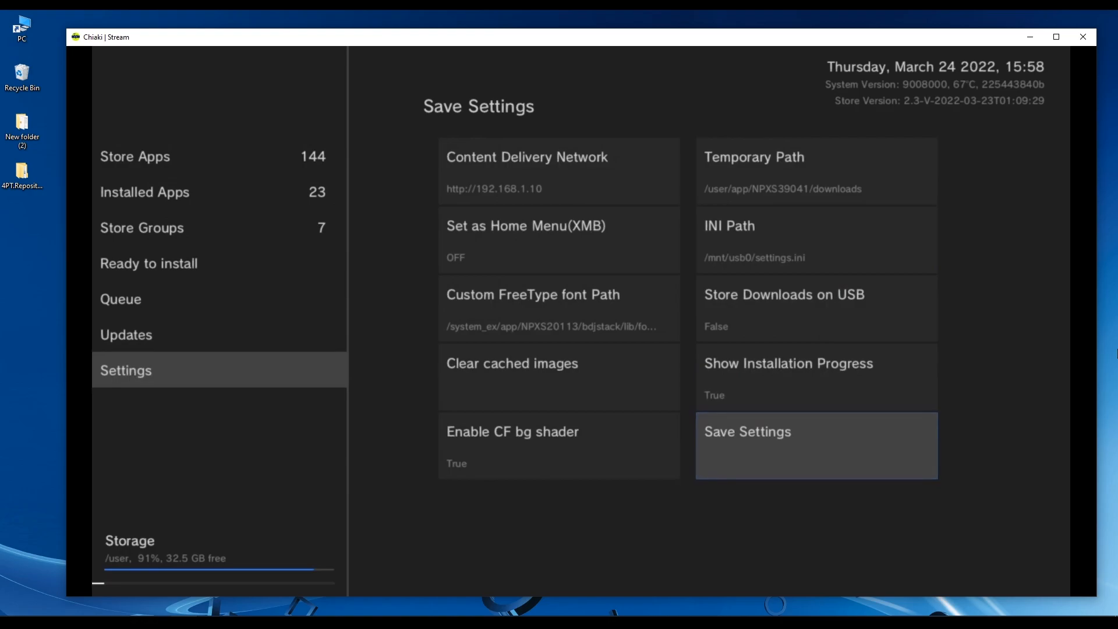
Save the Homebrew Store settings and acknowledge the saved confirmation
click(815, 445)
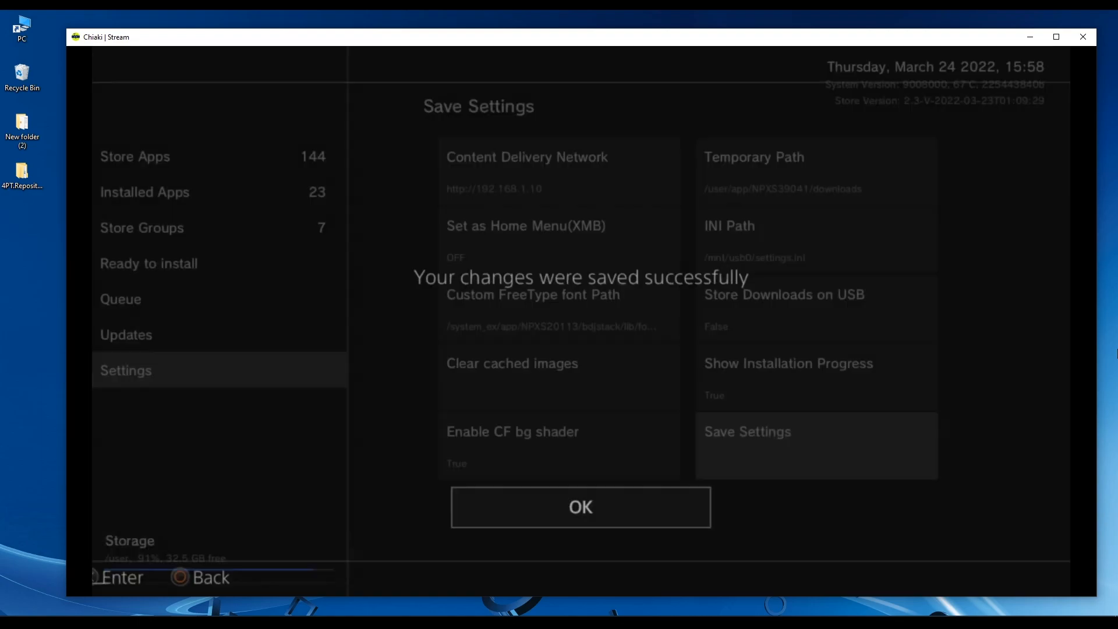
click(580, 508)
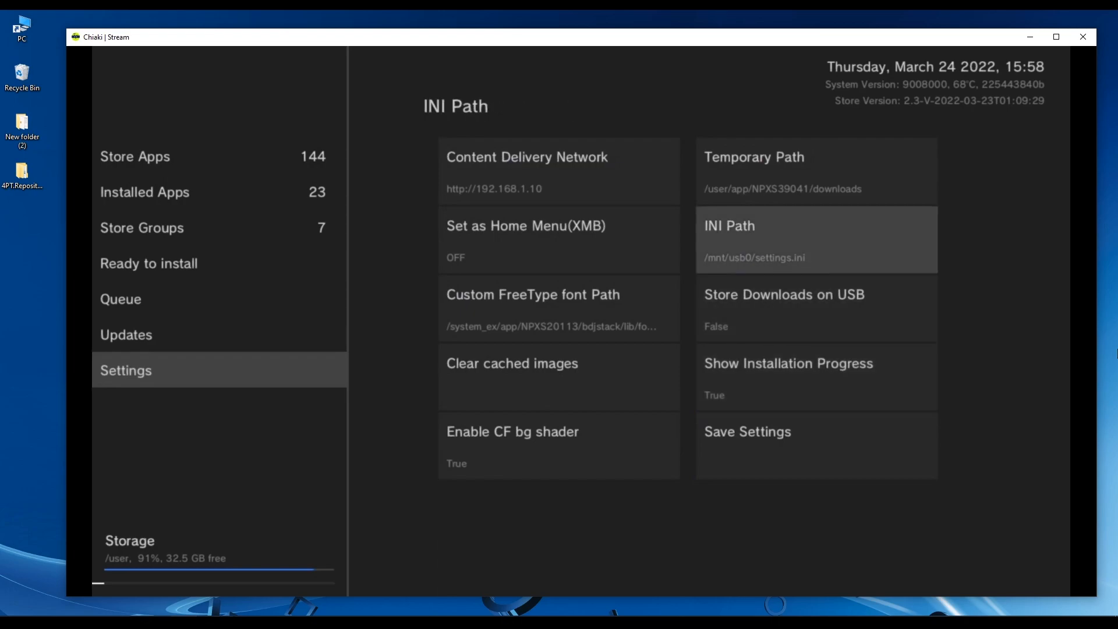
click(816, 239)
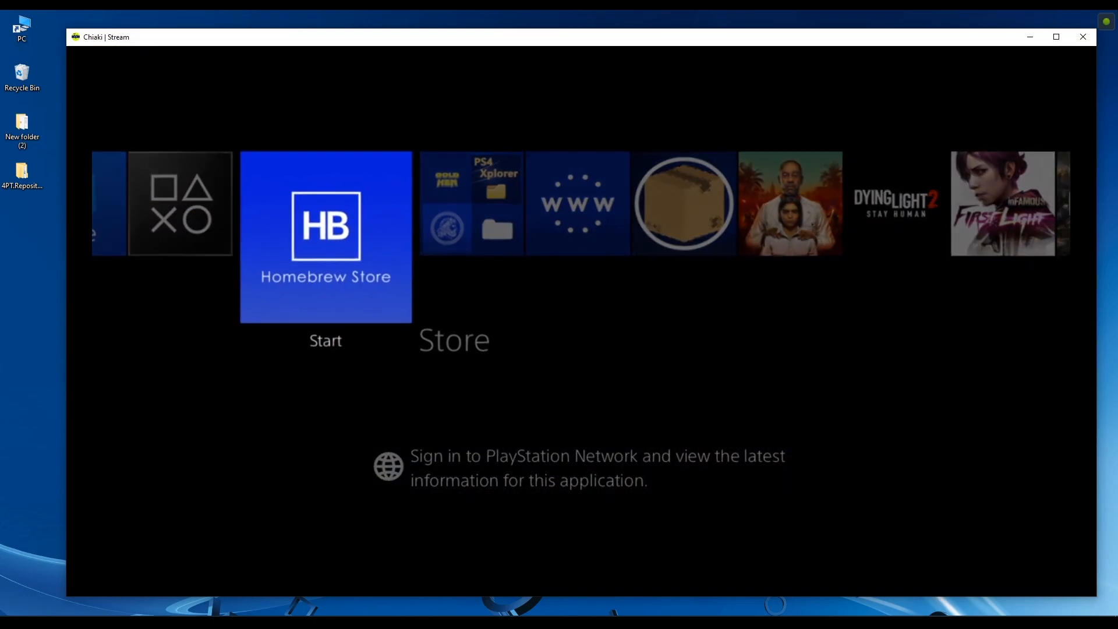
Relaunch Homebrew Store, enter the 122-app Store Apps grid and show the search options
click(325, 236)
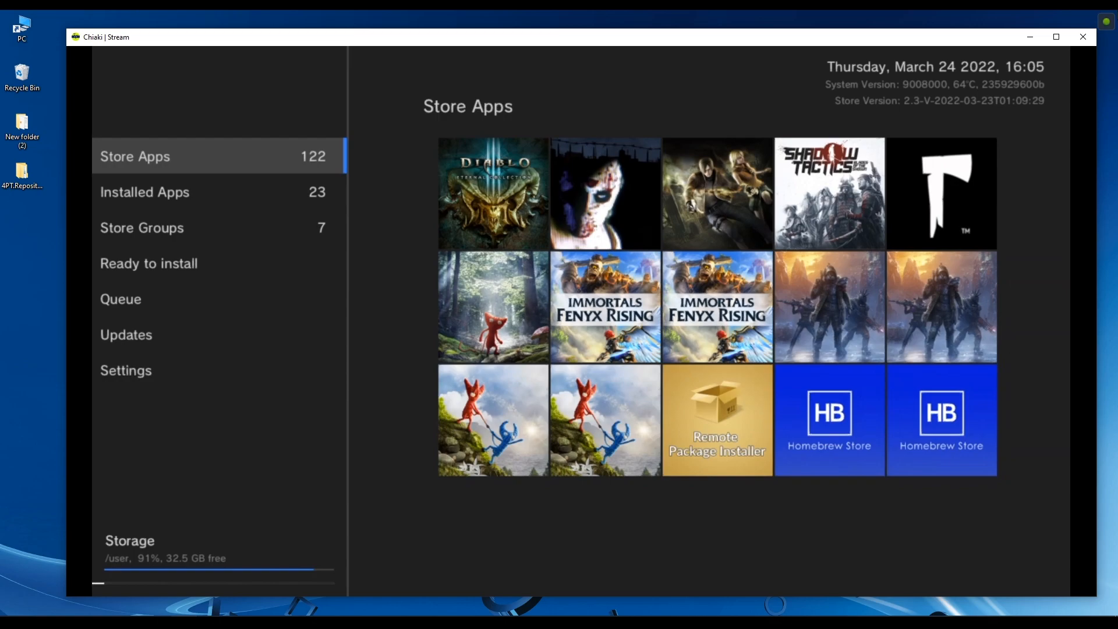
click(144, 191)
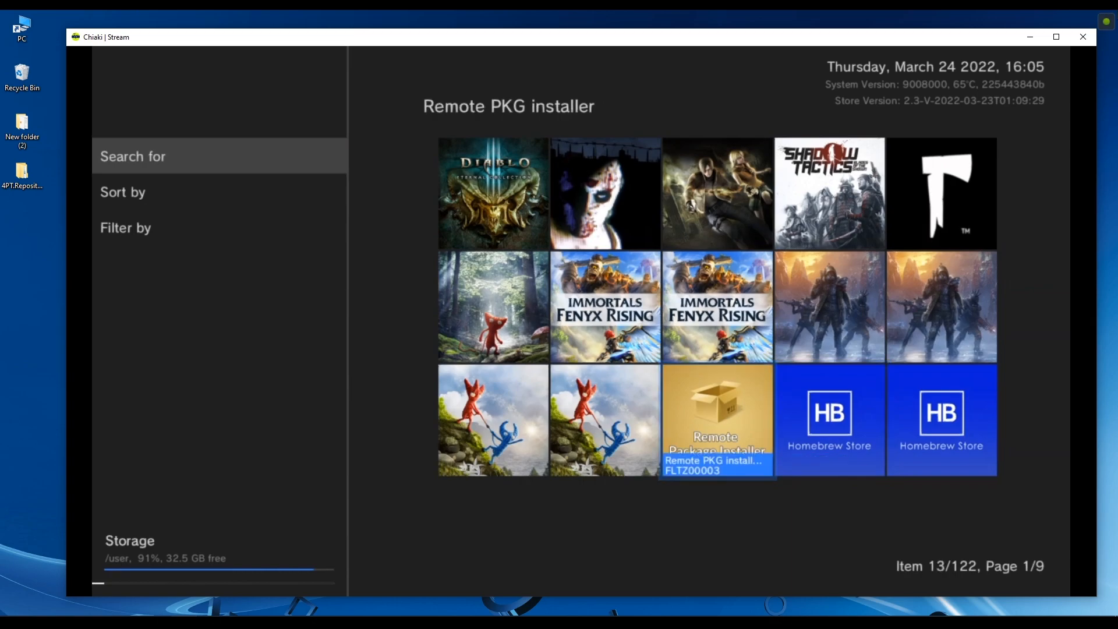
click(716, 420)
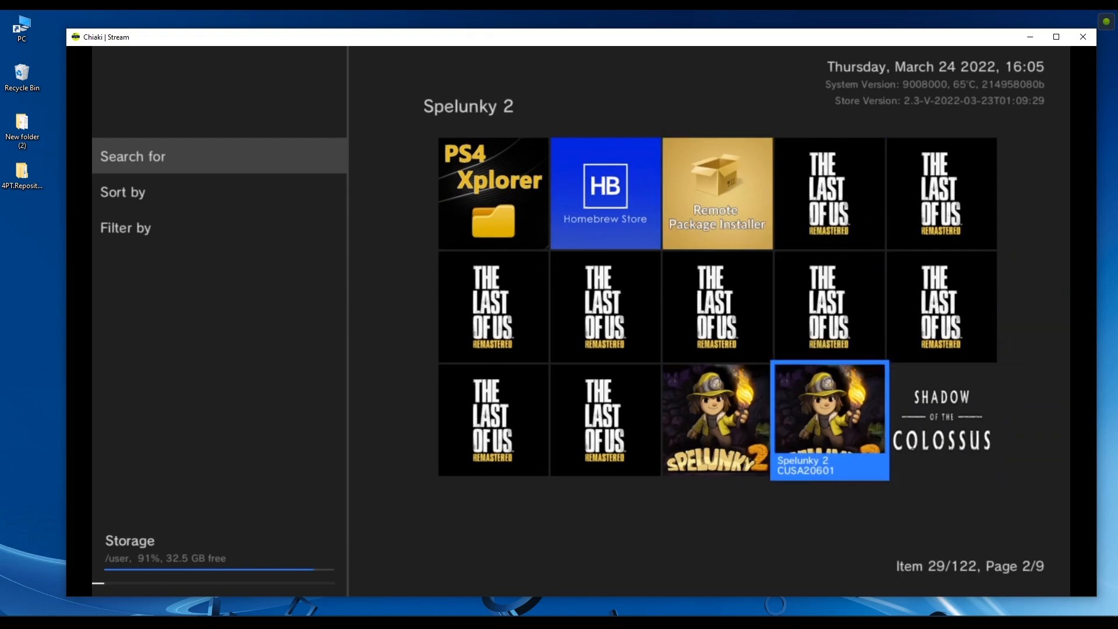
Download and install Spelunky 2 (CUSA20601) from the local server and acknowledge completion
key(Left)
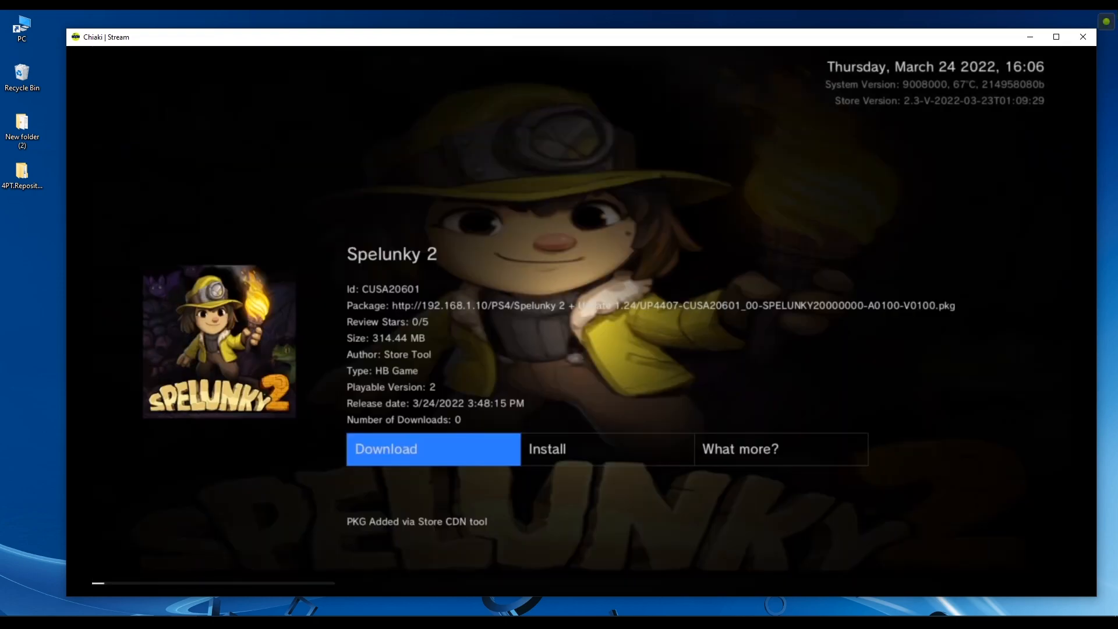
click(432, 448)
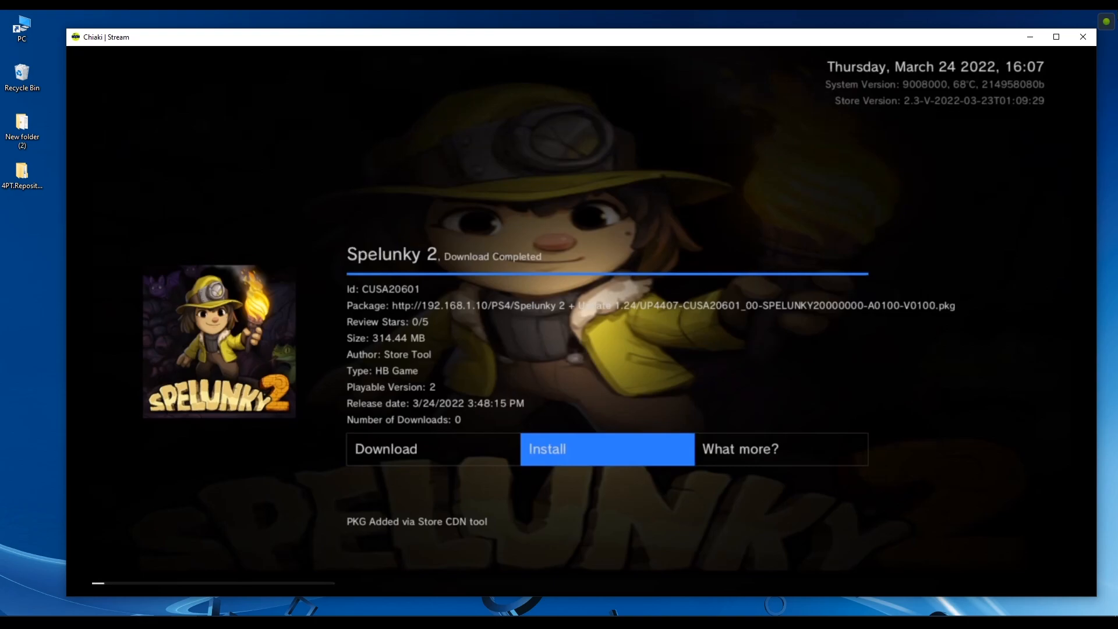
click(607, 449)
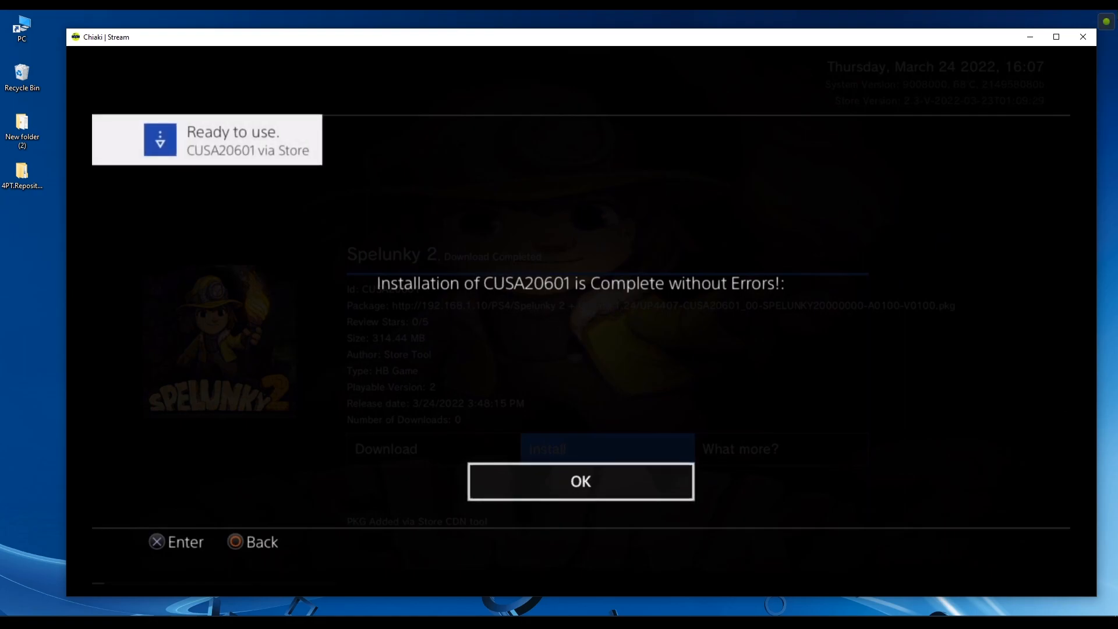
click(580, 482)
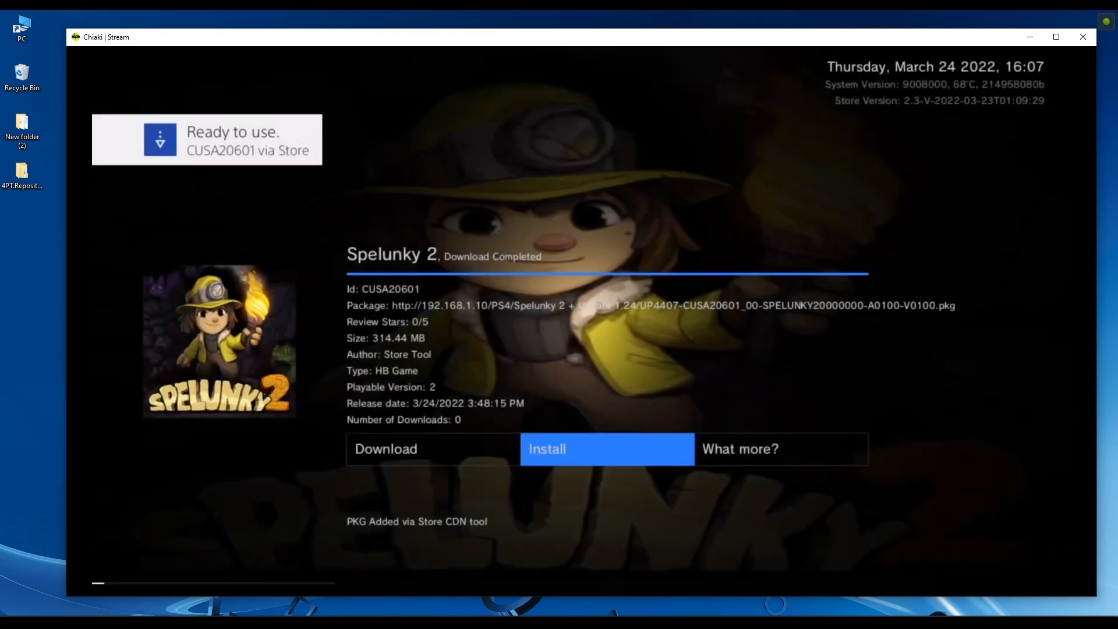
click(782, 448)
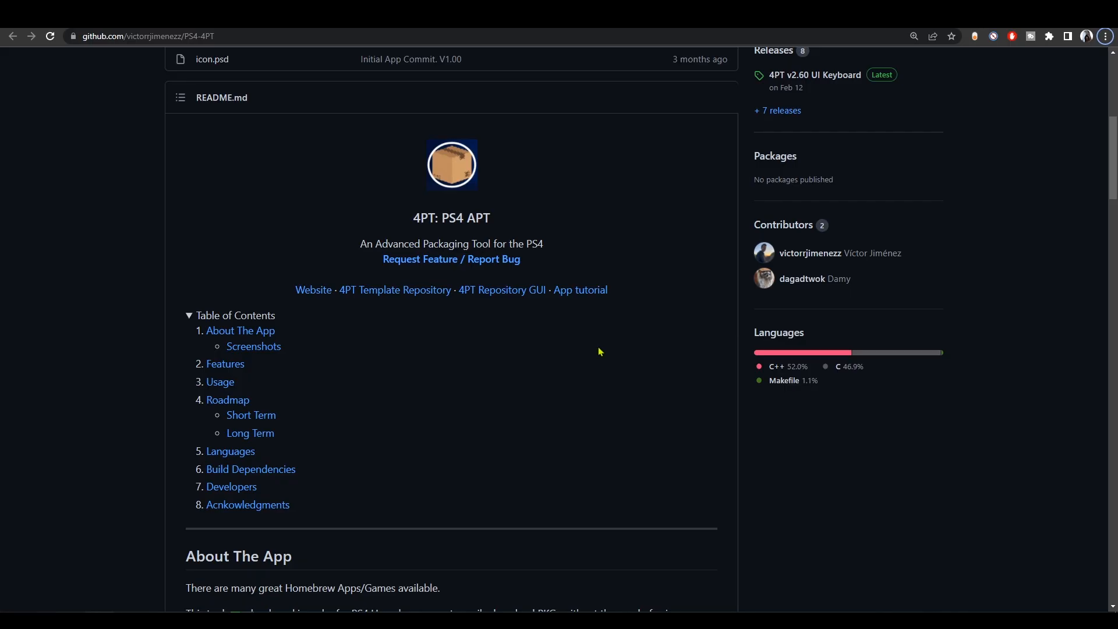
Skim the 4PT: PS4 APT README screenshots and feature list
scroll(down, 3)
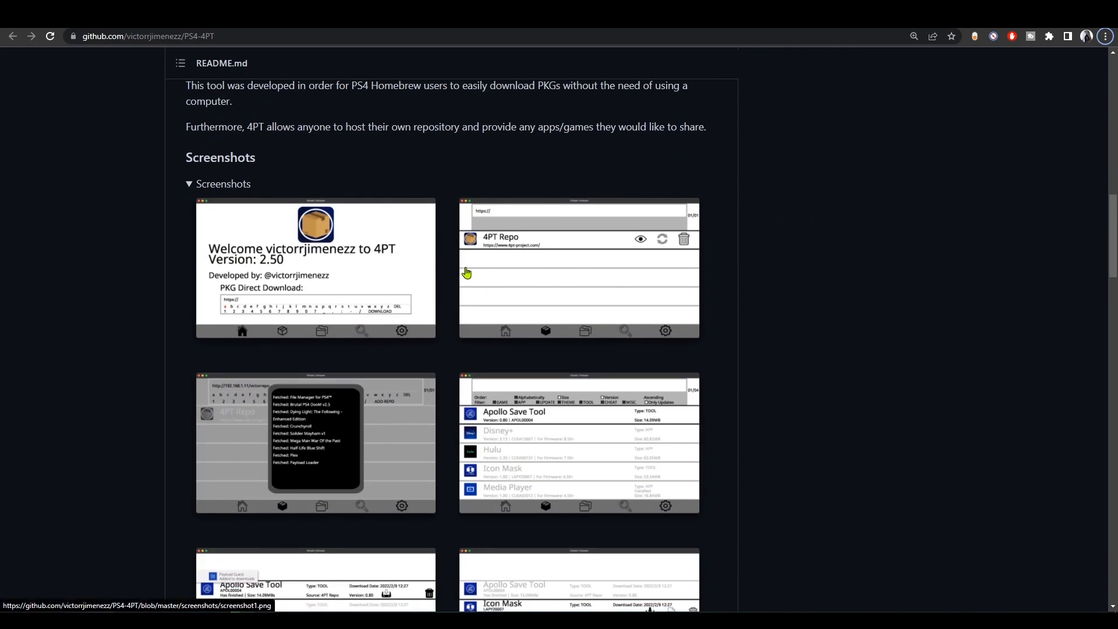
scroll(down, 3)
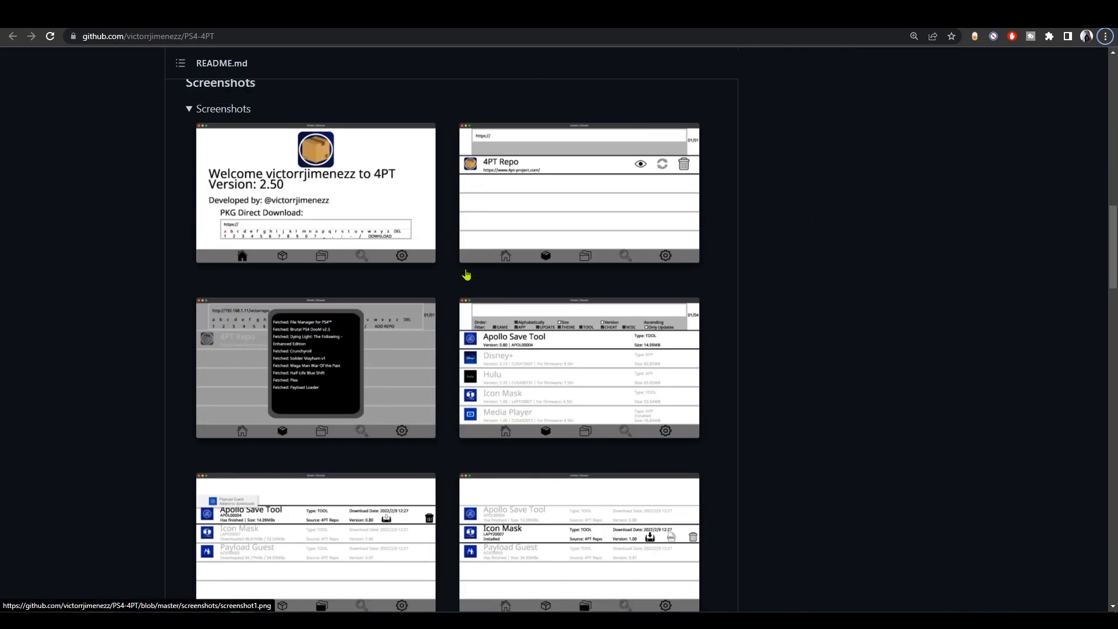
scroll(up, 3)
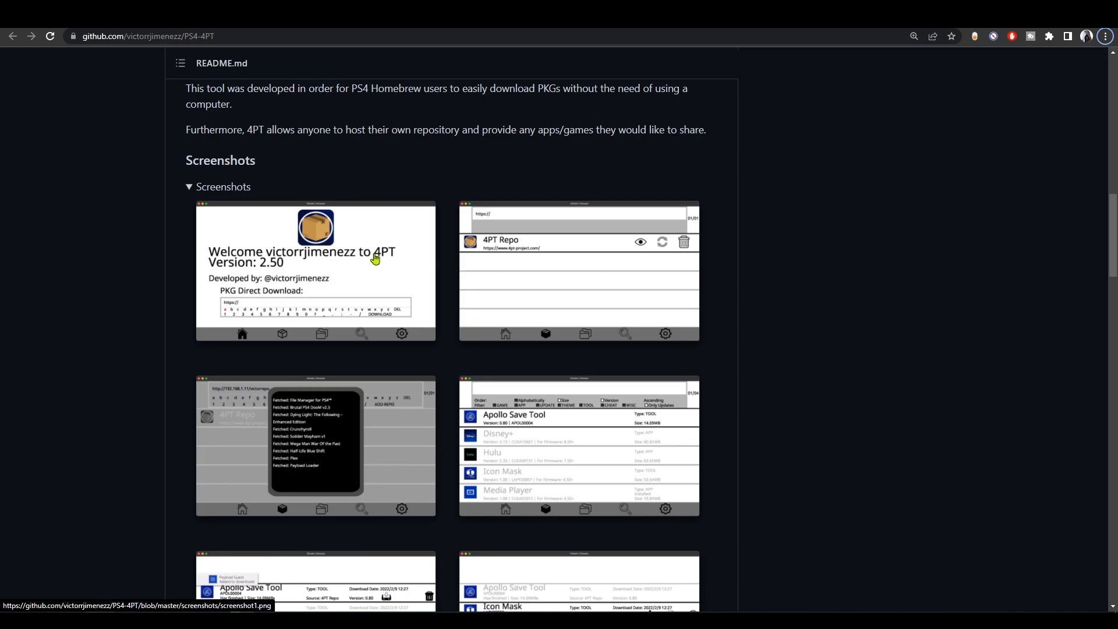
scroll(down, 3)
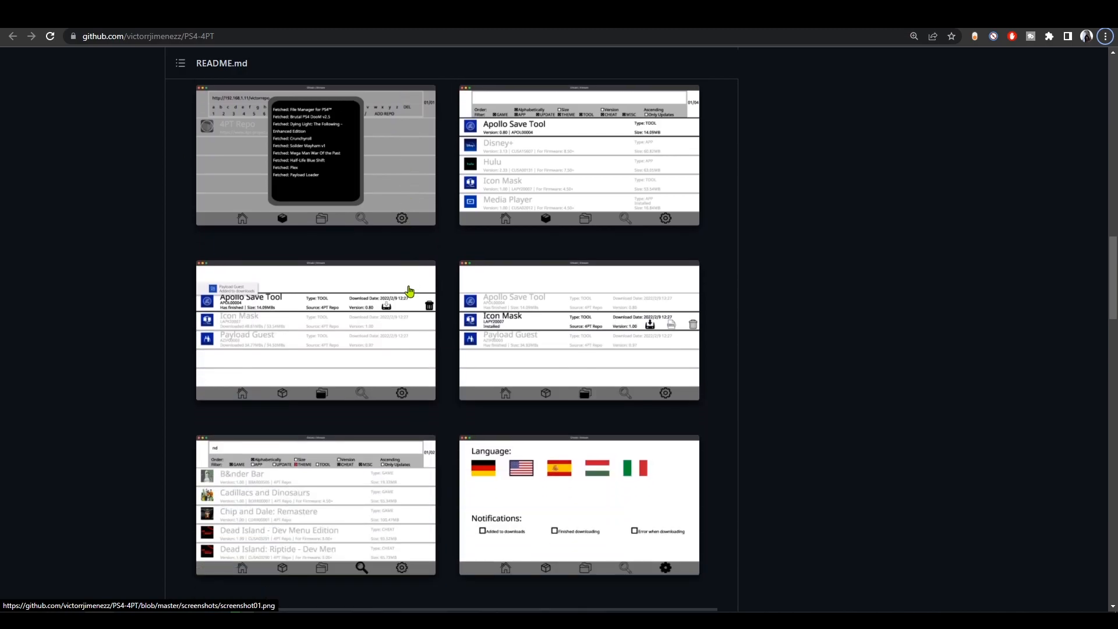
scroll(down, 3)
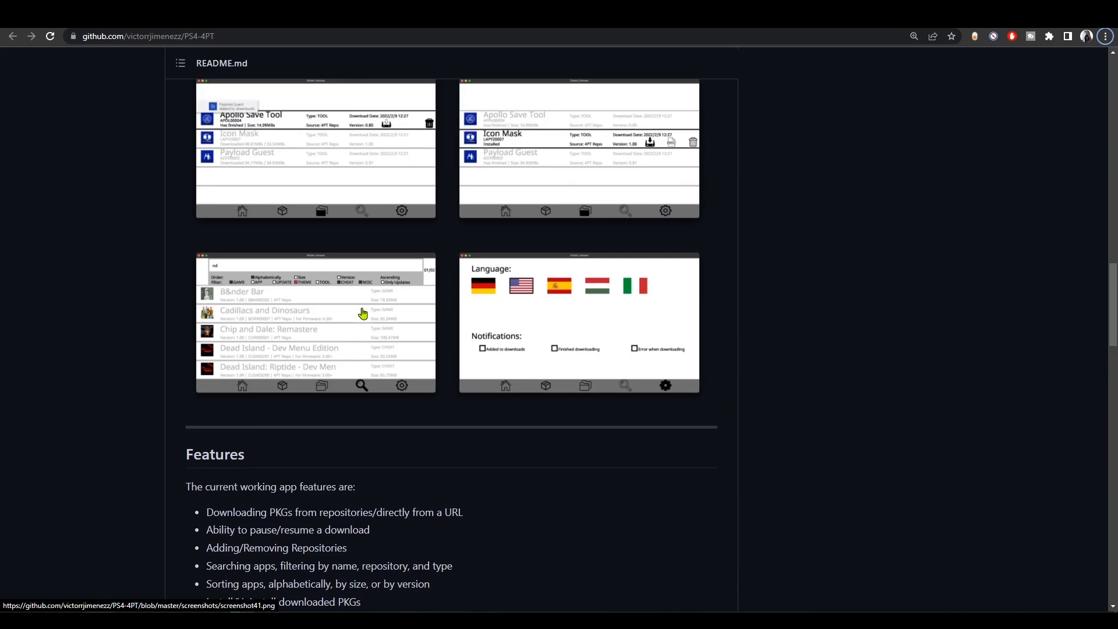
scroll(up, 3)
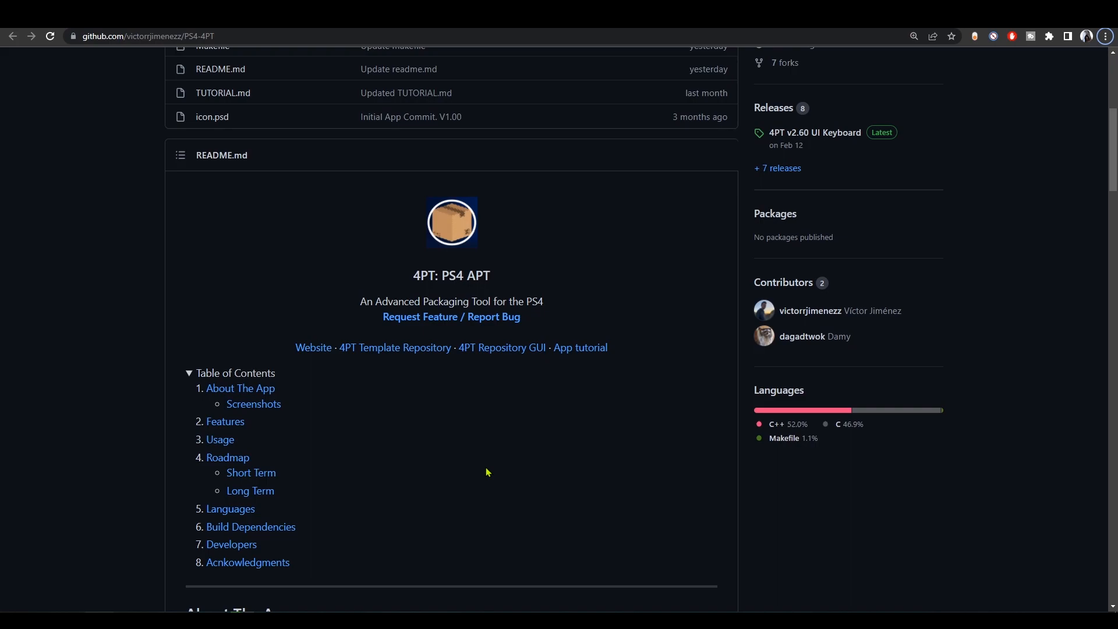
mouse_move(883, 133)
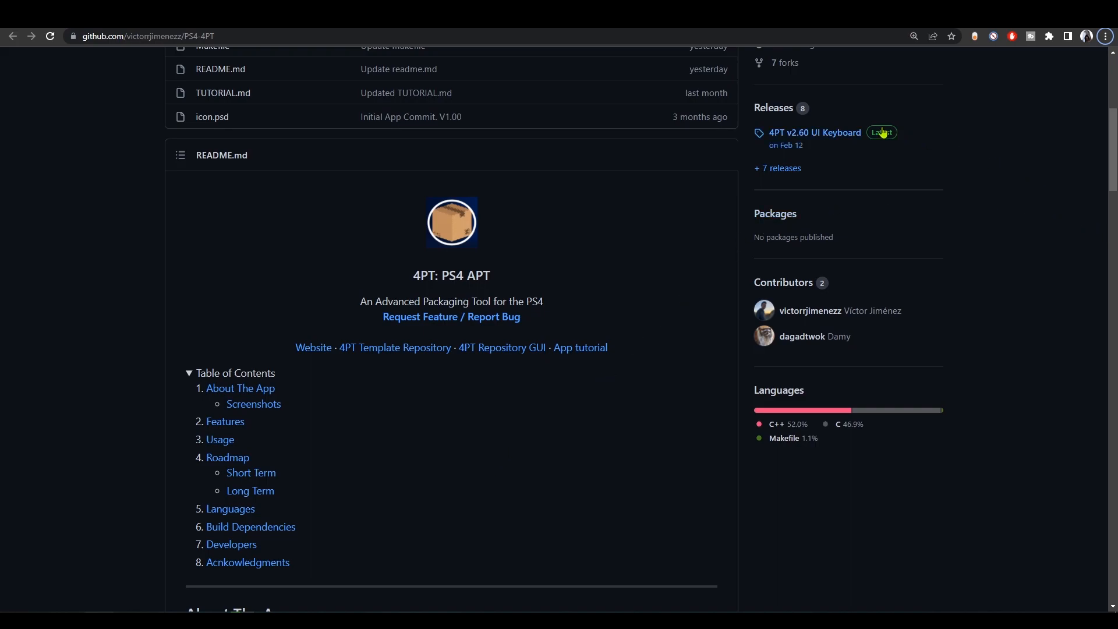
scroll(up, 3)
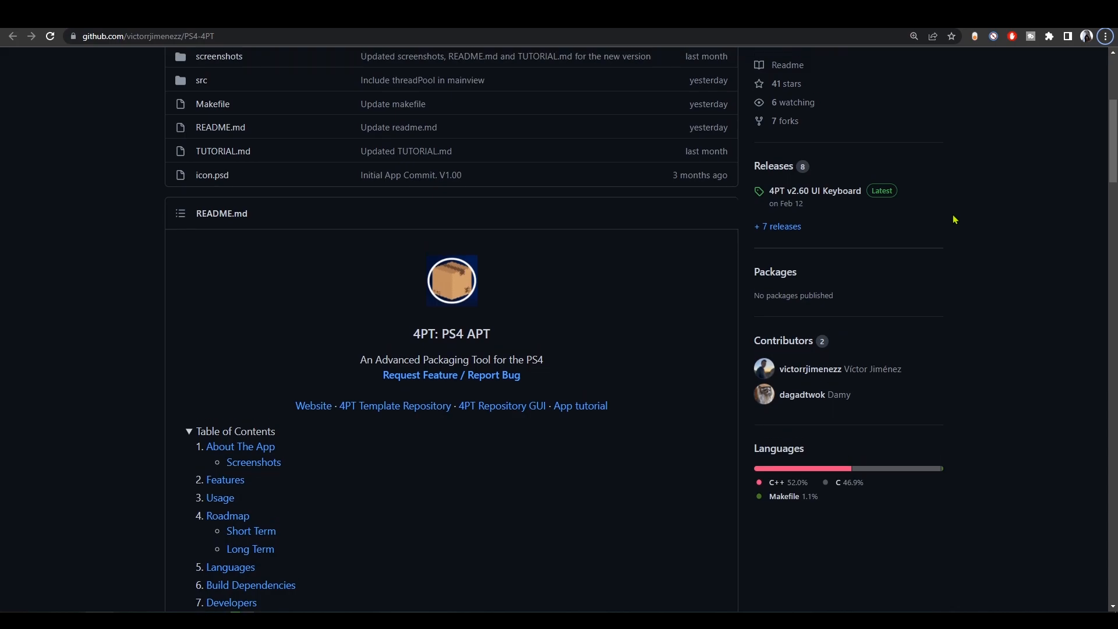
Open the 4PT Repository GUI project page and glance over its README
click(502, 405)
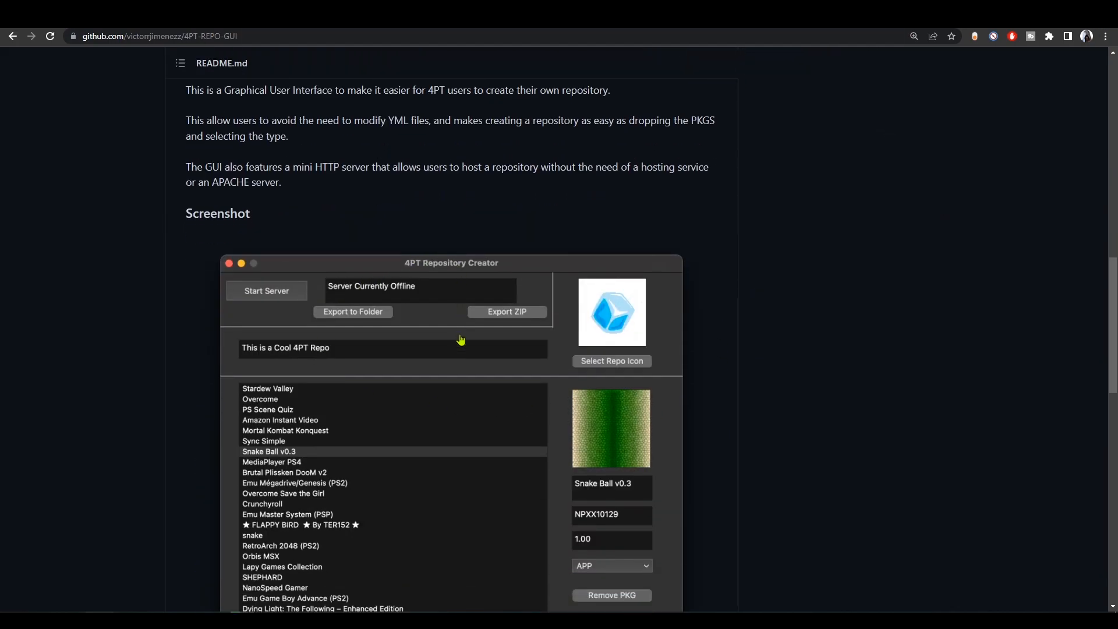
scroll(down, 3)
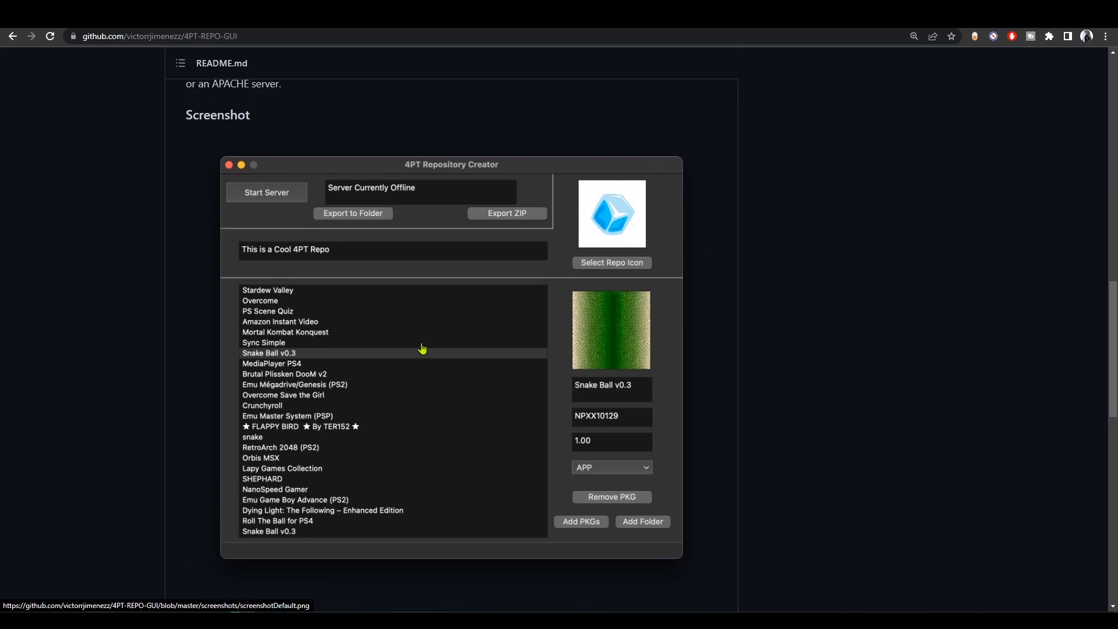
scroll(up, 3)
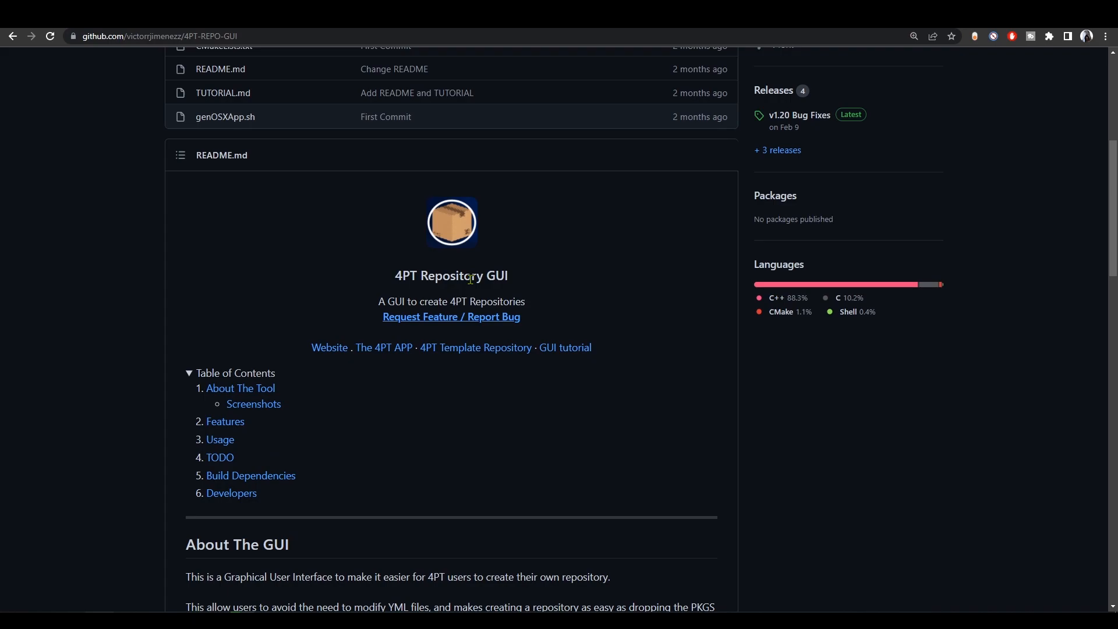
mouse_move(501, 295)
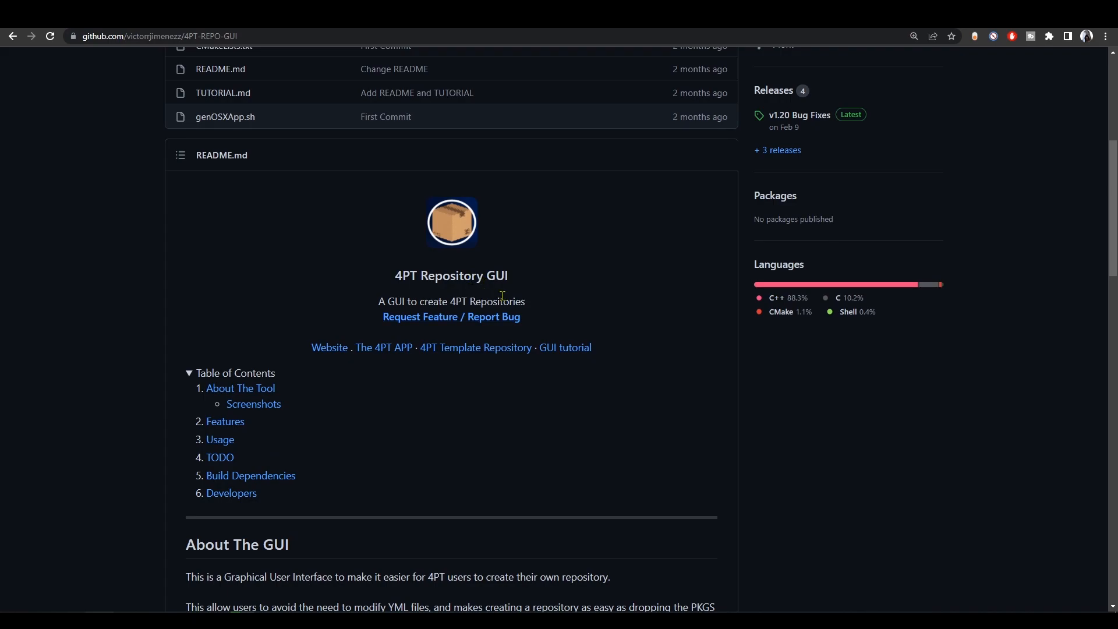
mouse_move(822, 112)
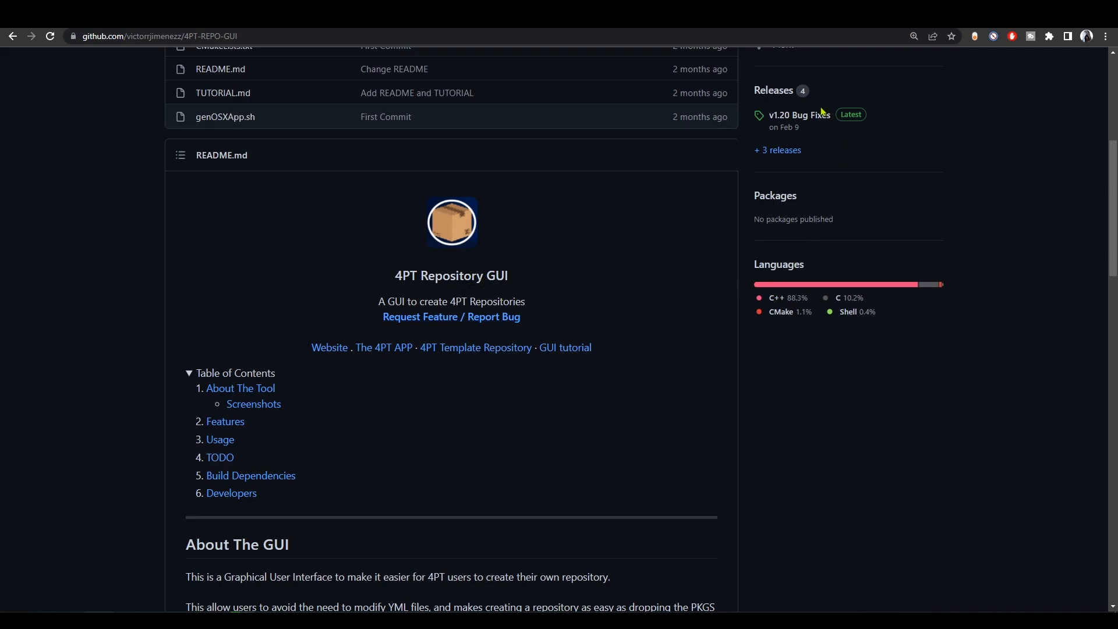
mouse_move(987, 352)
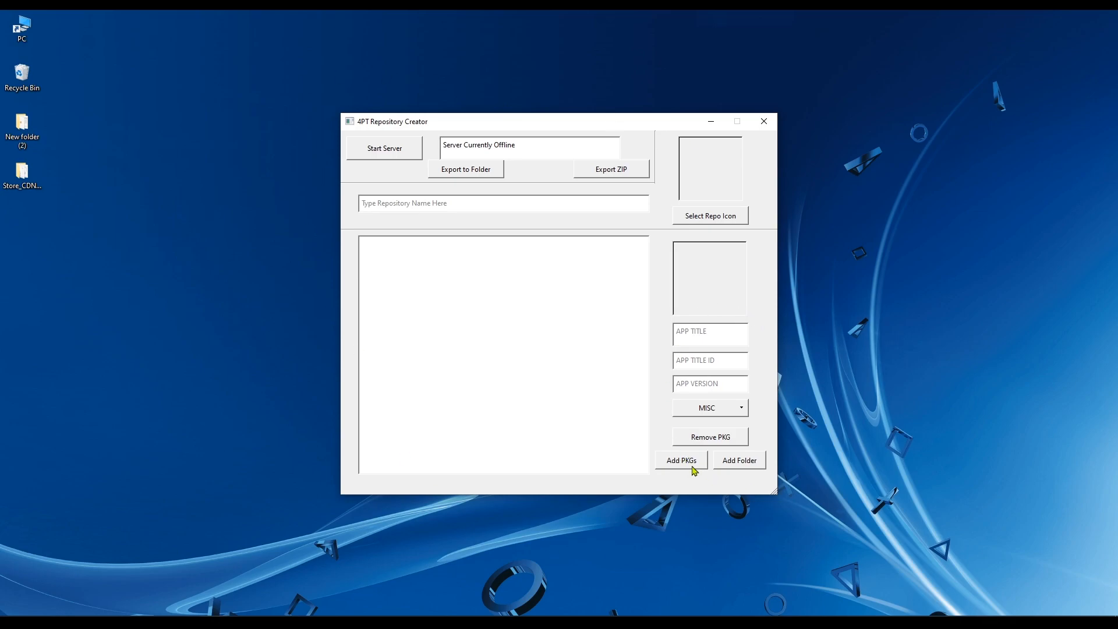
mouse_move(744, 467)
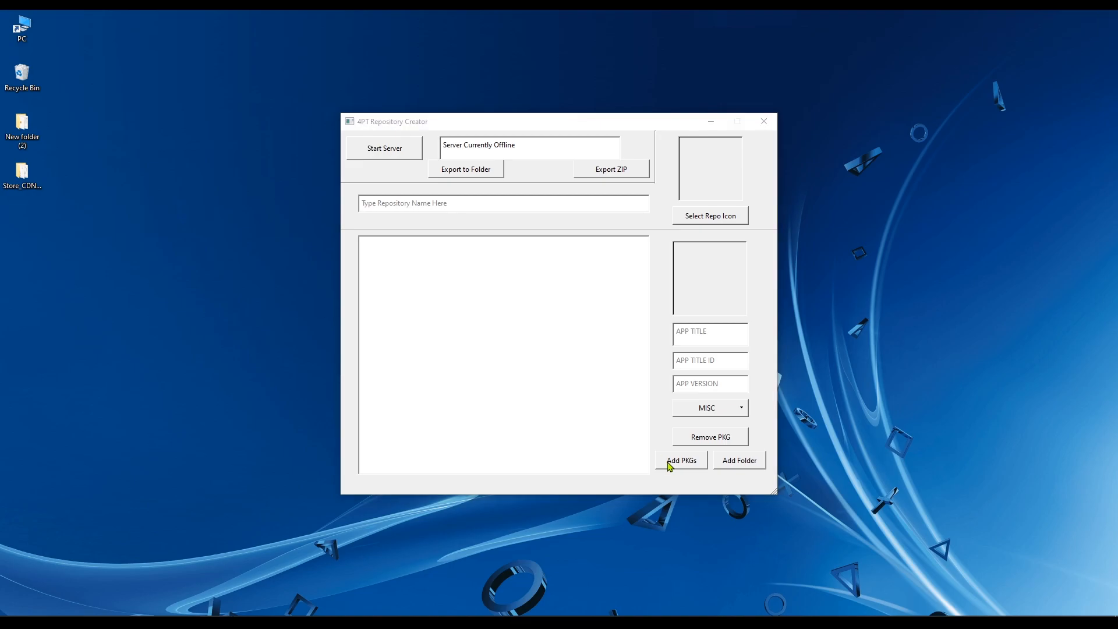
Add both Unravel Two .pkg files from E:\PS4\Unravel.Two.PS4-DUPLEX to the repository
click(680, 461)
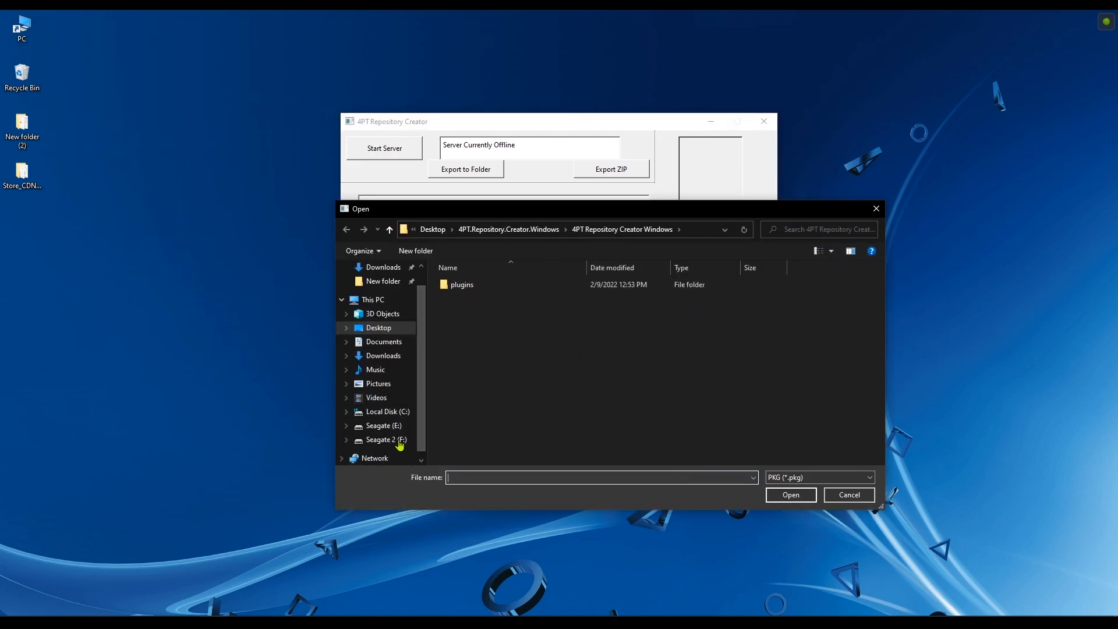
click(383, 425)
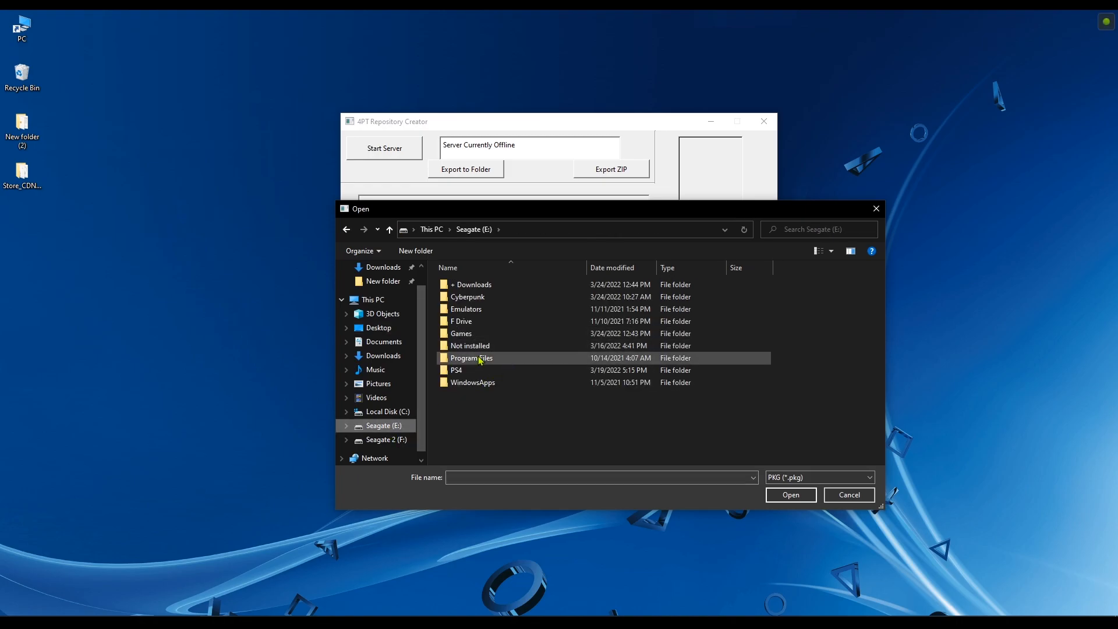
double_click(456, 371)
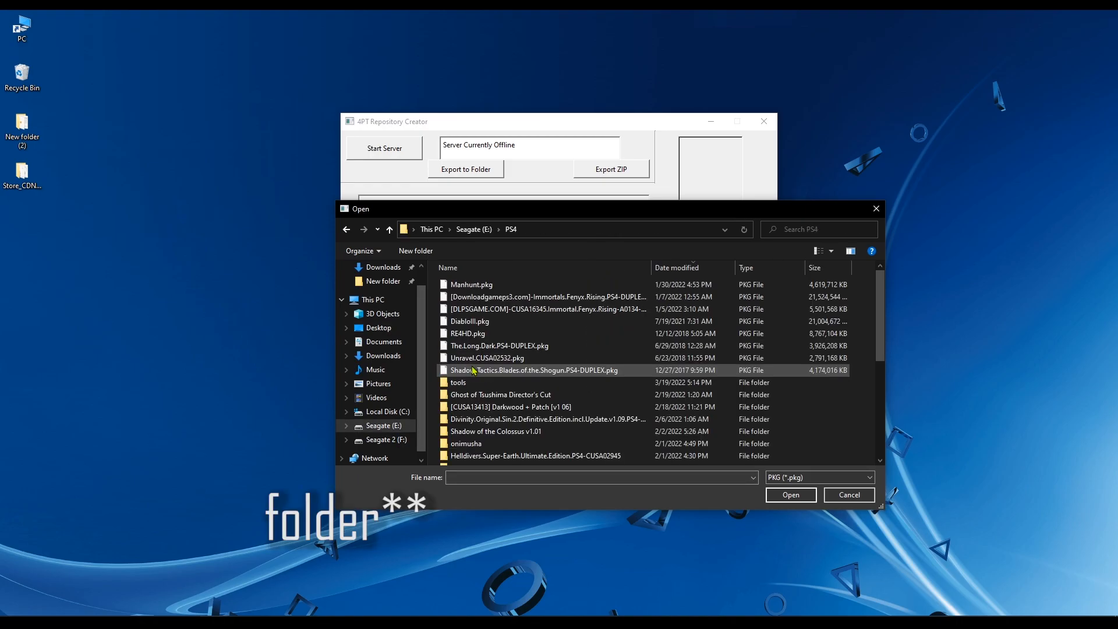
scroll(down, 3)
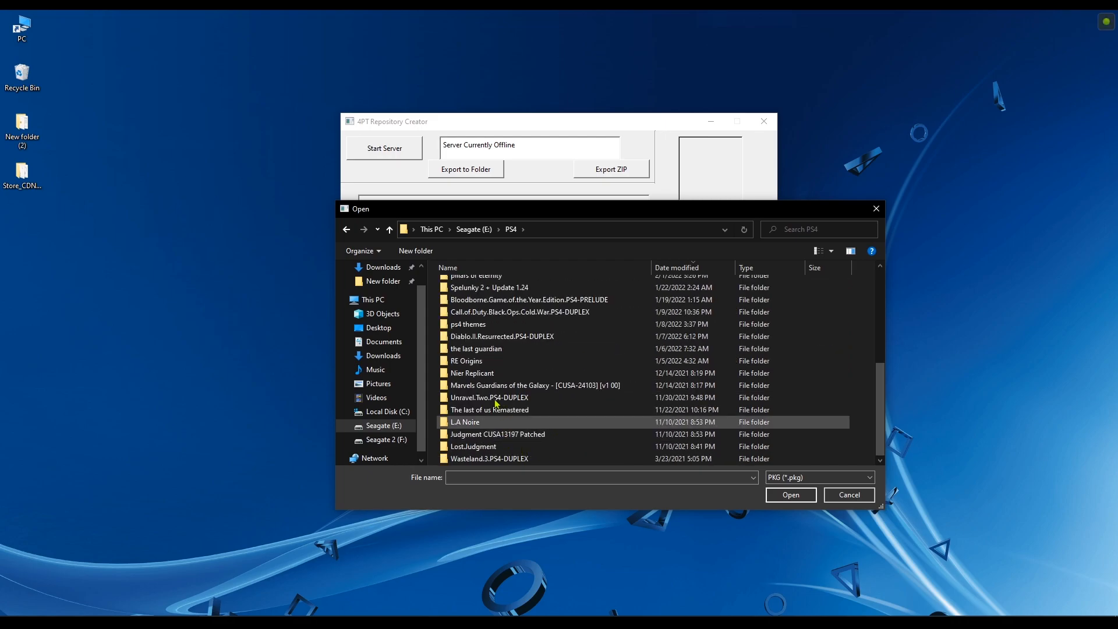
mouse_move(489, 397)
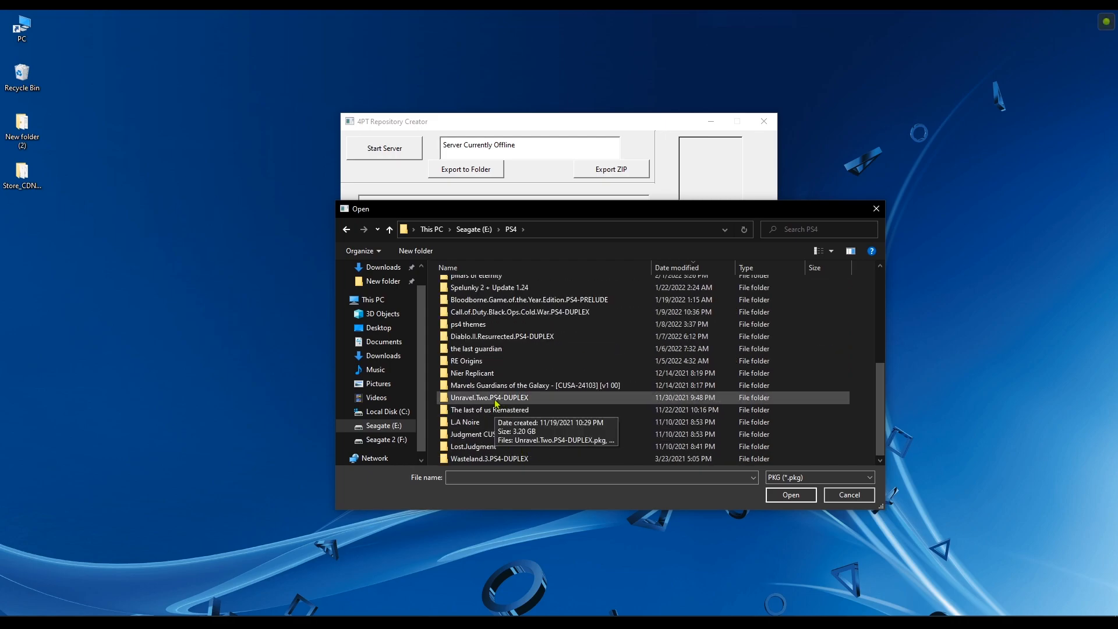
double_click(490, 397)
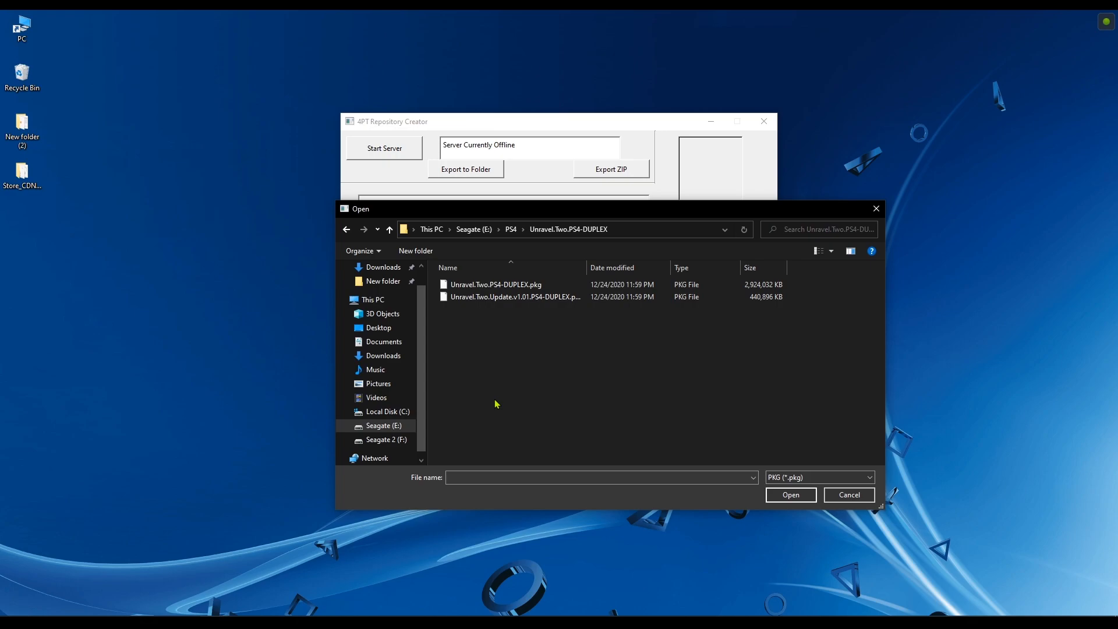
mouse_move(577, 396)
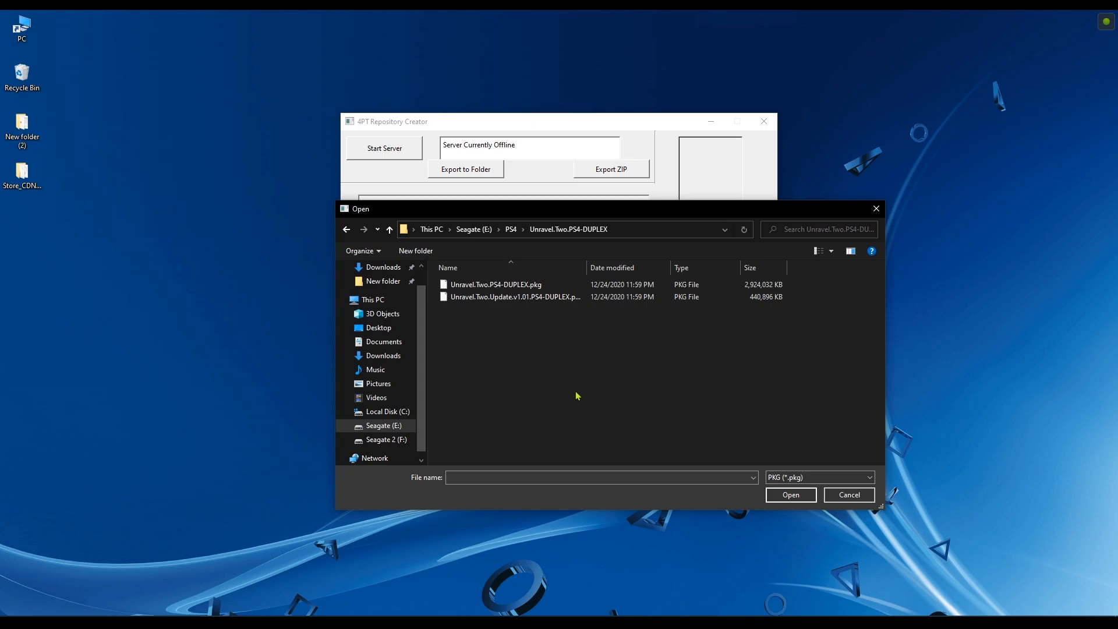
click(496, 285)
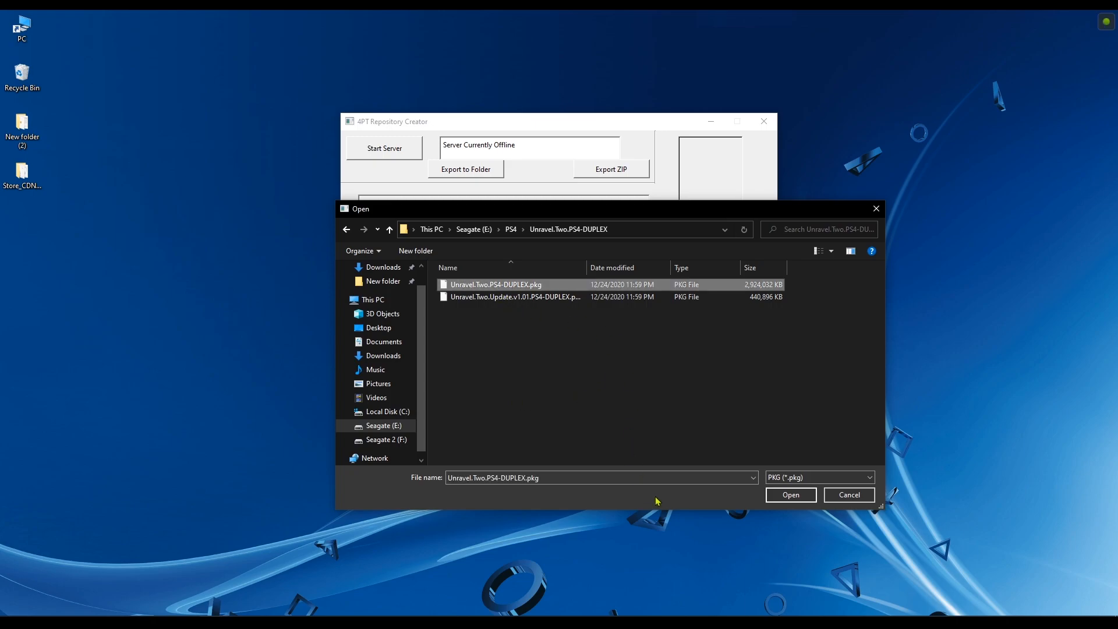
click(515, 296)
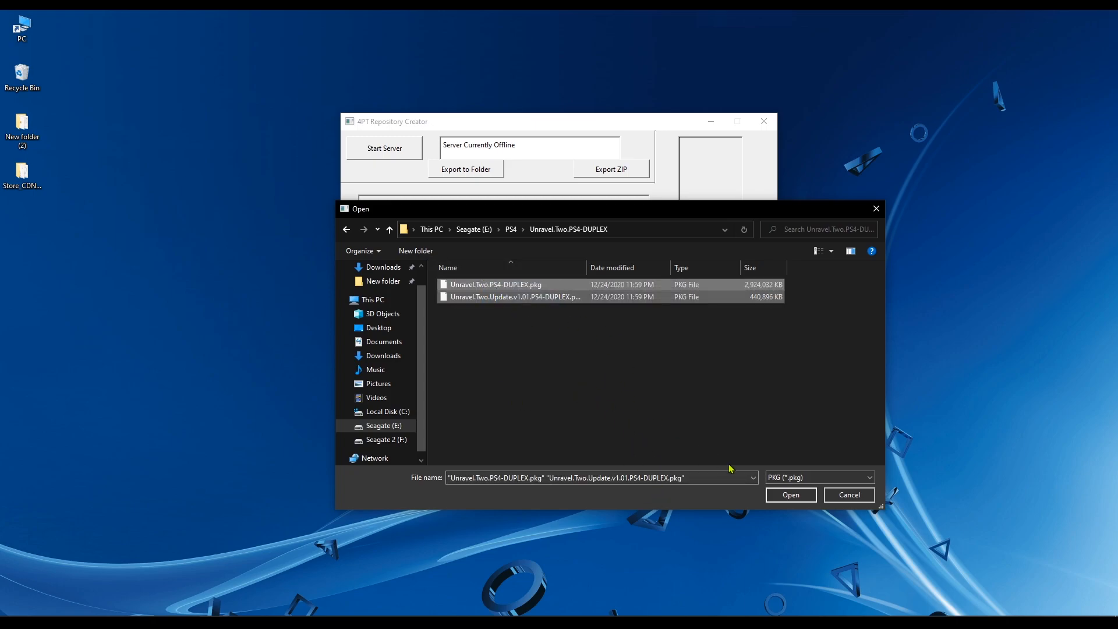
click(791, 495)
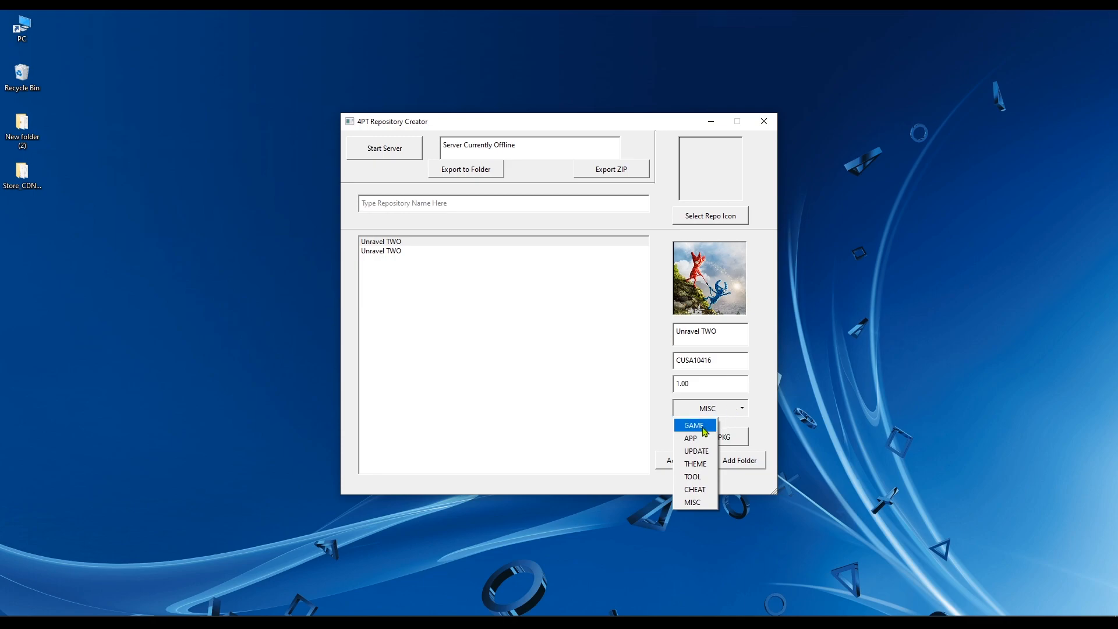
Tag the 1.00 package GAME and the 1.01 package UPDATE, and name the repository 'brutal'
click(692, 425)
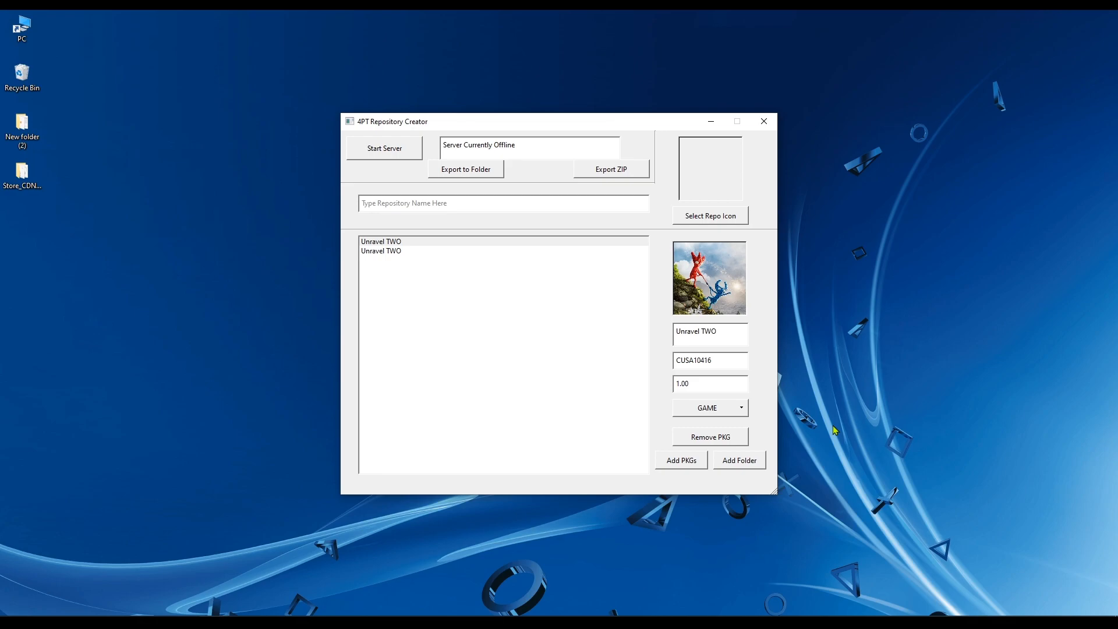
mouse_move(542, 341)
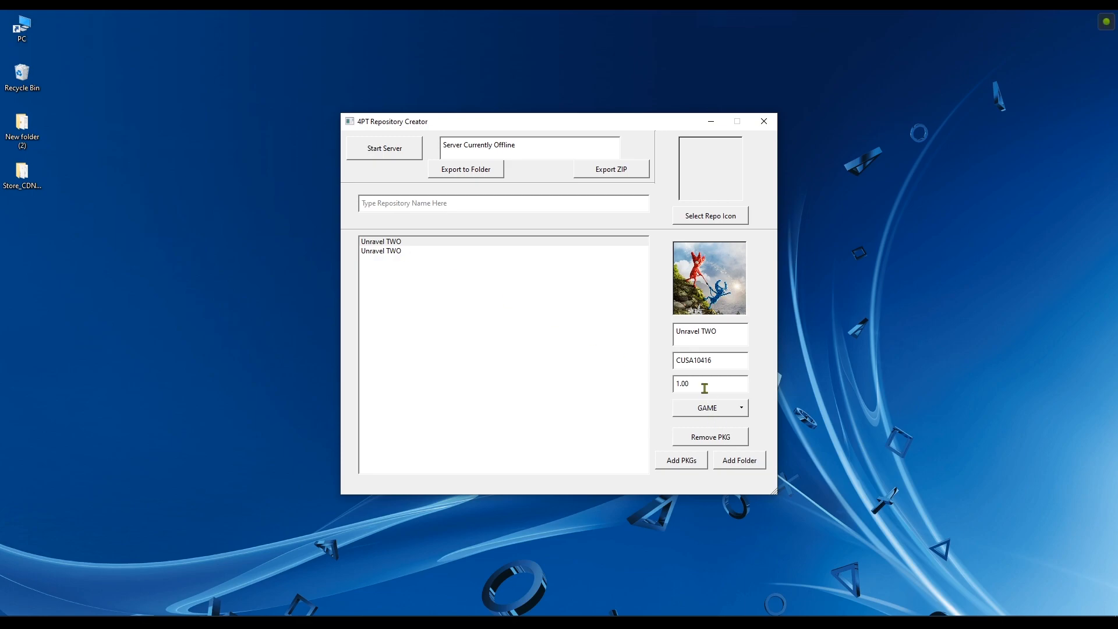
click(741, 407)
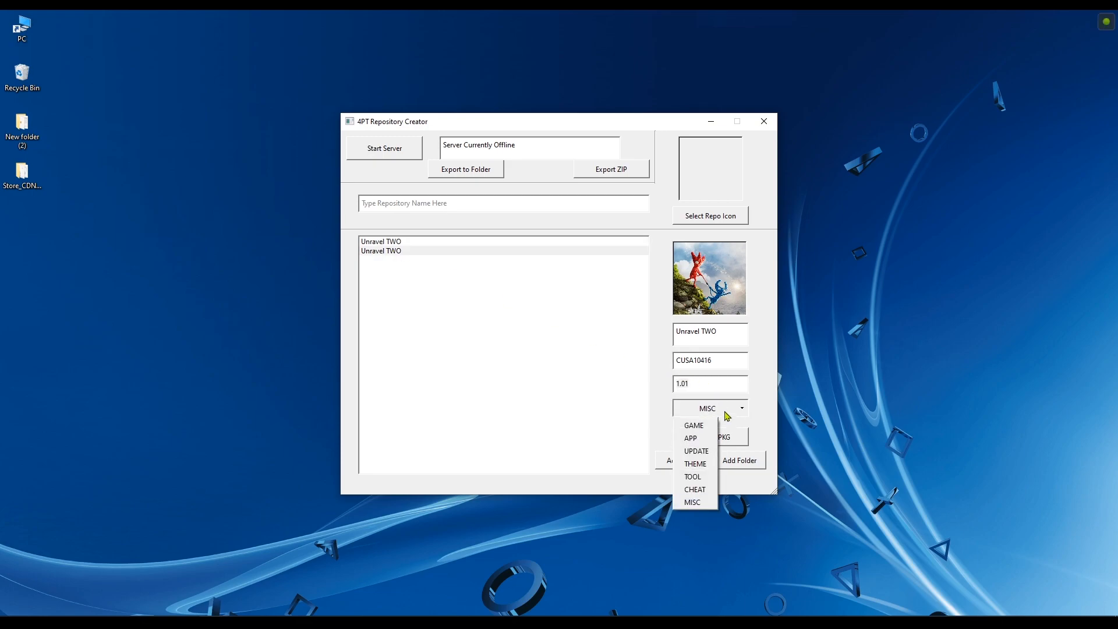
mouse_move(696, 451)
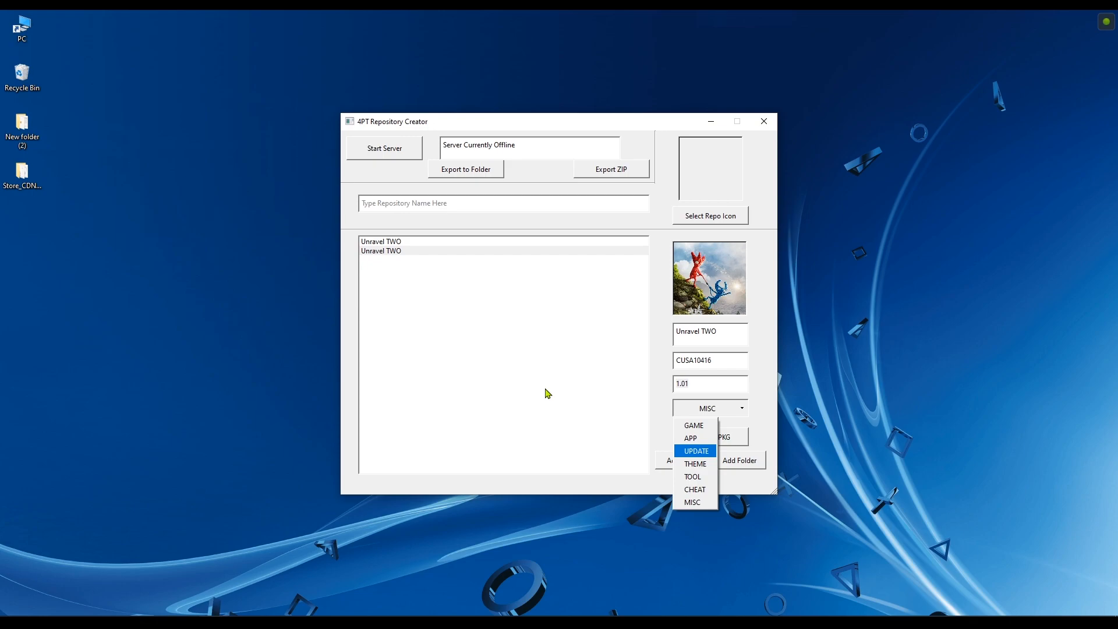
click(695, 450)
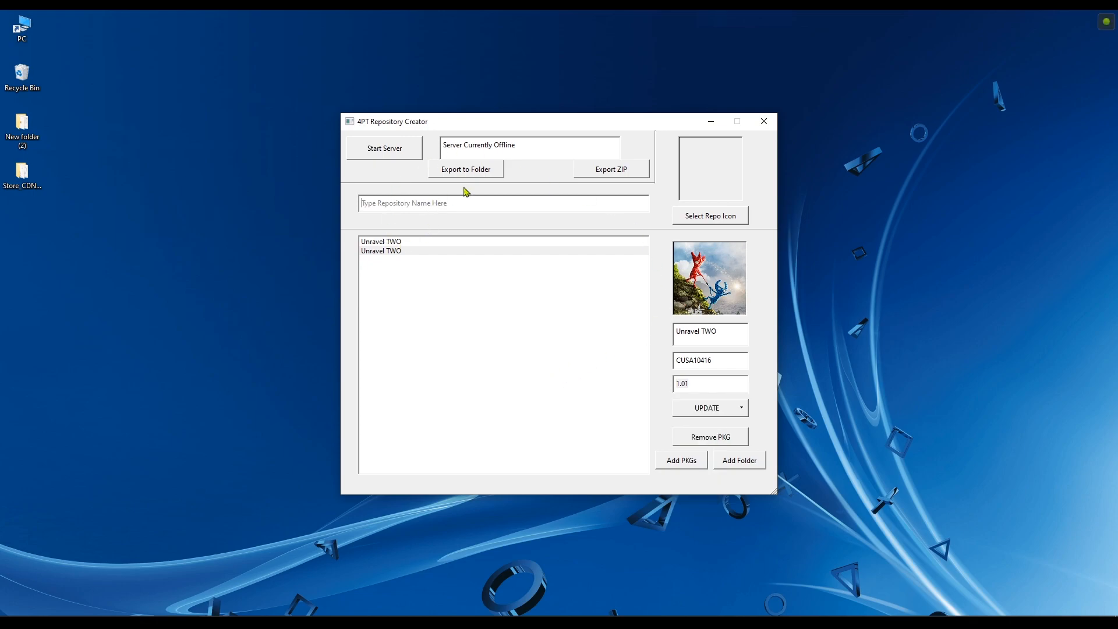
mouse_move(515, 197)
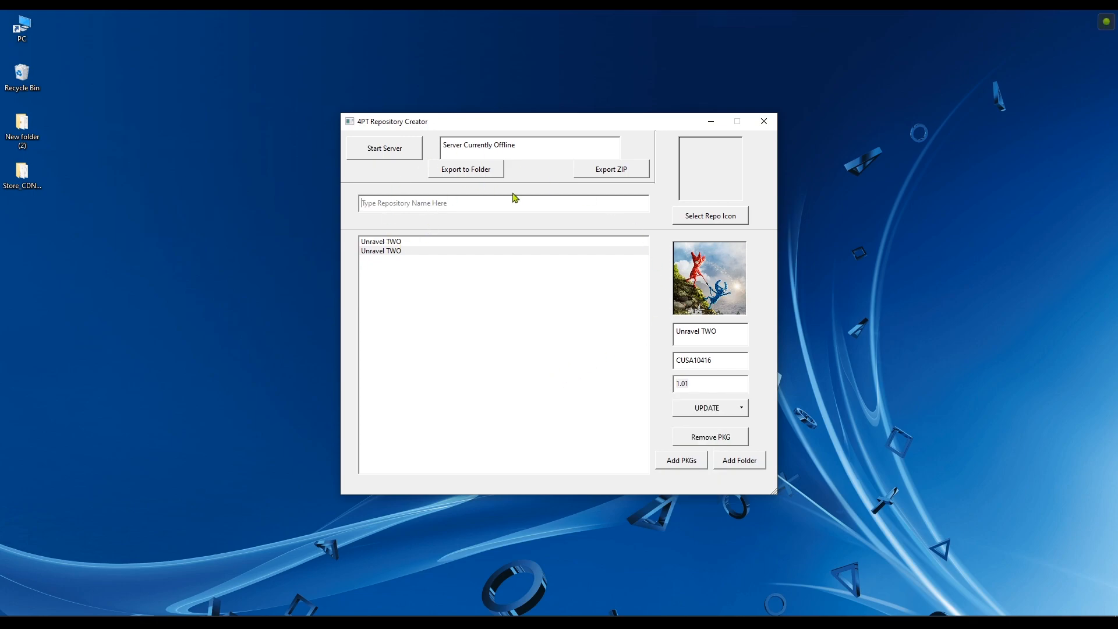
text(brutal)
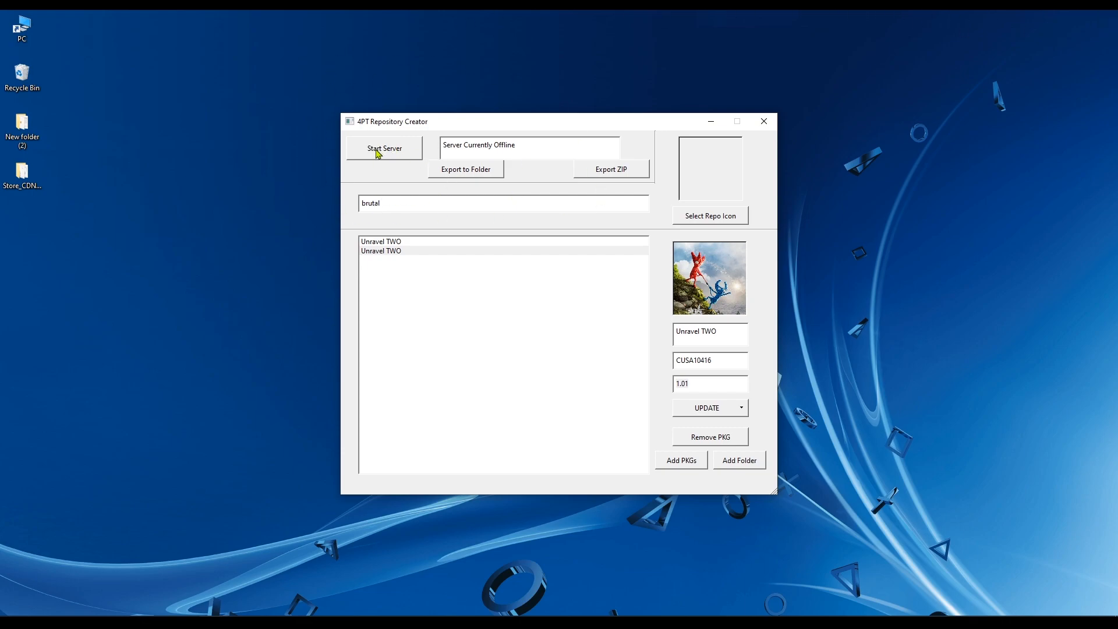
Start the server on 192.168.1.10 and set the Desktop PlayStation logo as repository icon
click(383, 148)
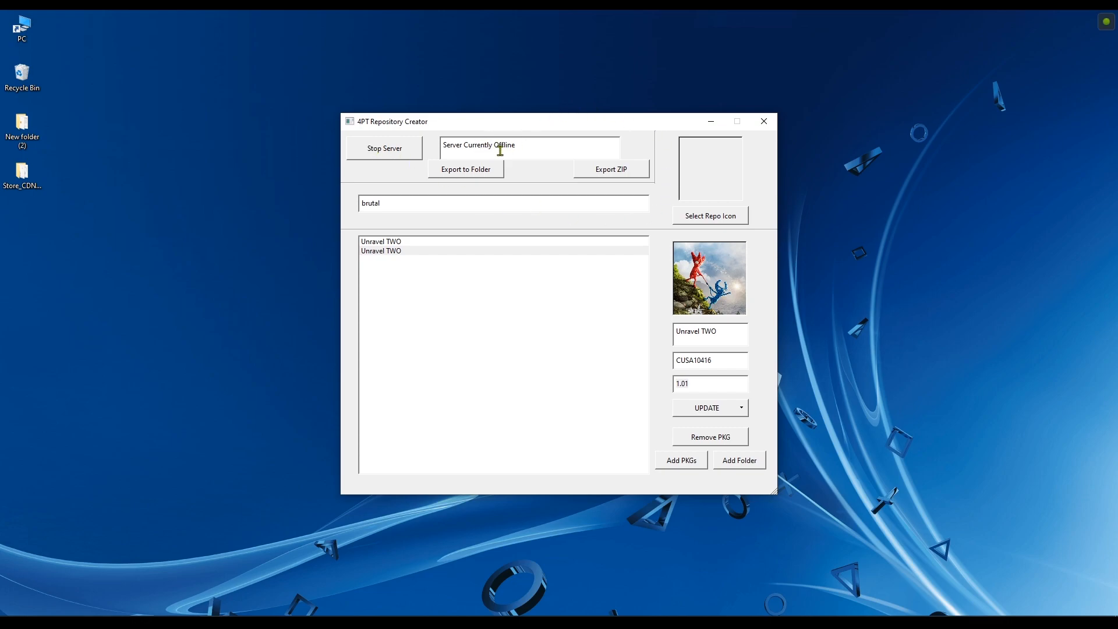
click(384, 148)
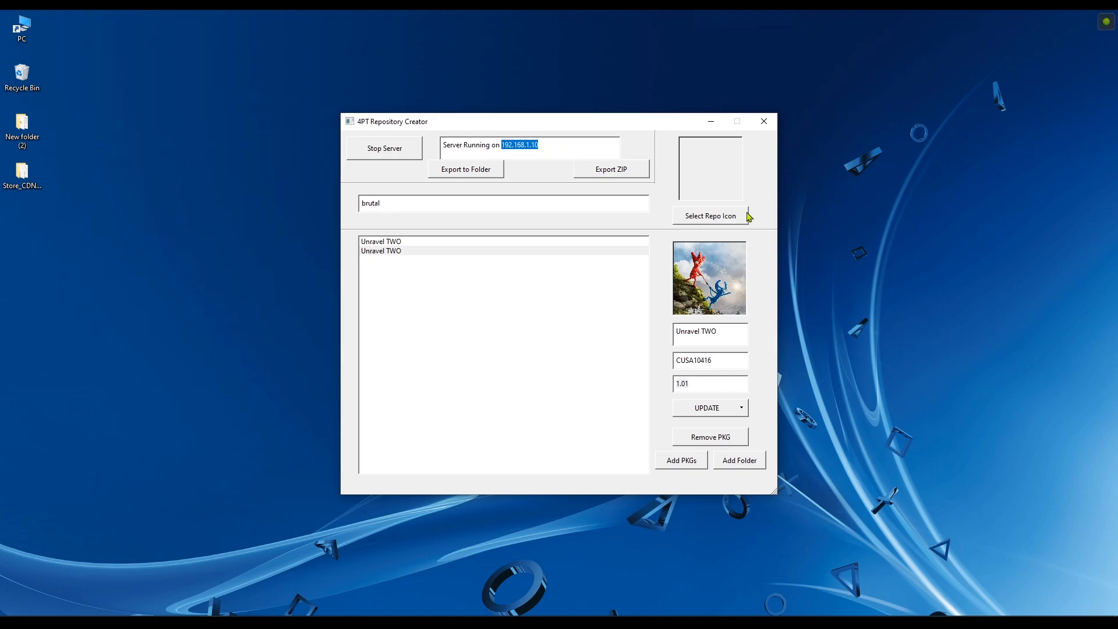
click(710, 216)
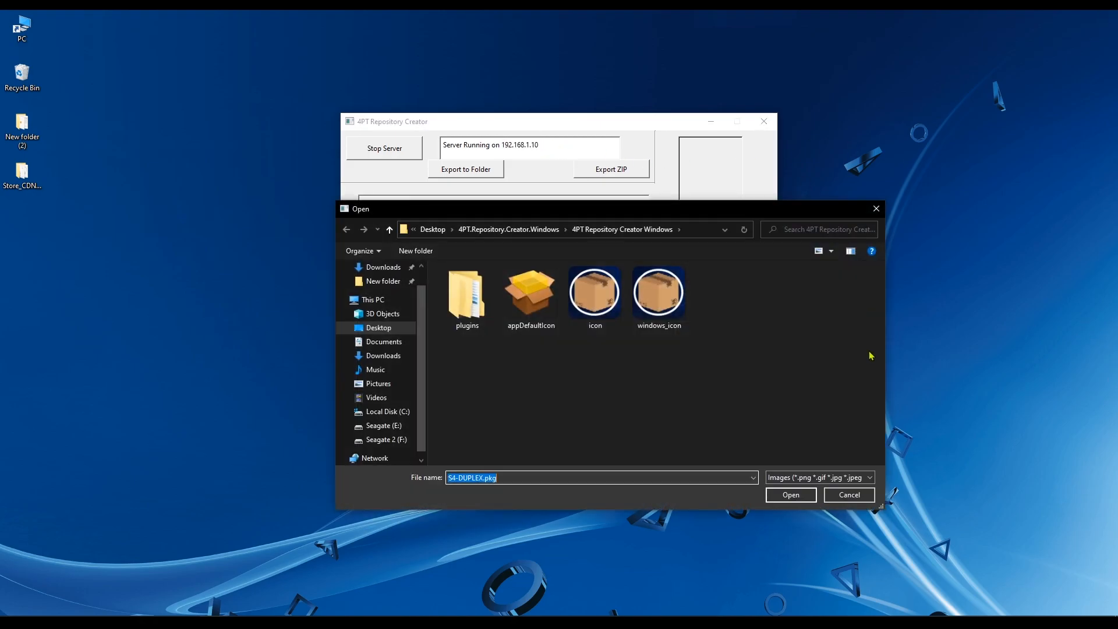
click(595, 290)
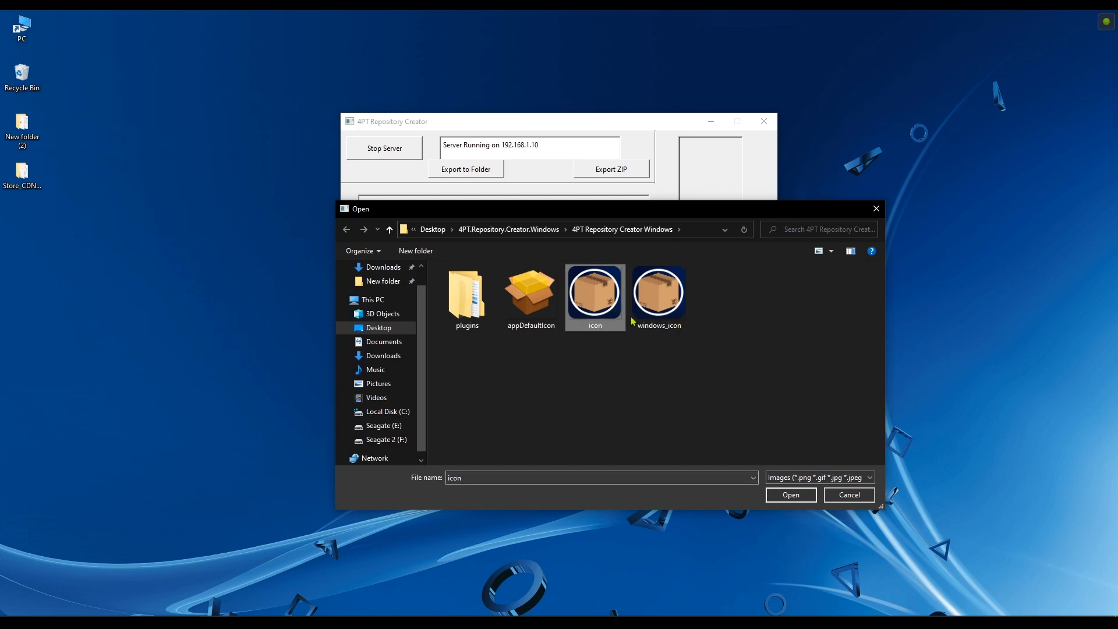
click(531, 291)
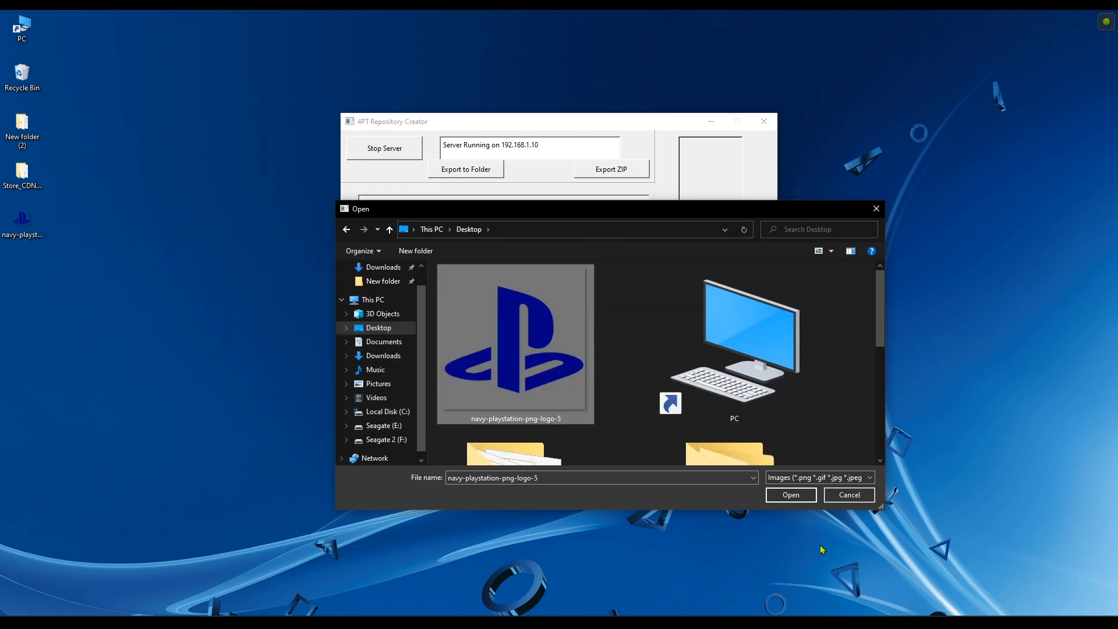
click(791, 495)
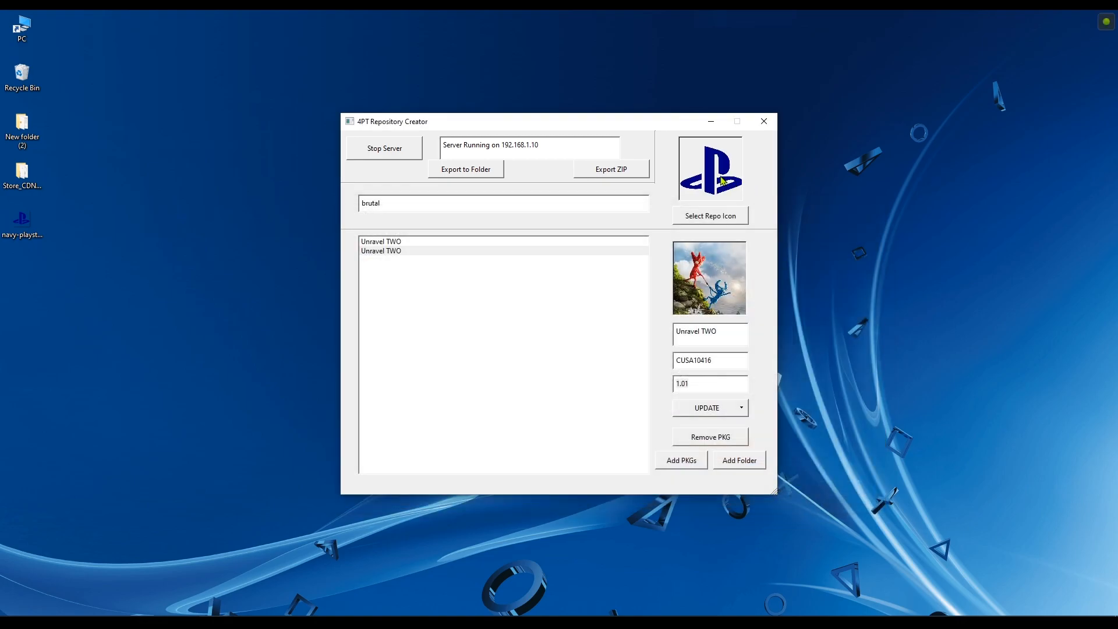
mouse_move(563, 351)
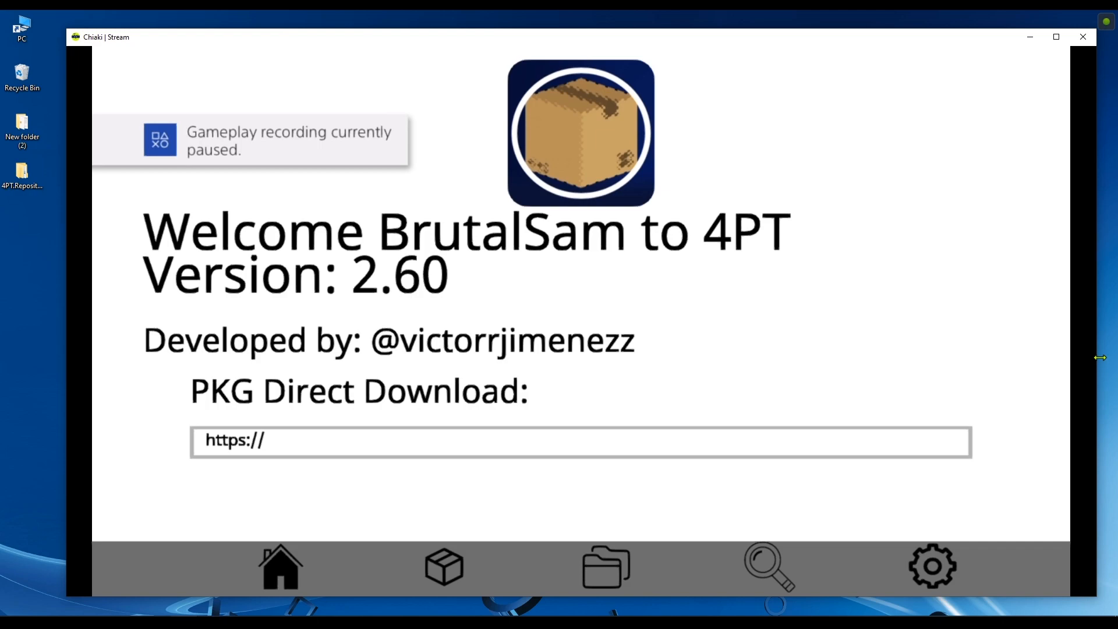
click(444, 566)
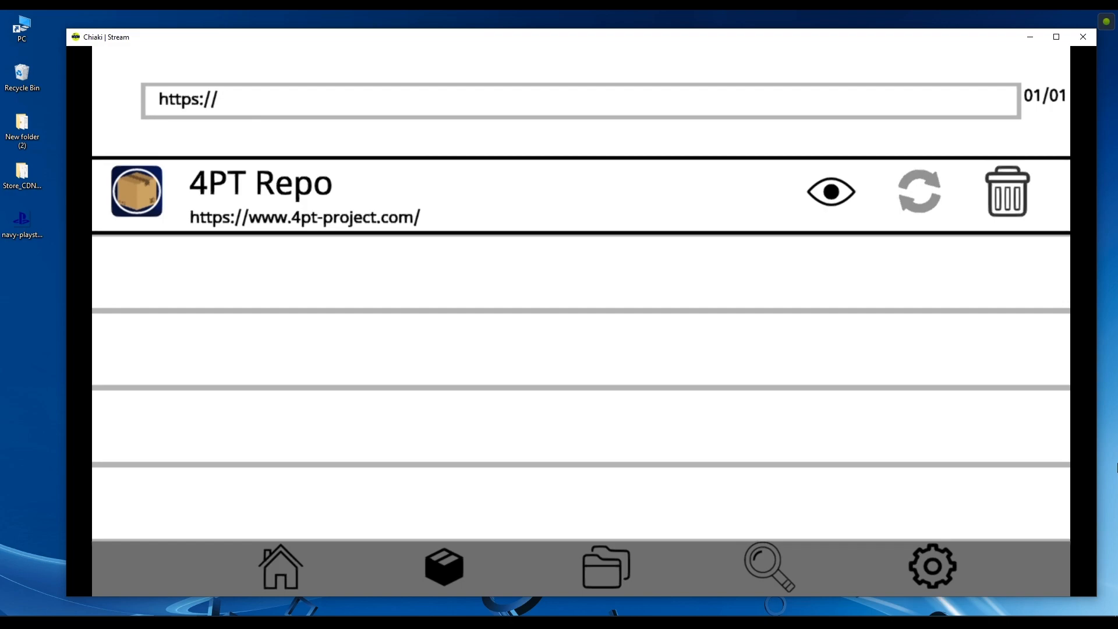
click(578, 99)
text(192.168.1.10)
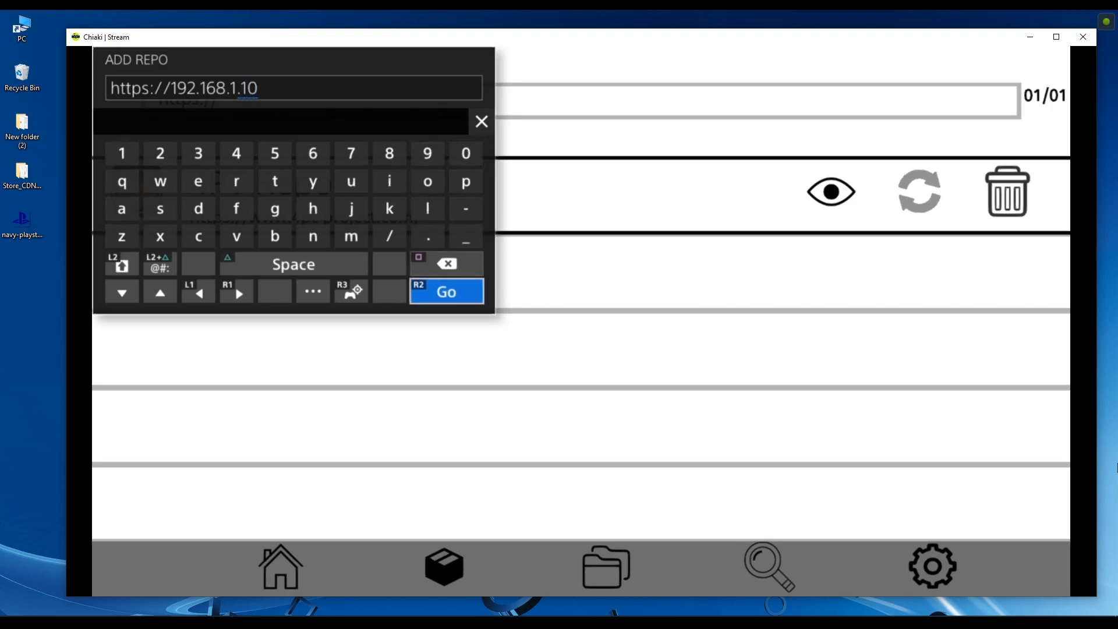
click(445, 292)
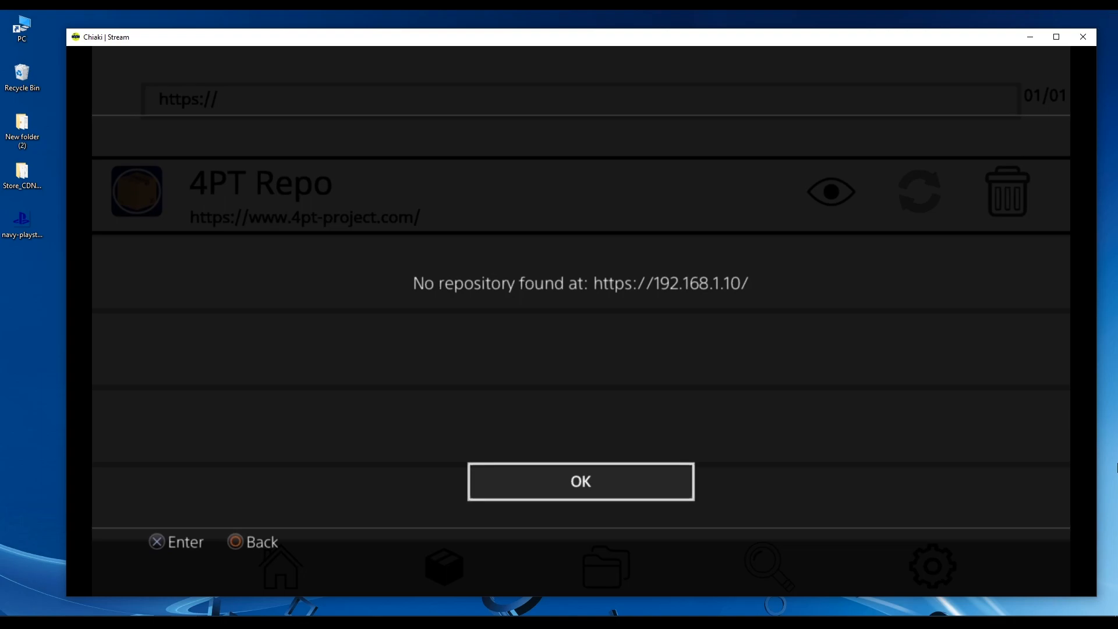
click(580, 482)
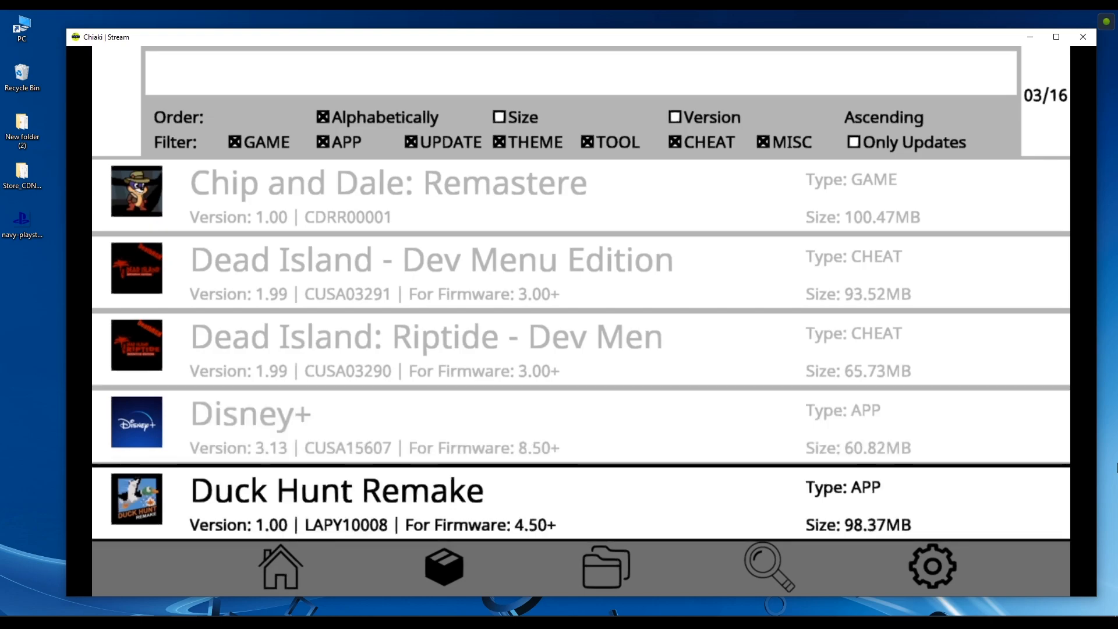
Scroll through the 4PT package list and download Sonic 1 SMS Remake
scroll(down, 3)
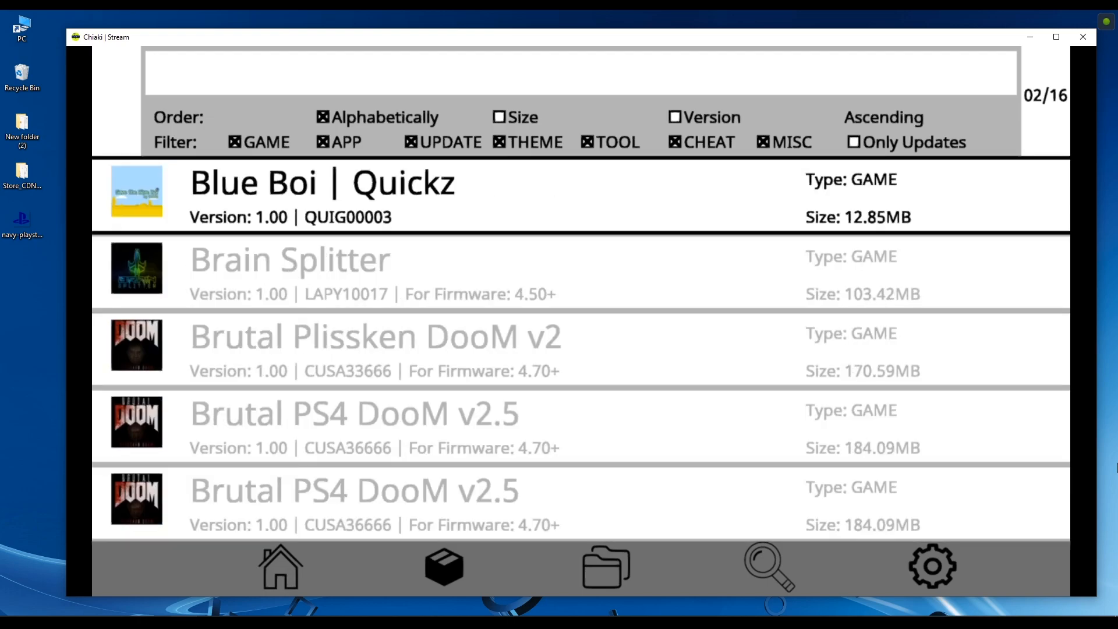
scroll(down, 3)
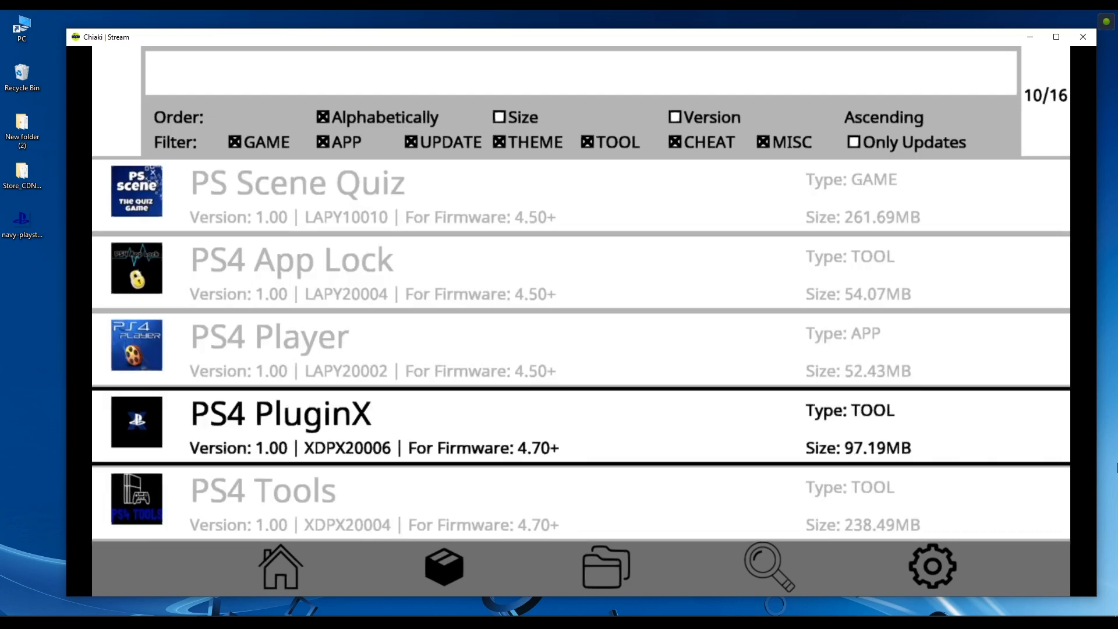
scroll(down, 3)
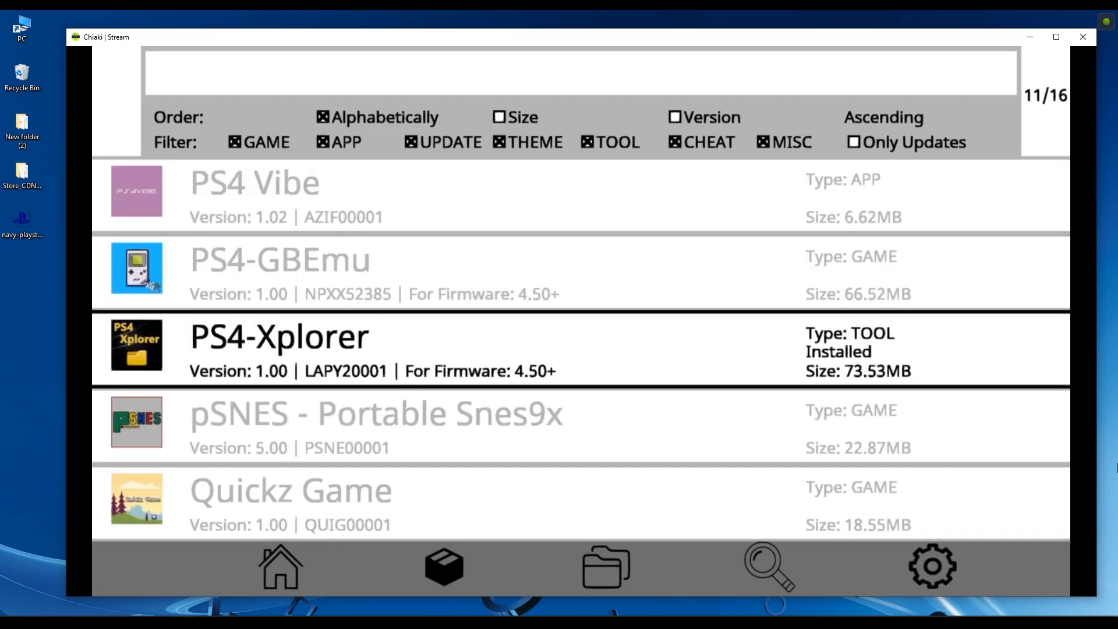
scroll(down, 3)
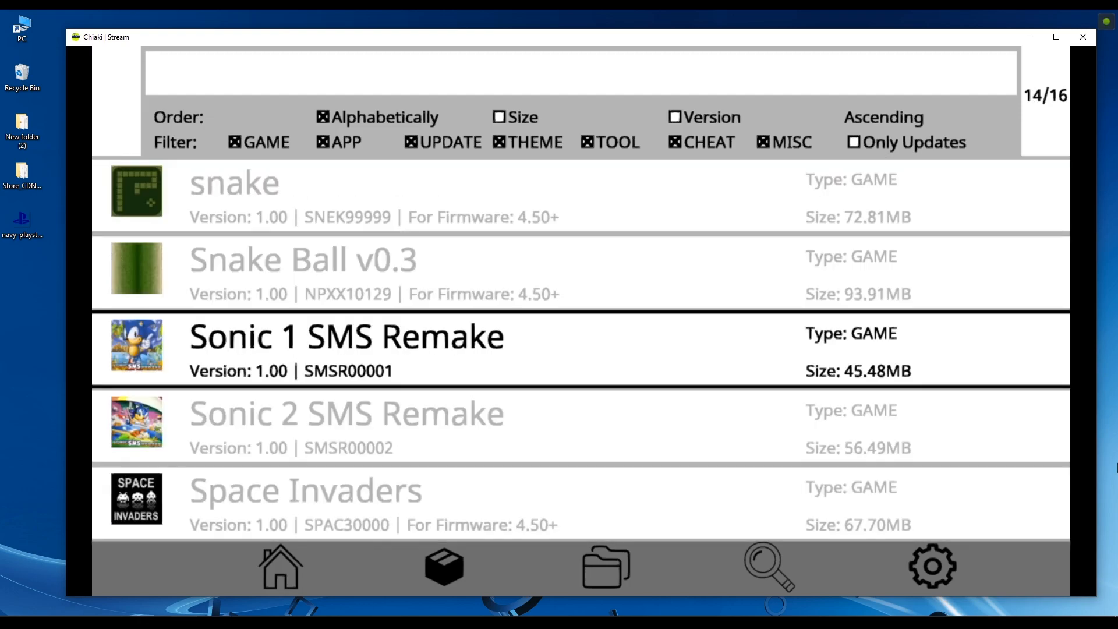
click(346, 350)
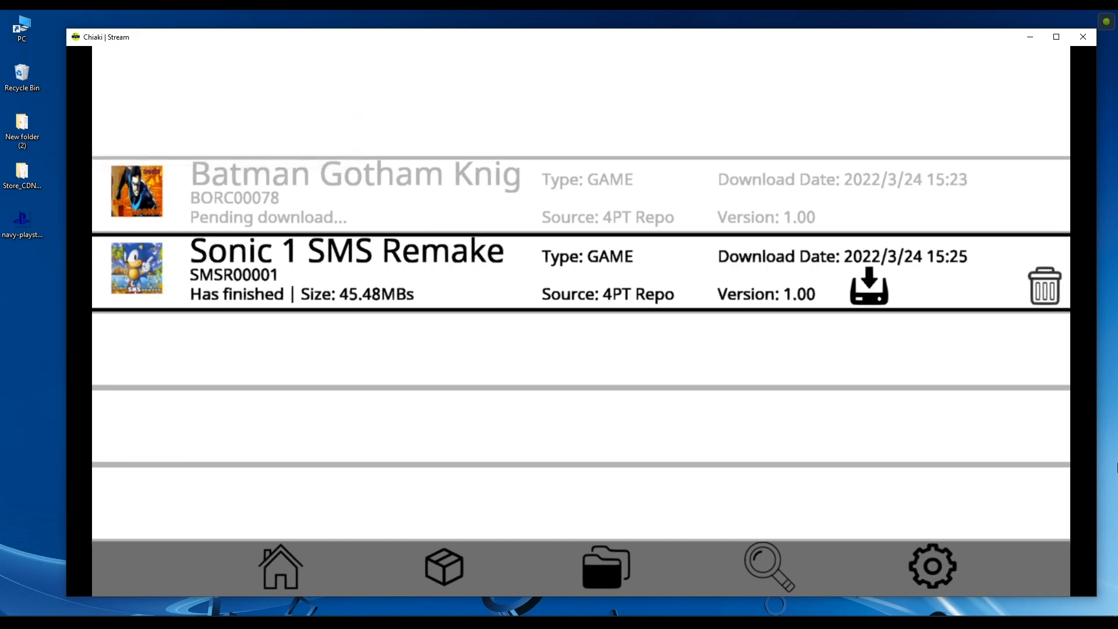
Install the downloaded Sonic 1 SMS Remake (SMSR00001) and confirm closing 4PT
click(868, 287)
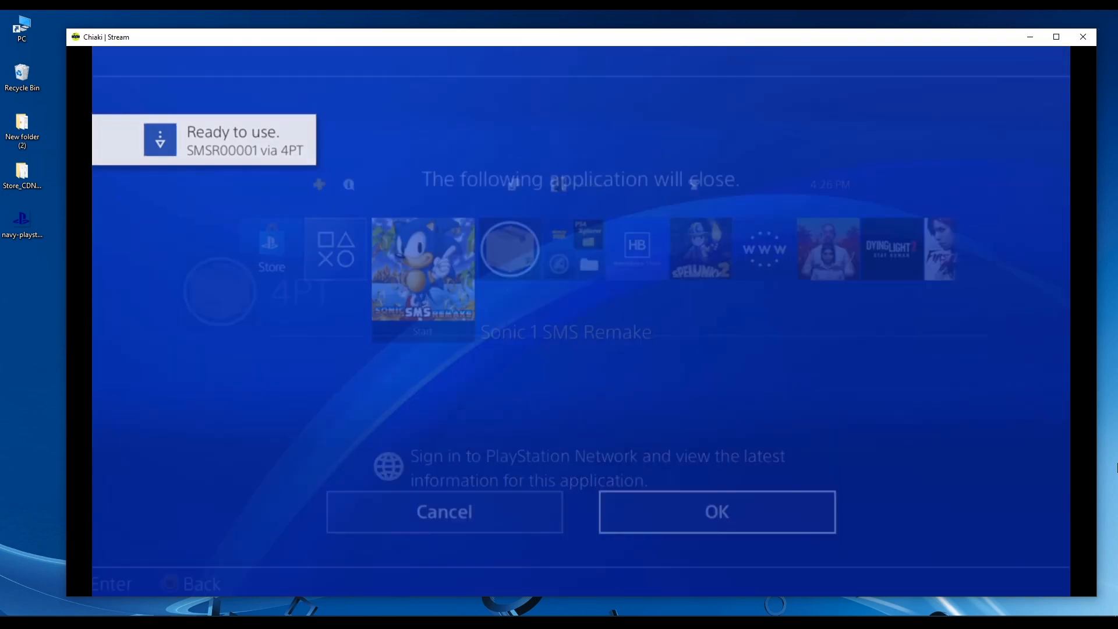
click(715, 511)
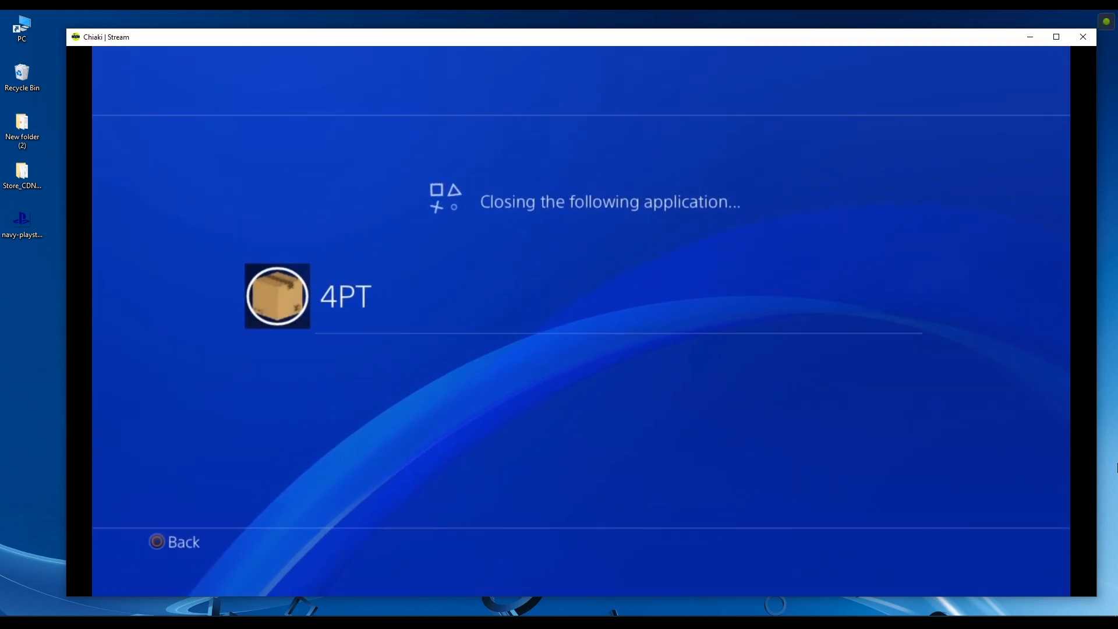